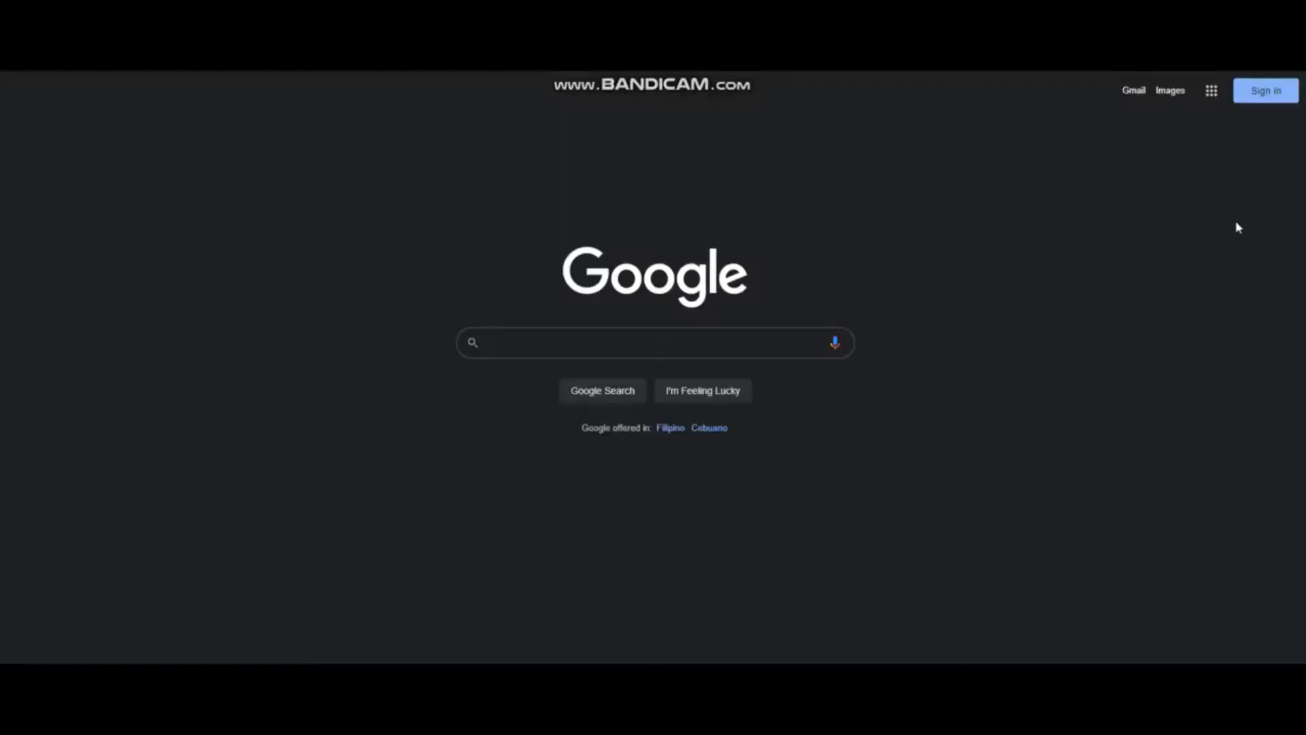
mouse_move(792, 186)
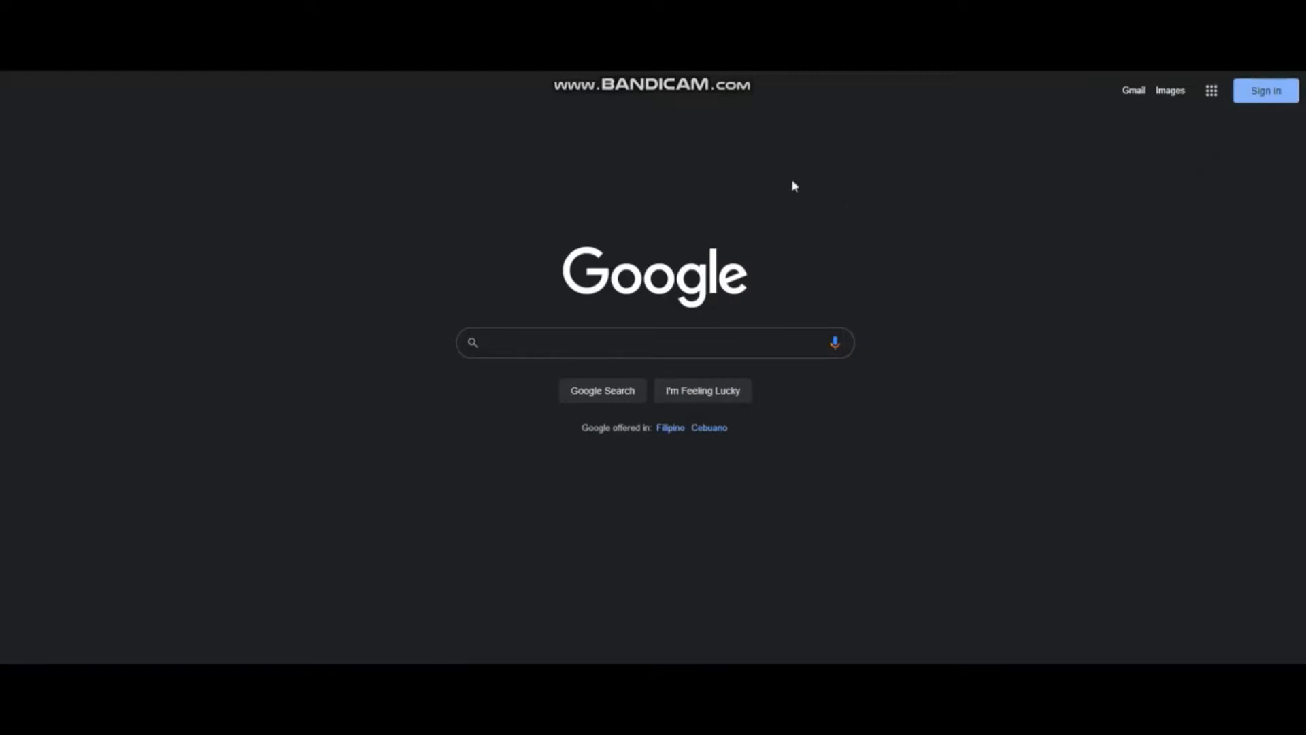
mouse_move(874, 327)
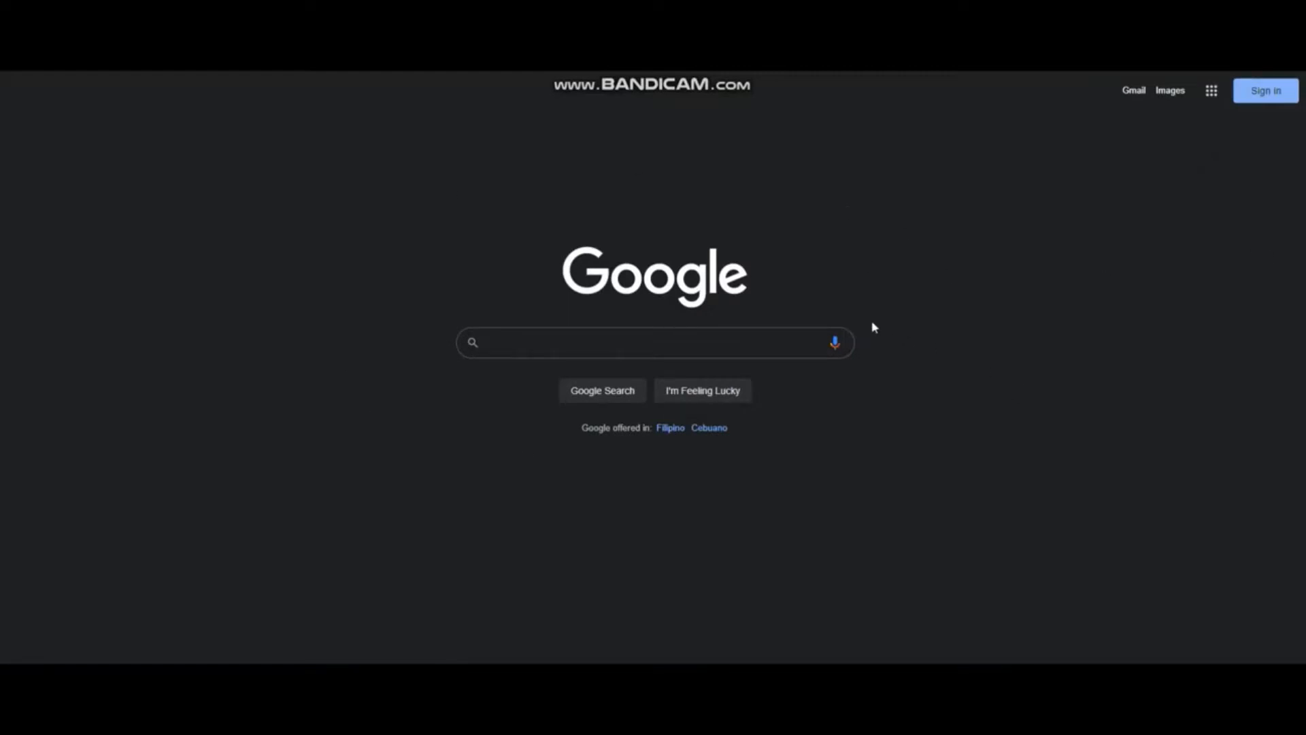
mouse_move(745, 477)
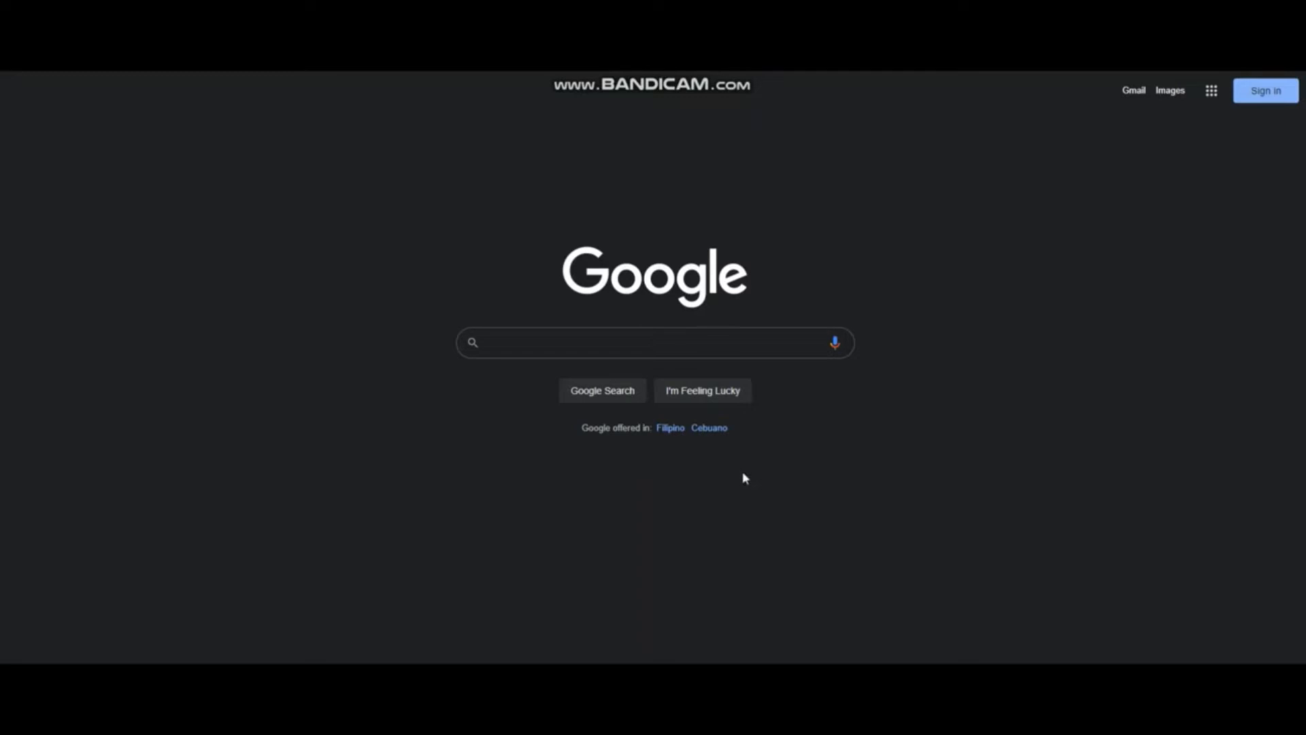
Step: Search Google for "coffee blogs" and review the results down to the pagination
click(599, 342)
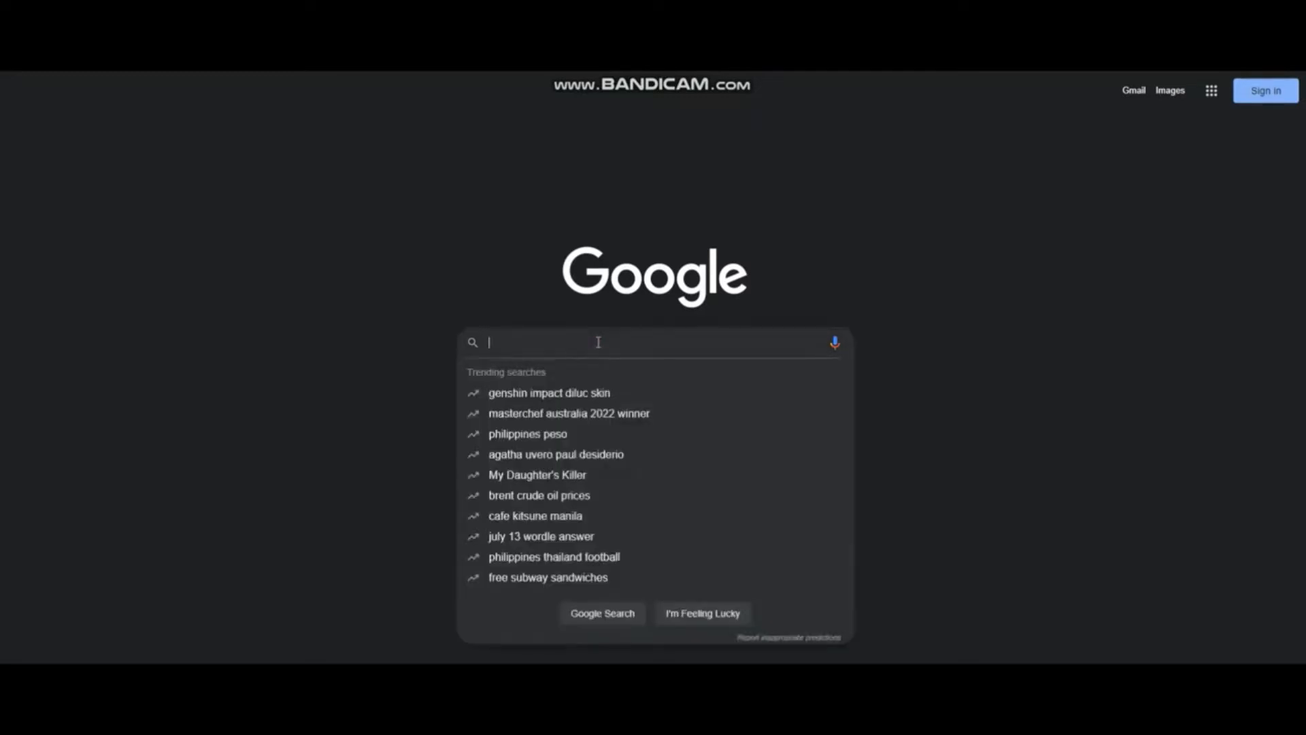
text(coffee blogs)
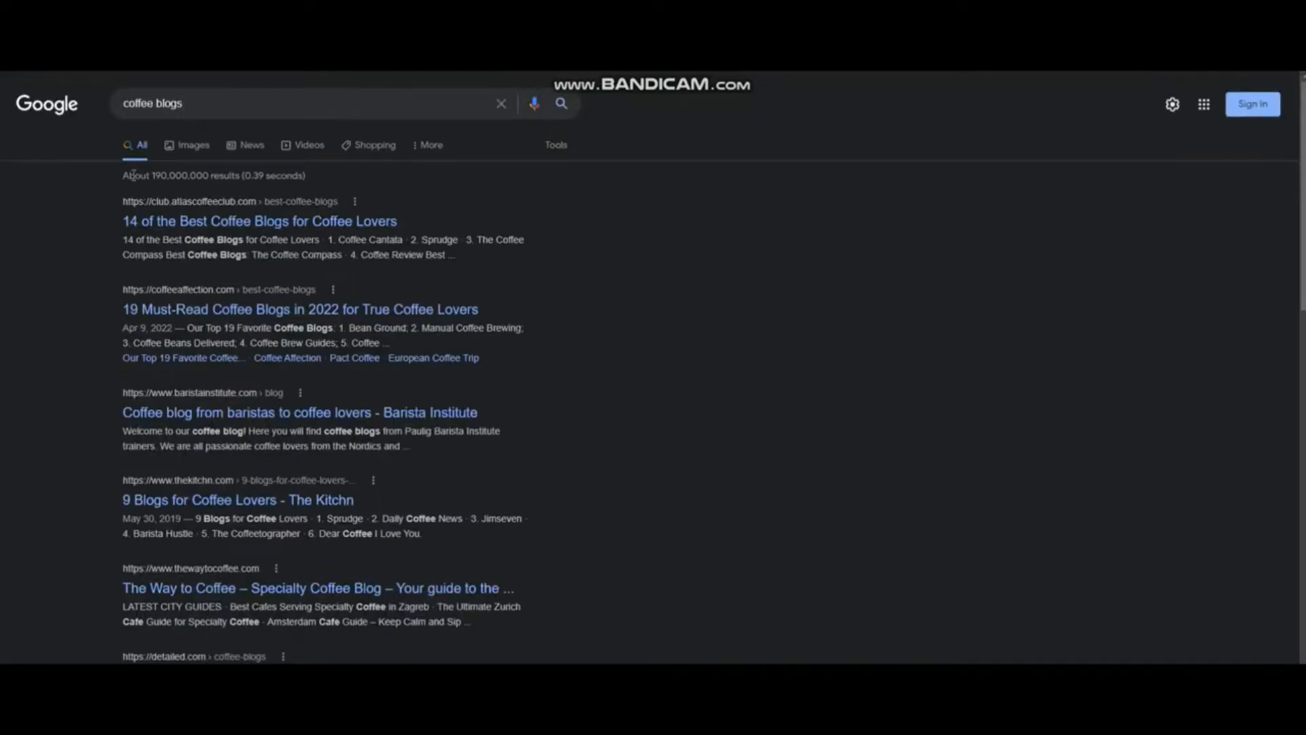
mouse_move(532, 220)
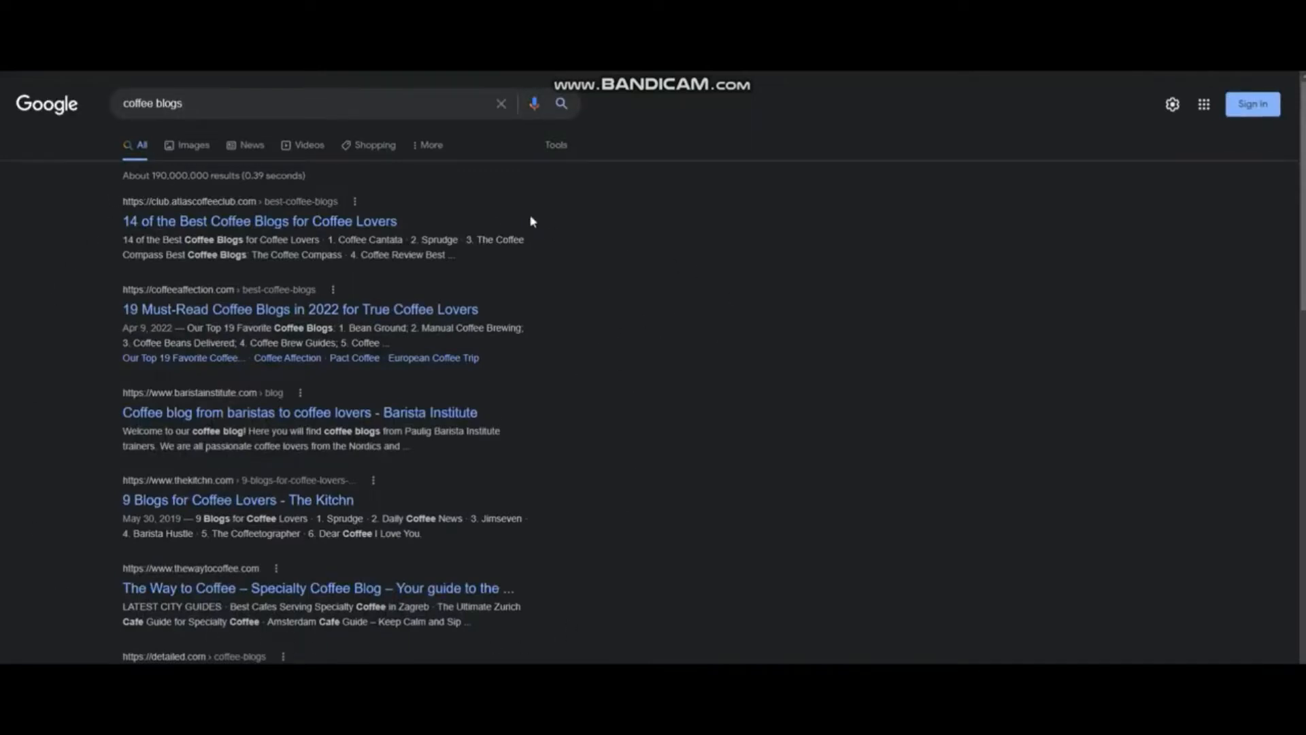
mouse_move(236, 589)
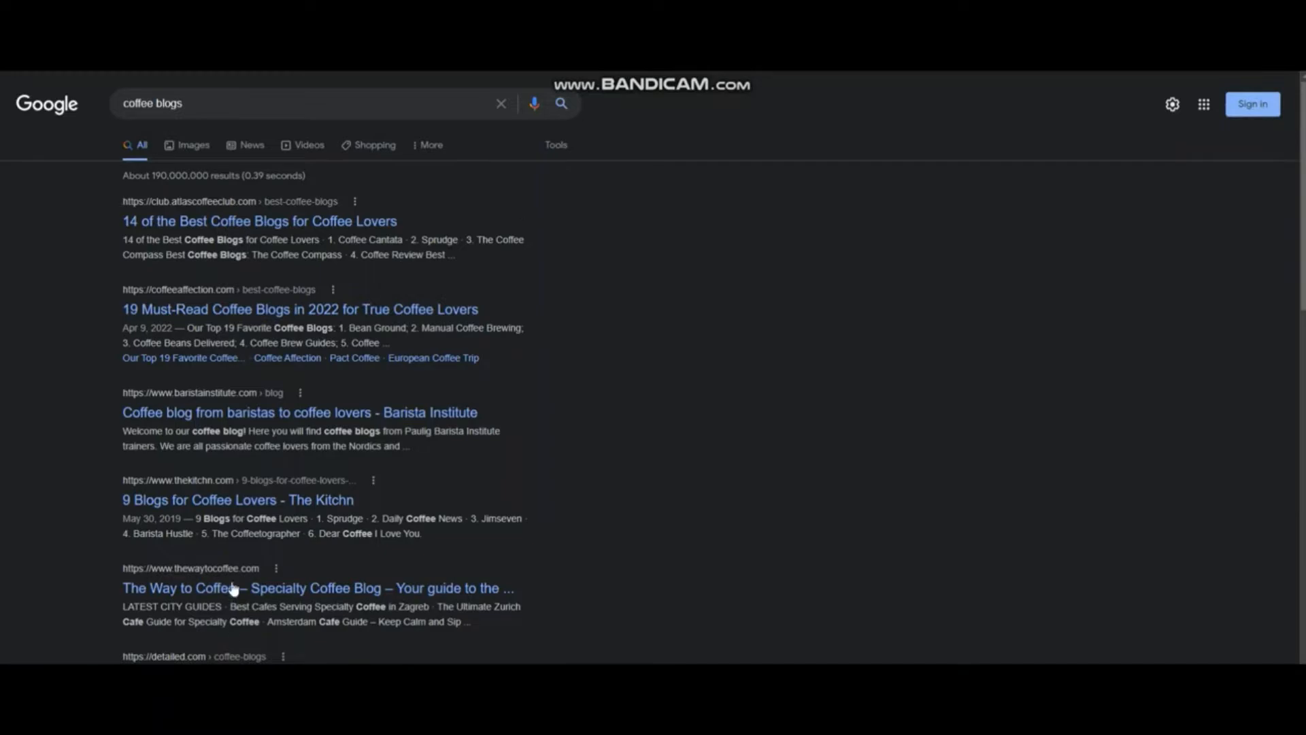
scroll(down, 3)
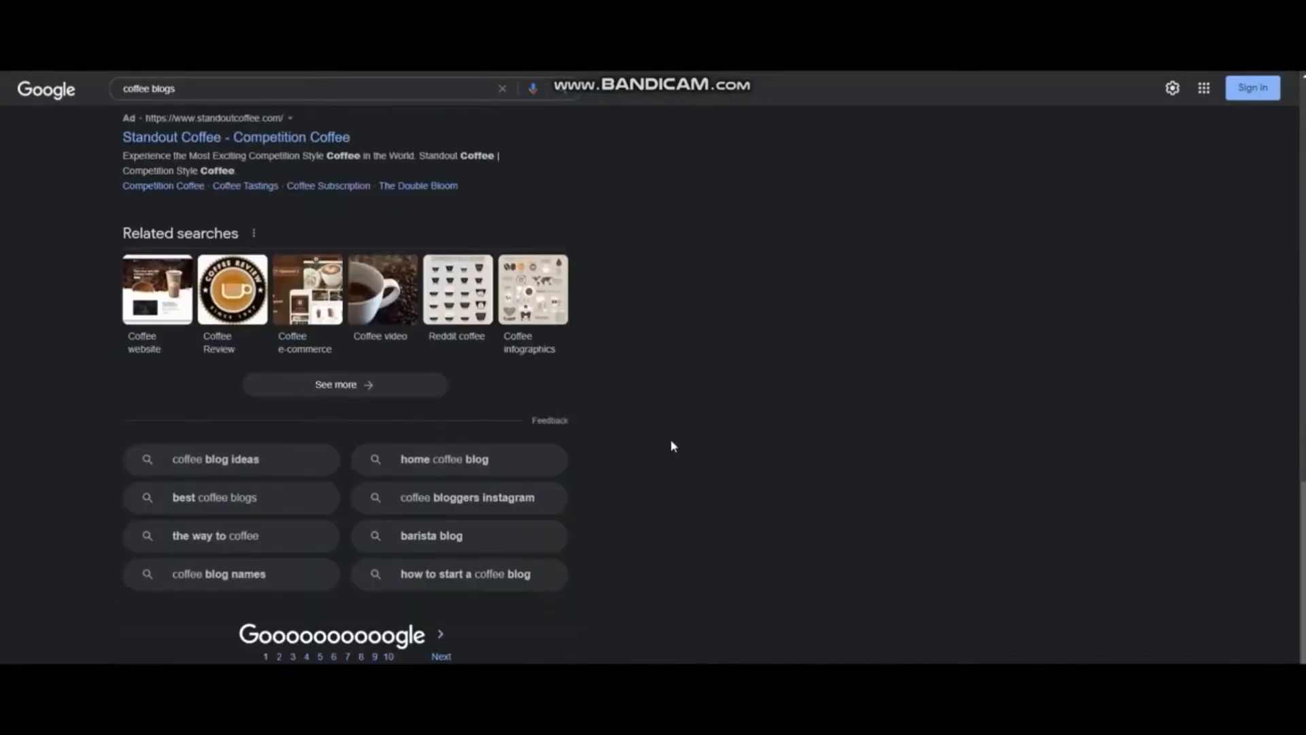
scroll(down, 3)
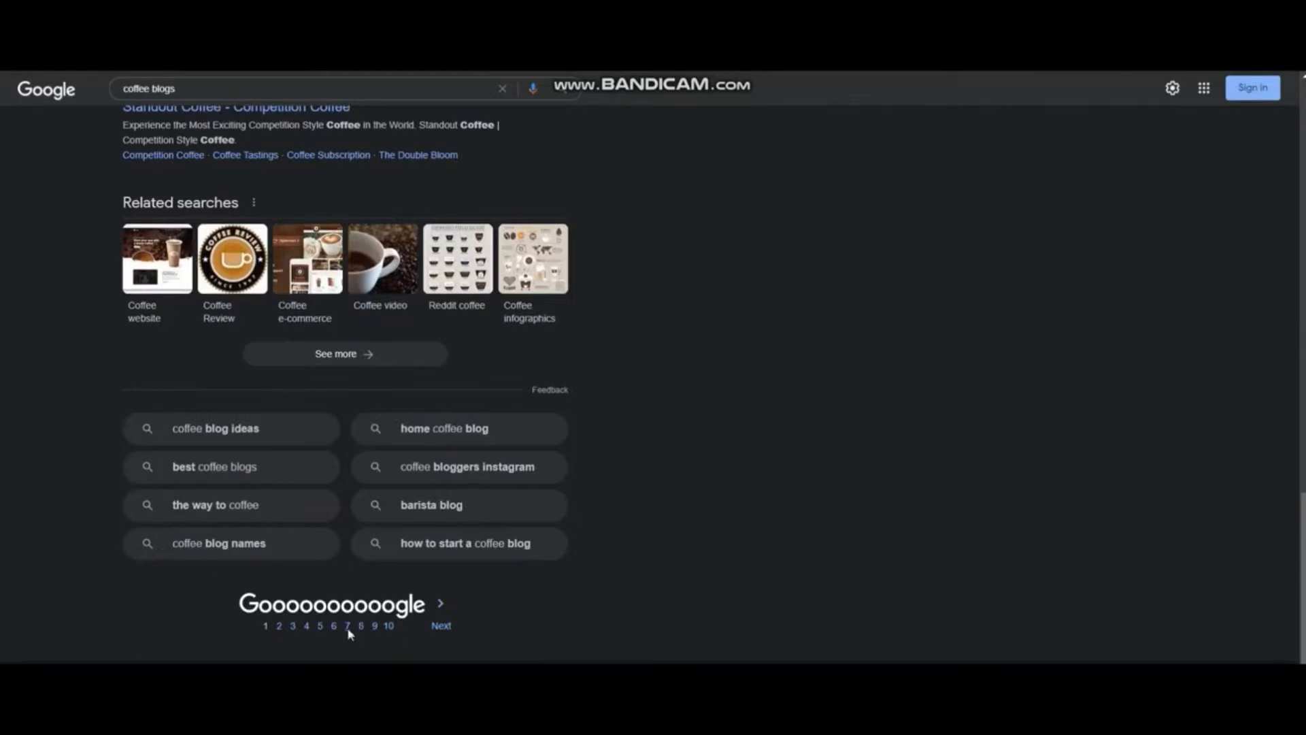
Step: Jump to page 7 of the coffee blogs results and scroll through its listings
click(347, 626)
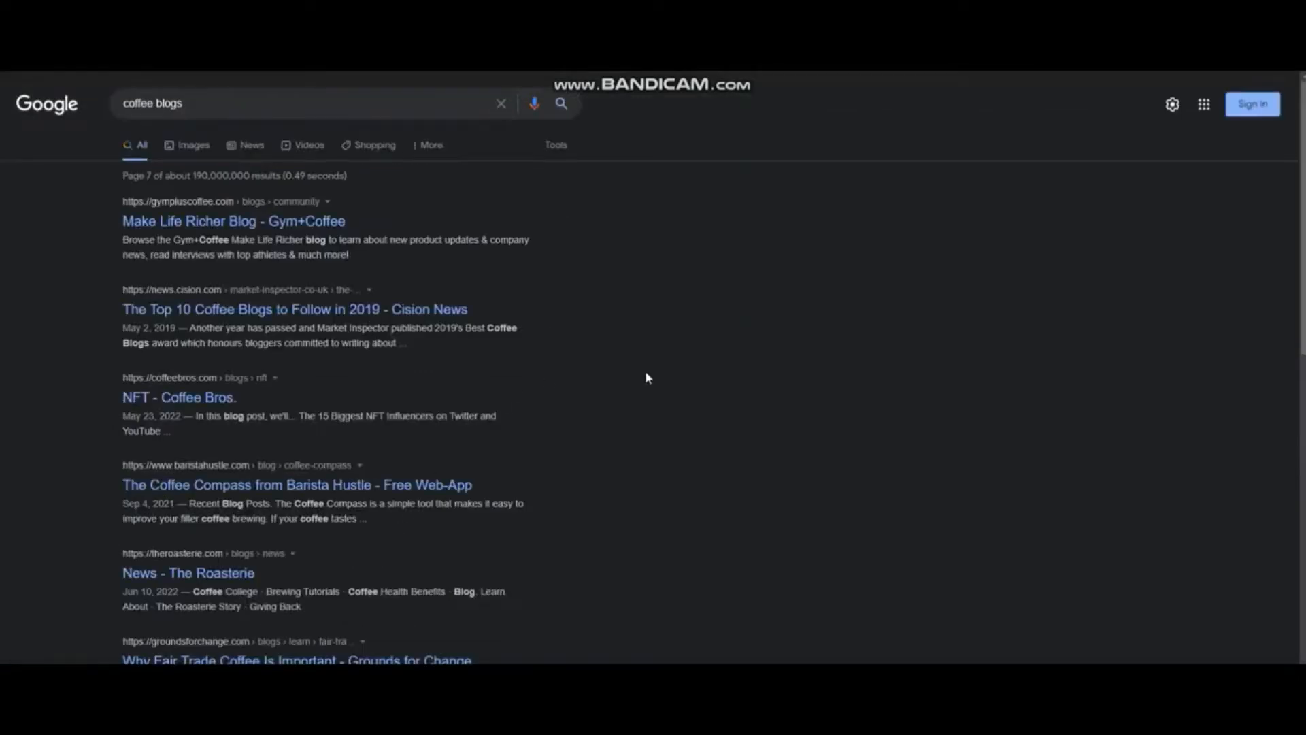
scroll(down, 3)
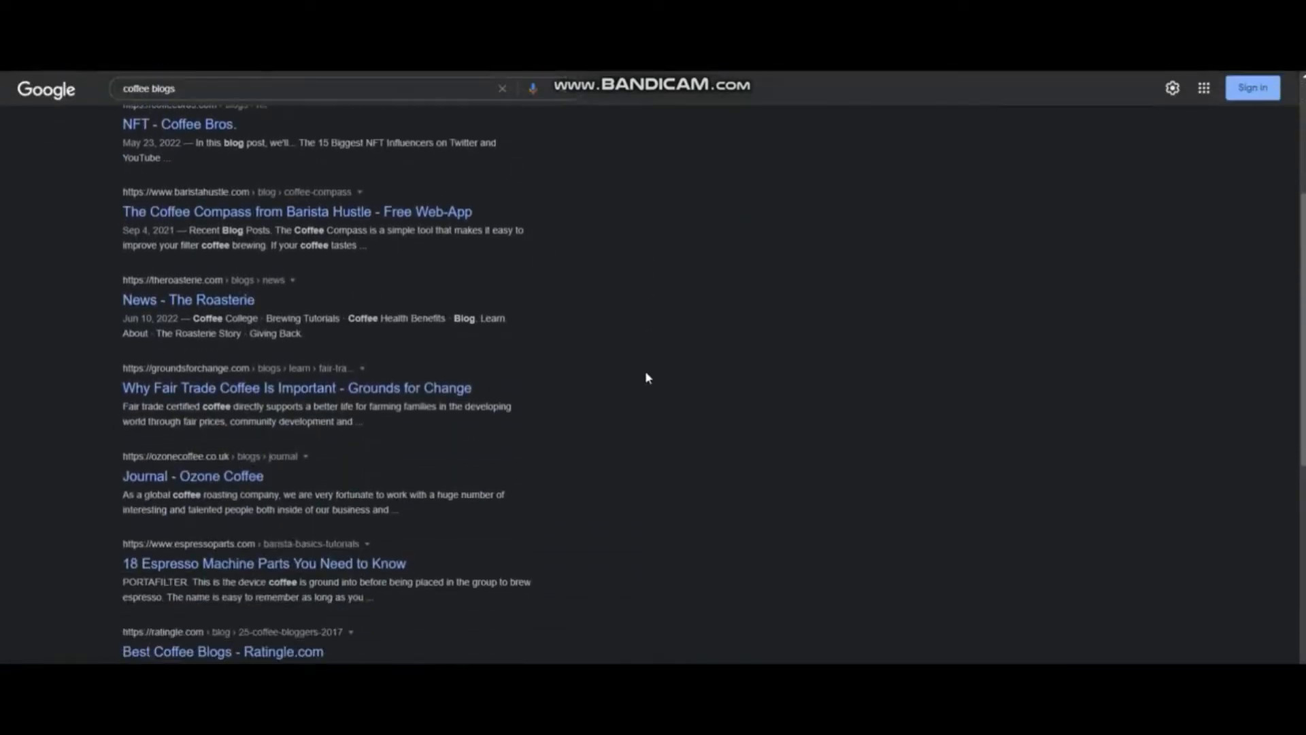
scroll(down, 3)
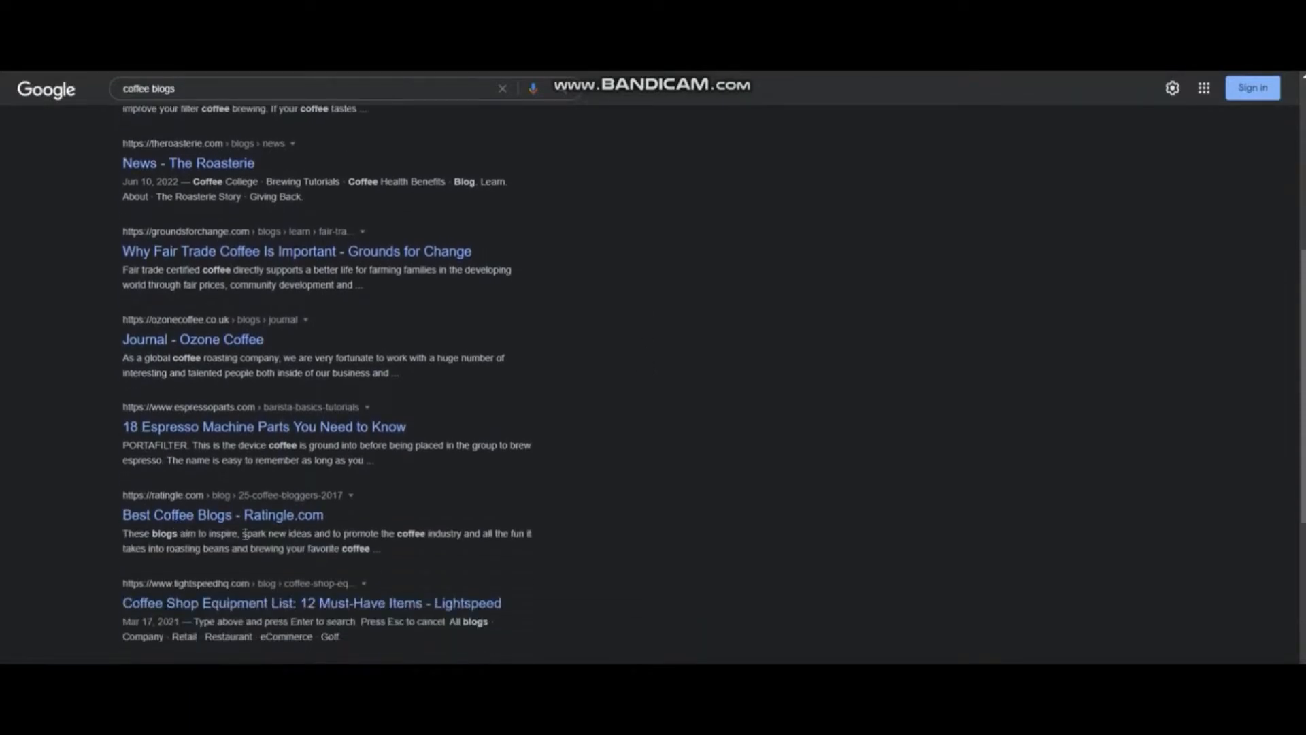
mouse_move(222, 515)
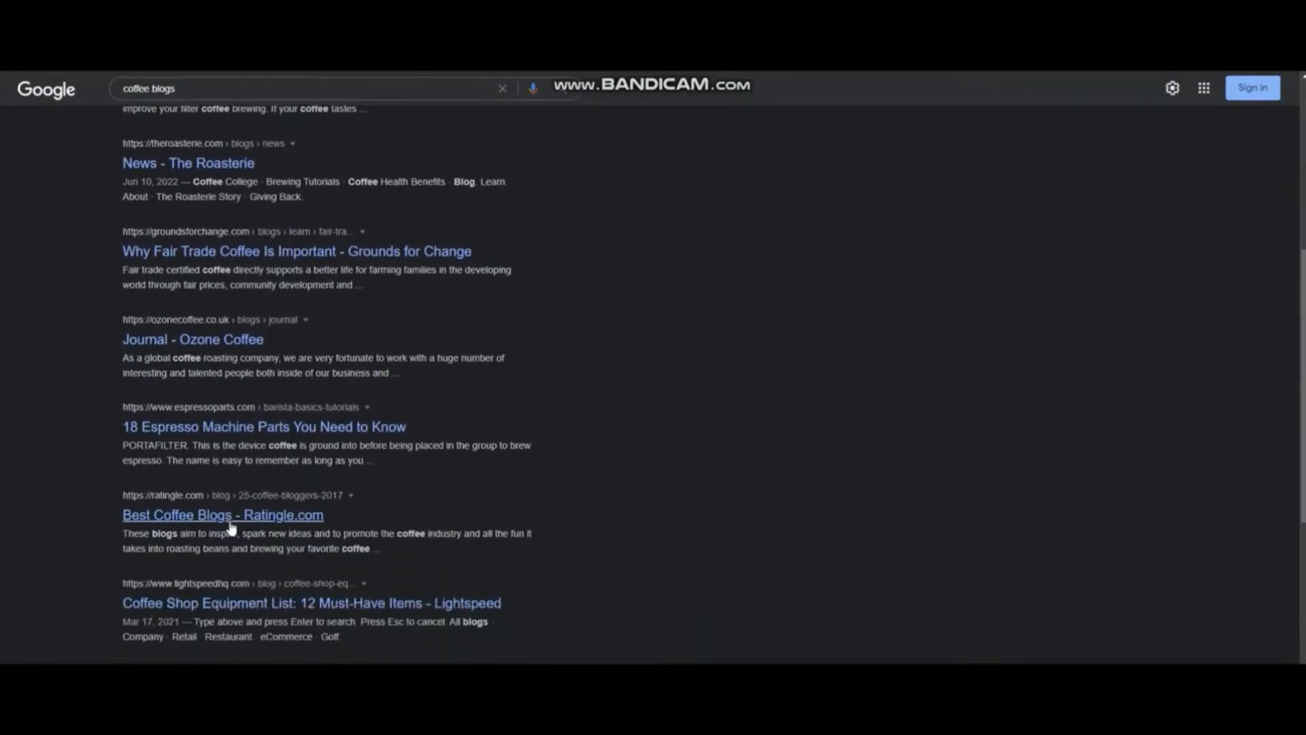
scroll(down, 3)
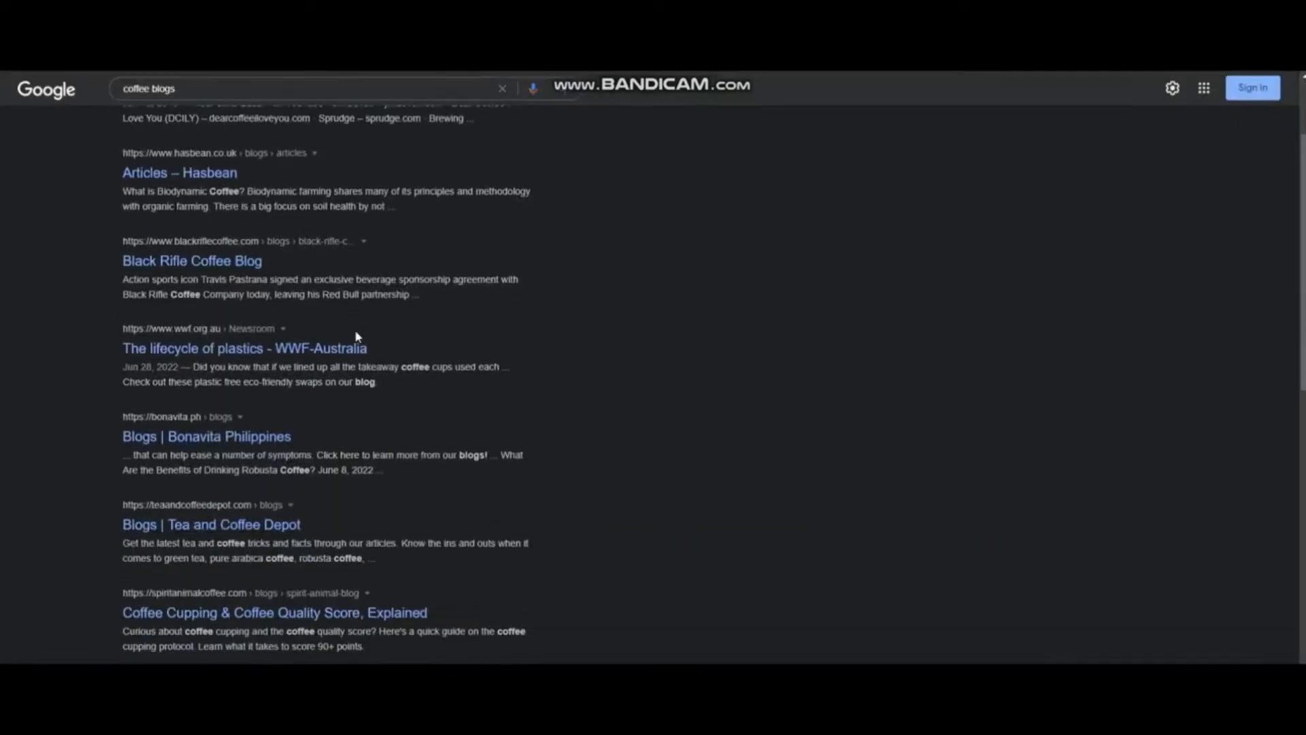
scroll(down, 3)
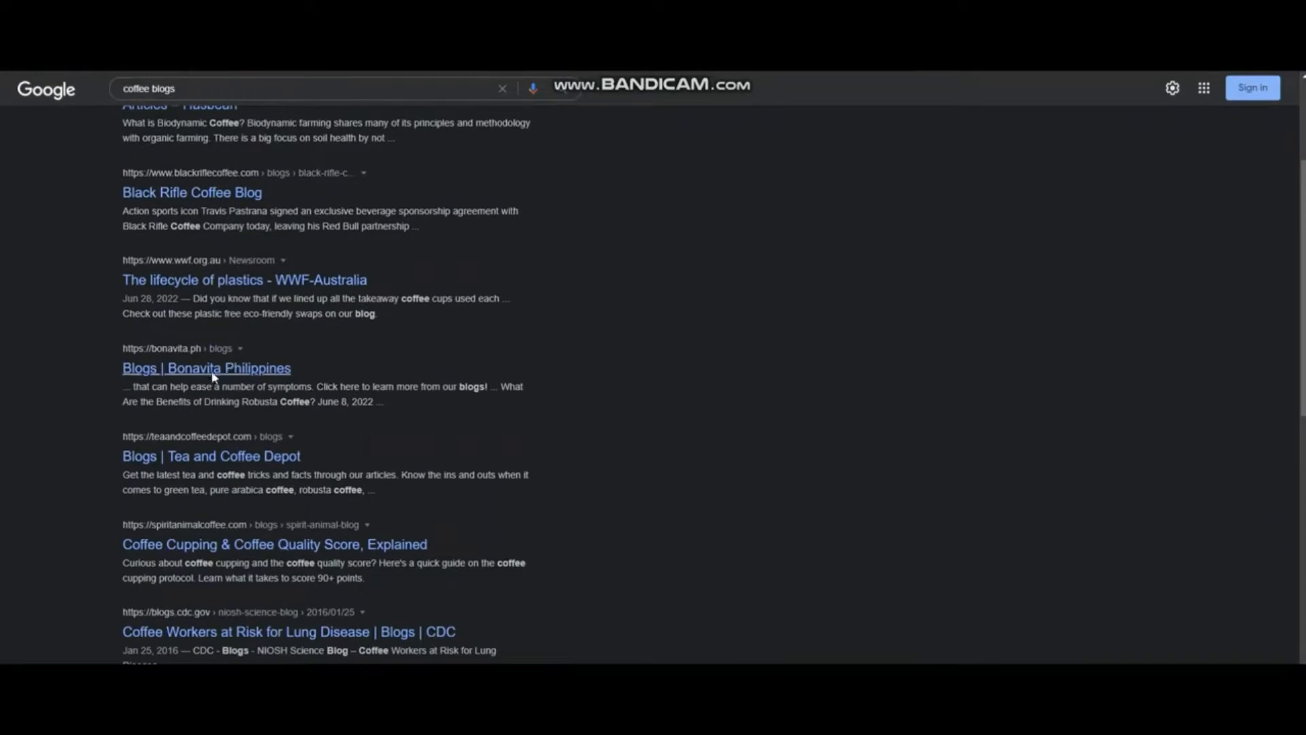
scroll(down, 3)
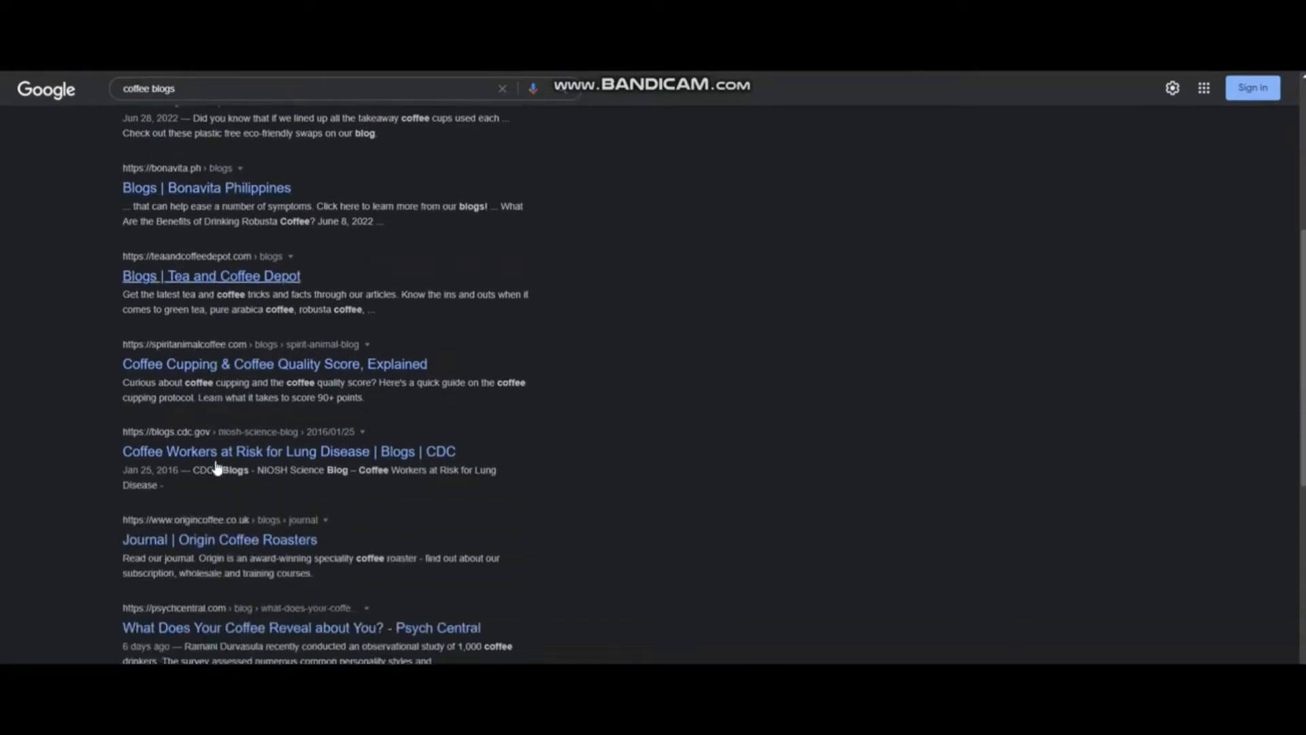
scroll(down, 3)
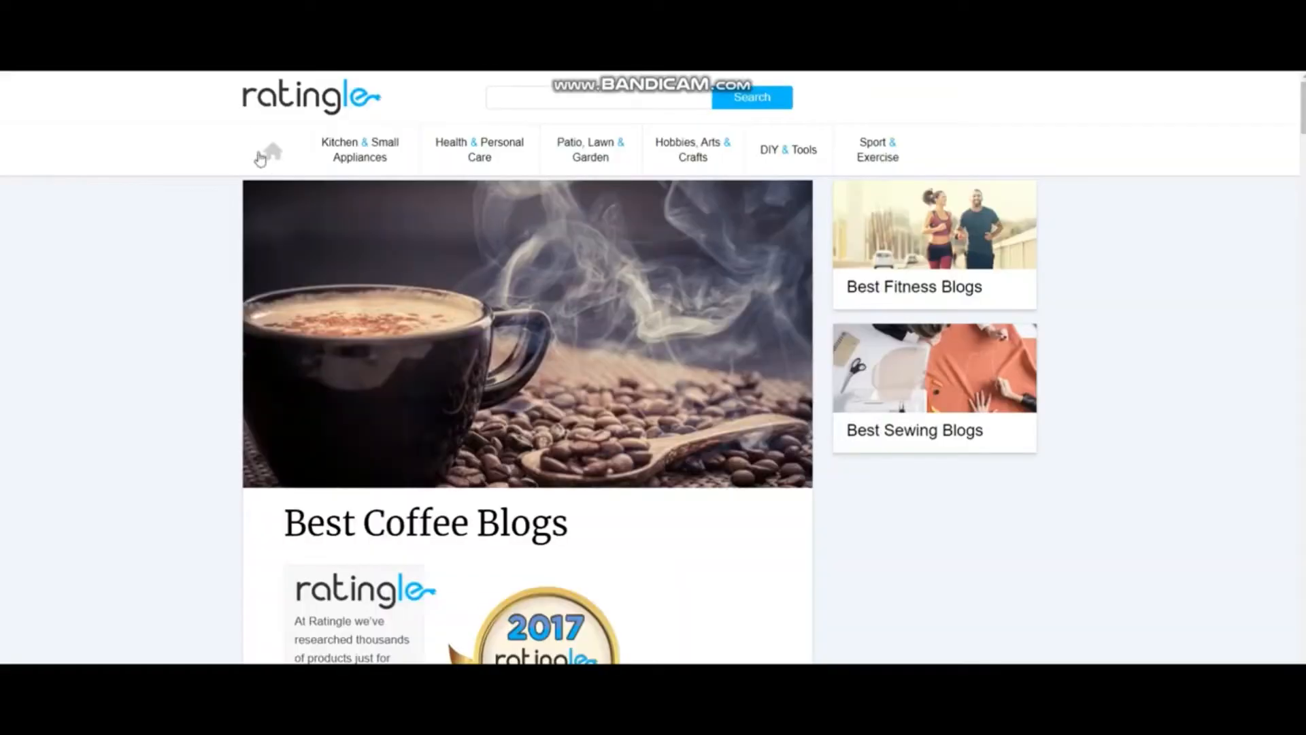
mouse_move(781, 391)
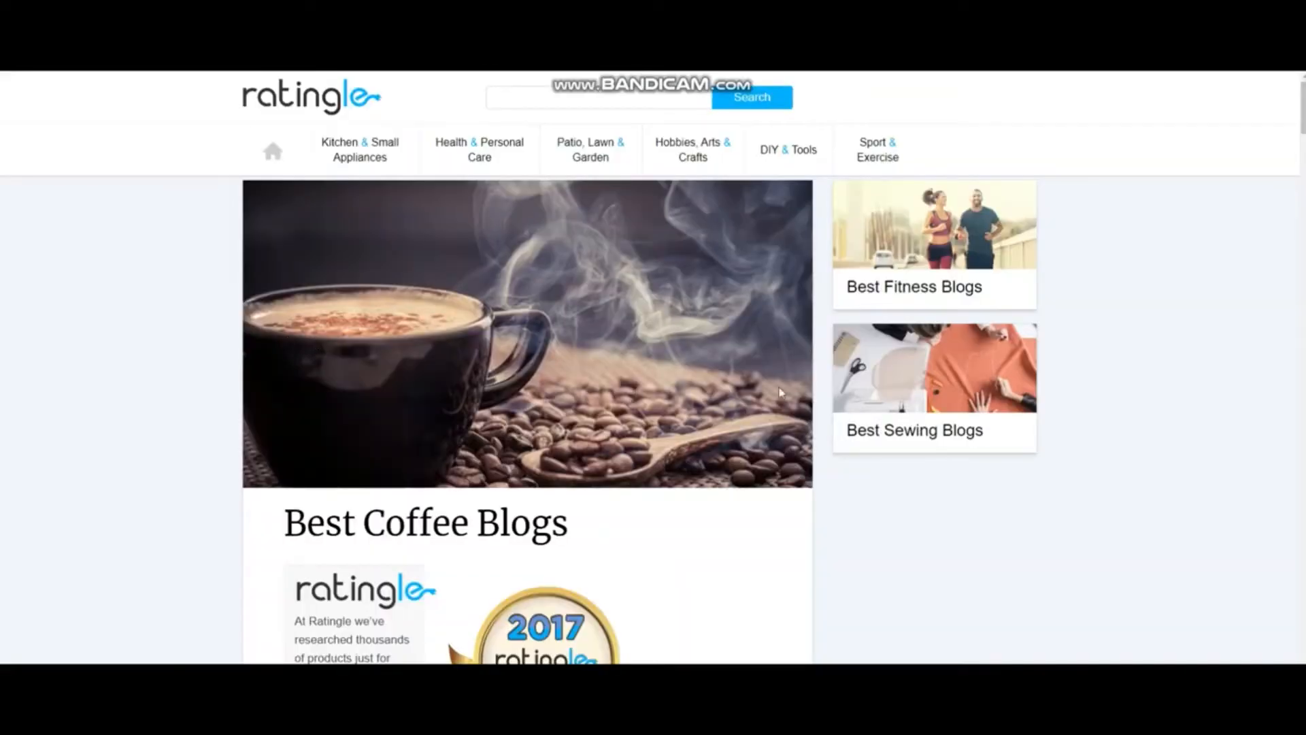
Step: Read through Ratingle's Best Coffee Blogs article and its listed blog entries
scroll(down, 3)
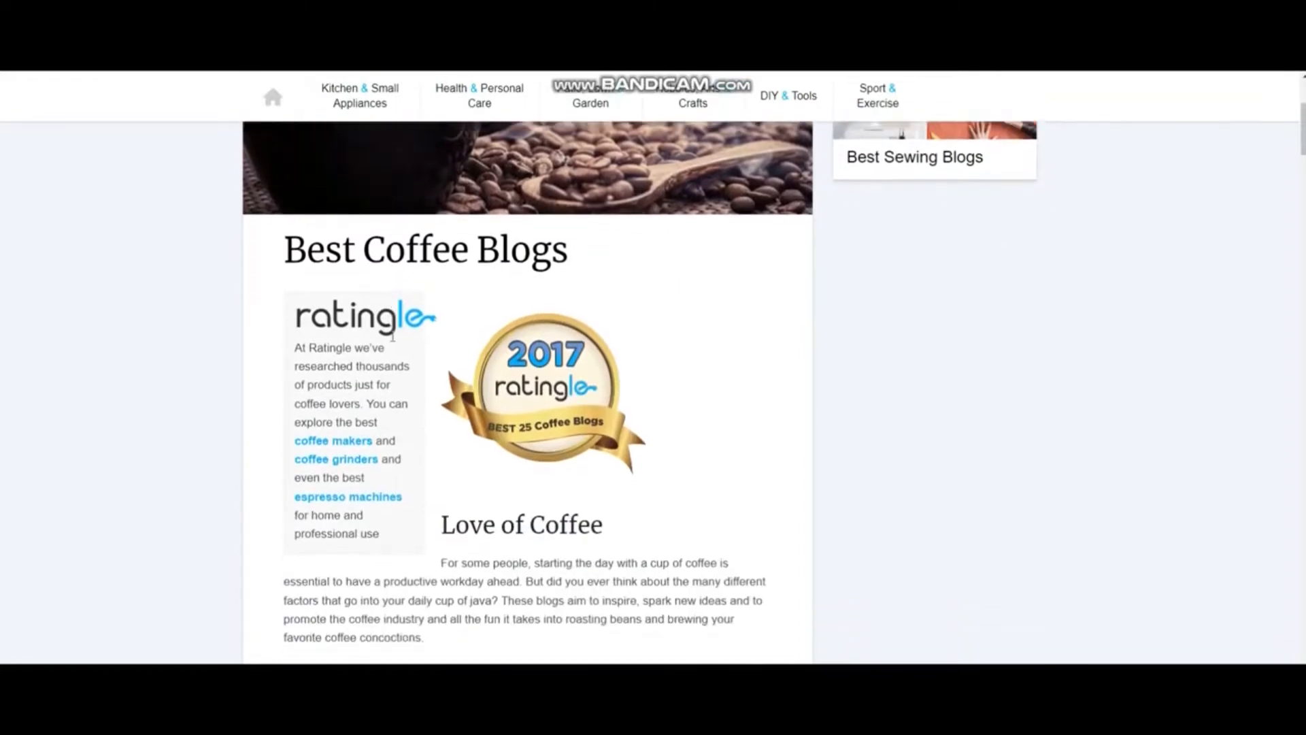
scroll(down, 3)
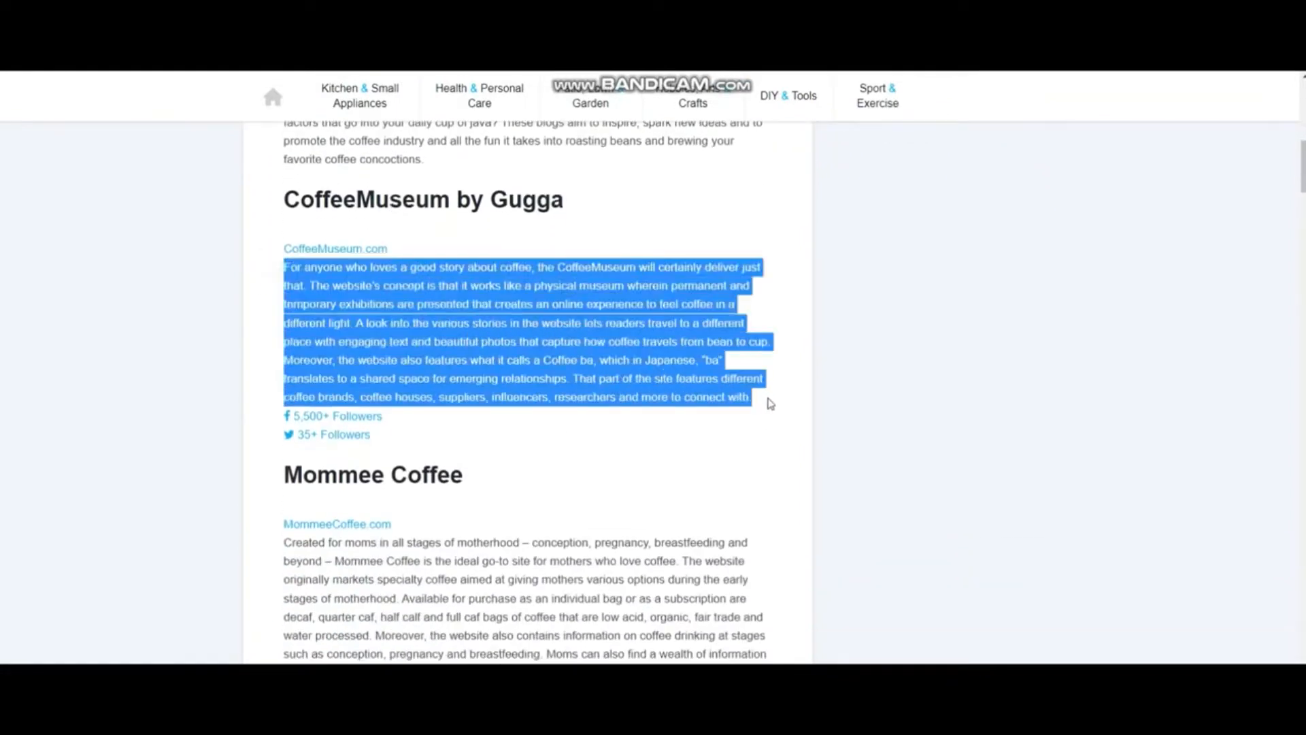
scroll(down, 3)
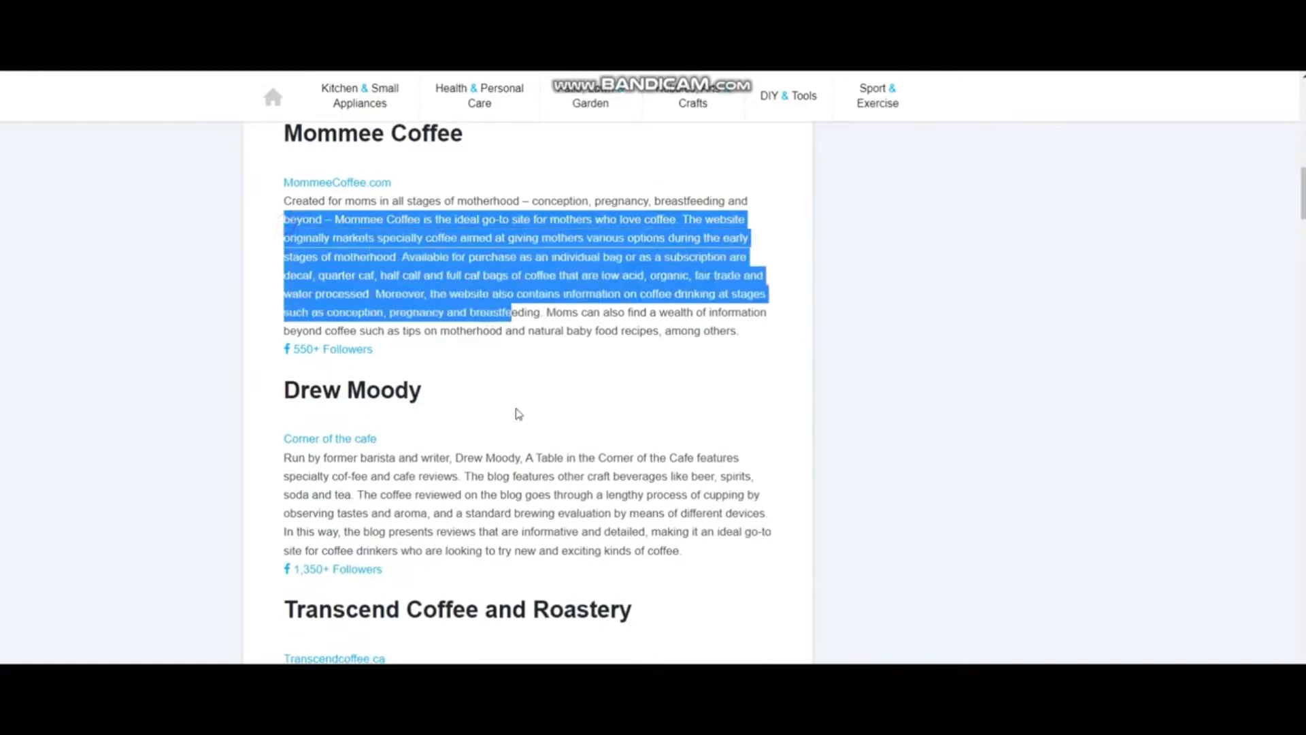
scroll(down, 3)
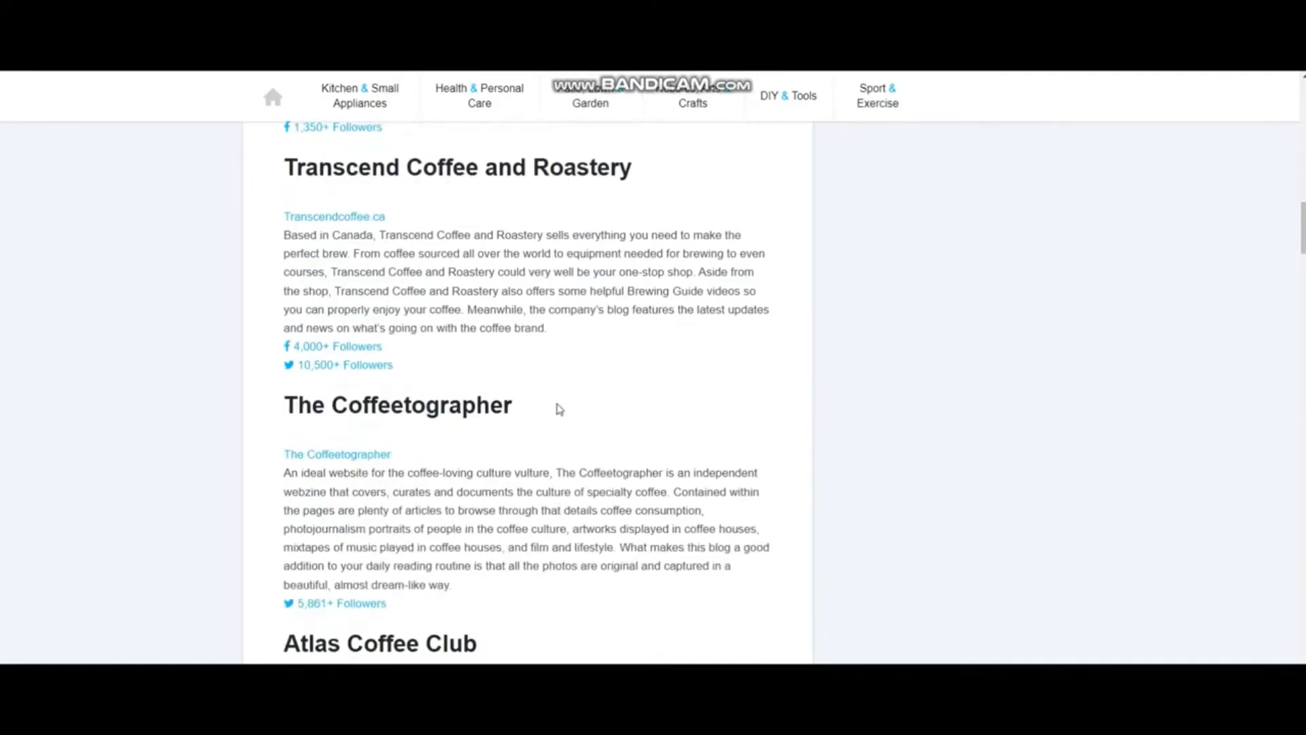
scroll(down, 3)
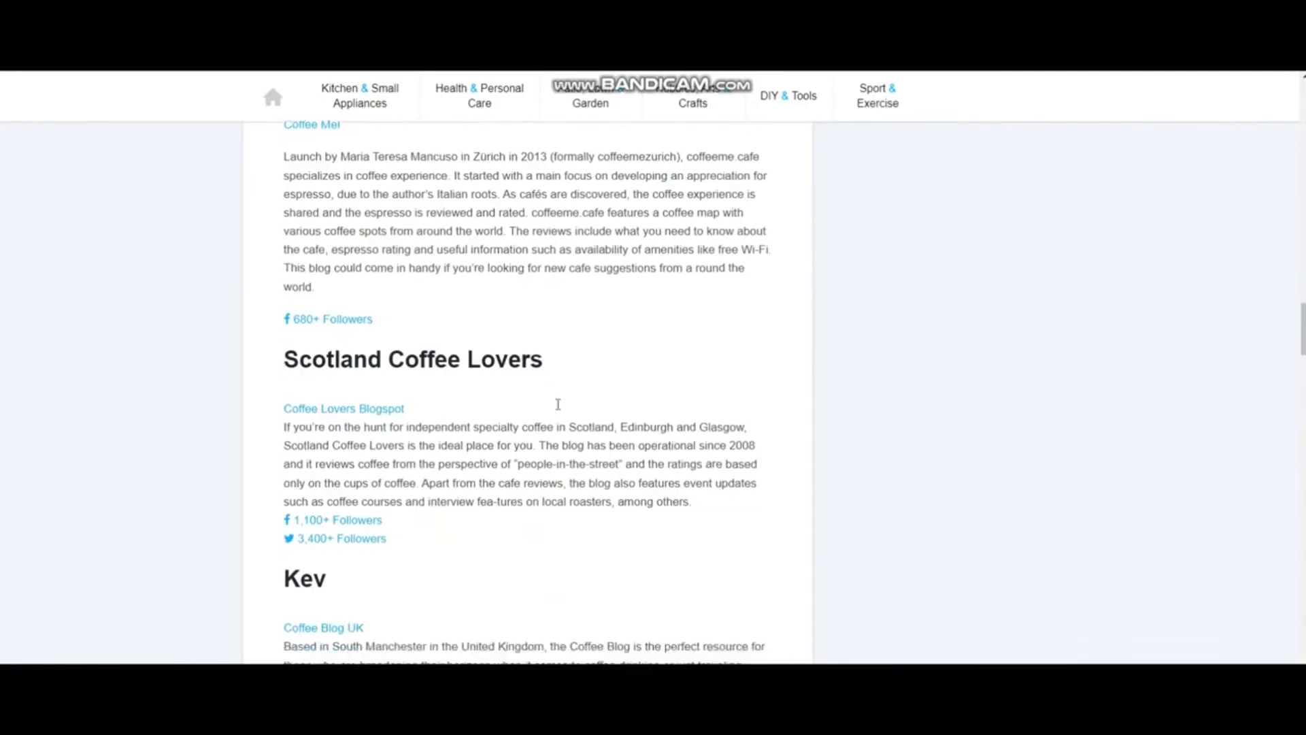
scroll(down, 3)
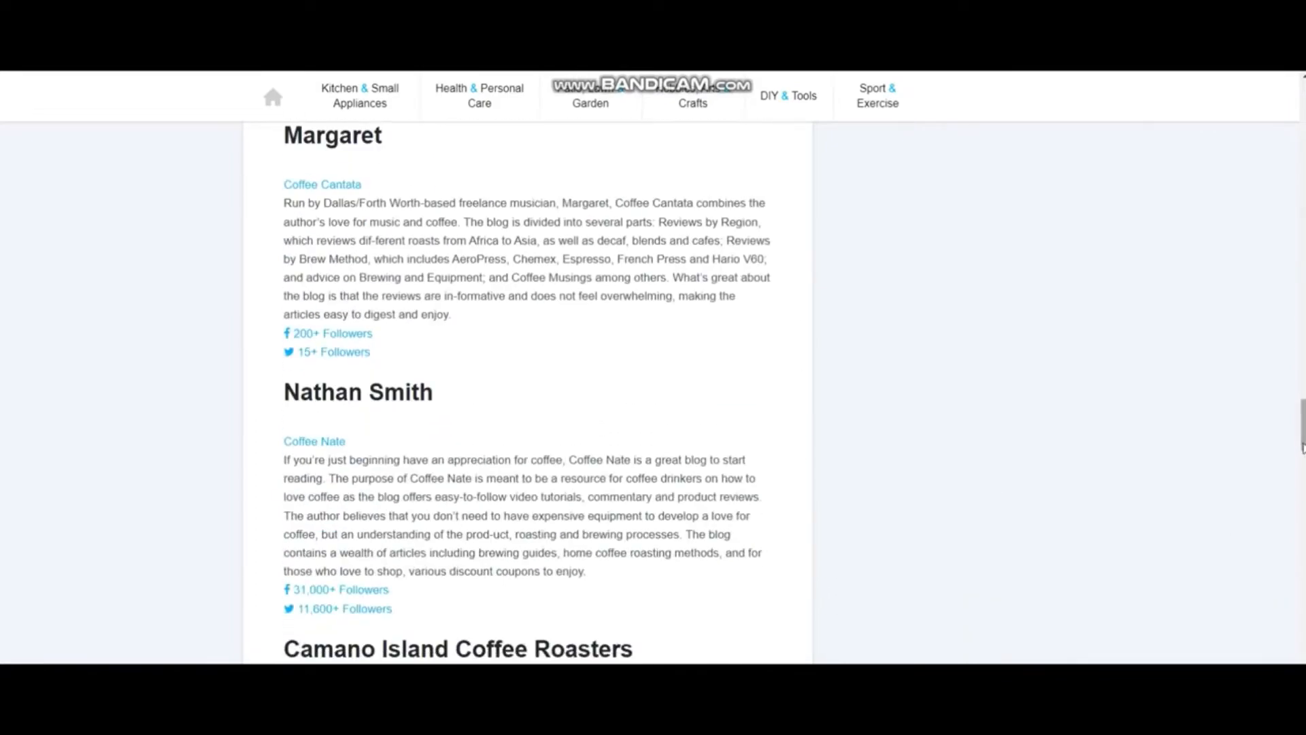
scroll(up, 3)
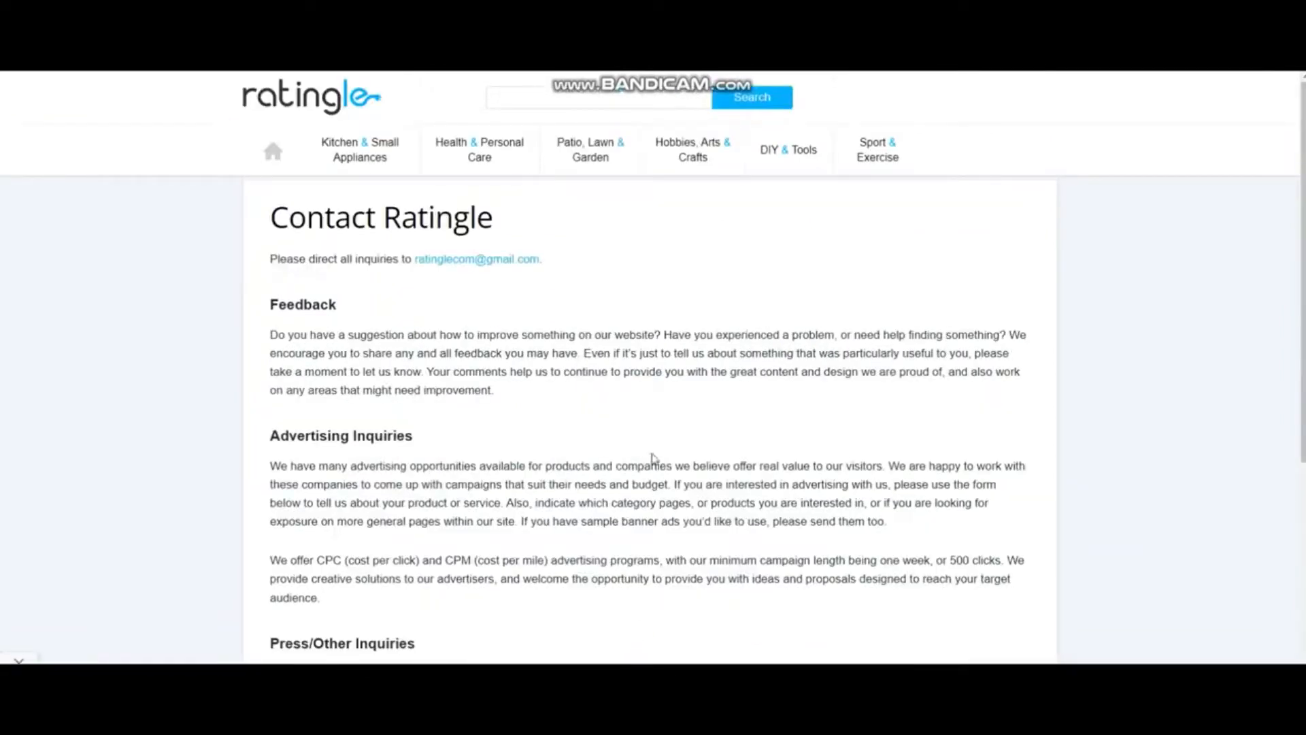
Step: Select the inquiry email address on the Contact Ratingle page
double_click(479, 259)
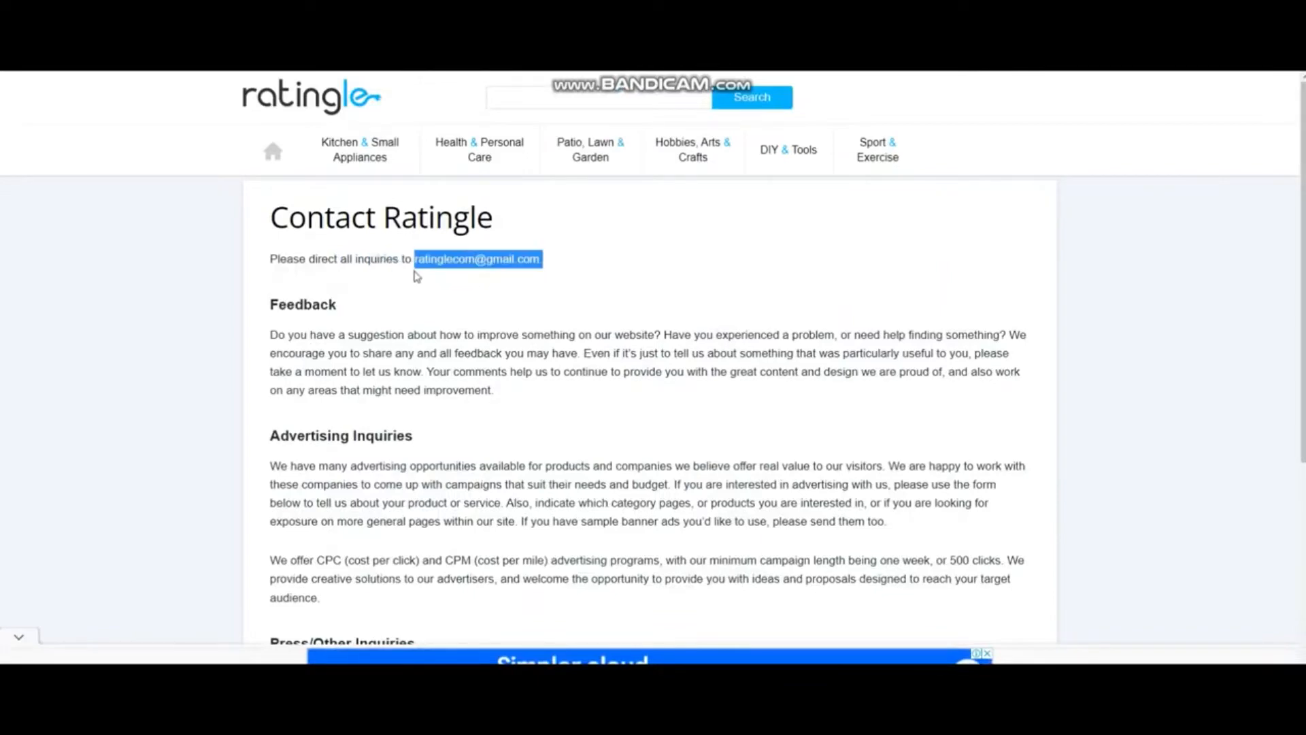
scroll(down, 3)
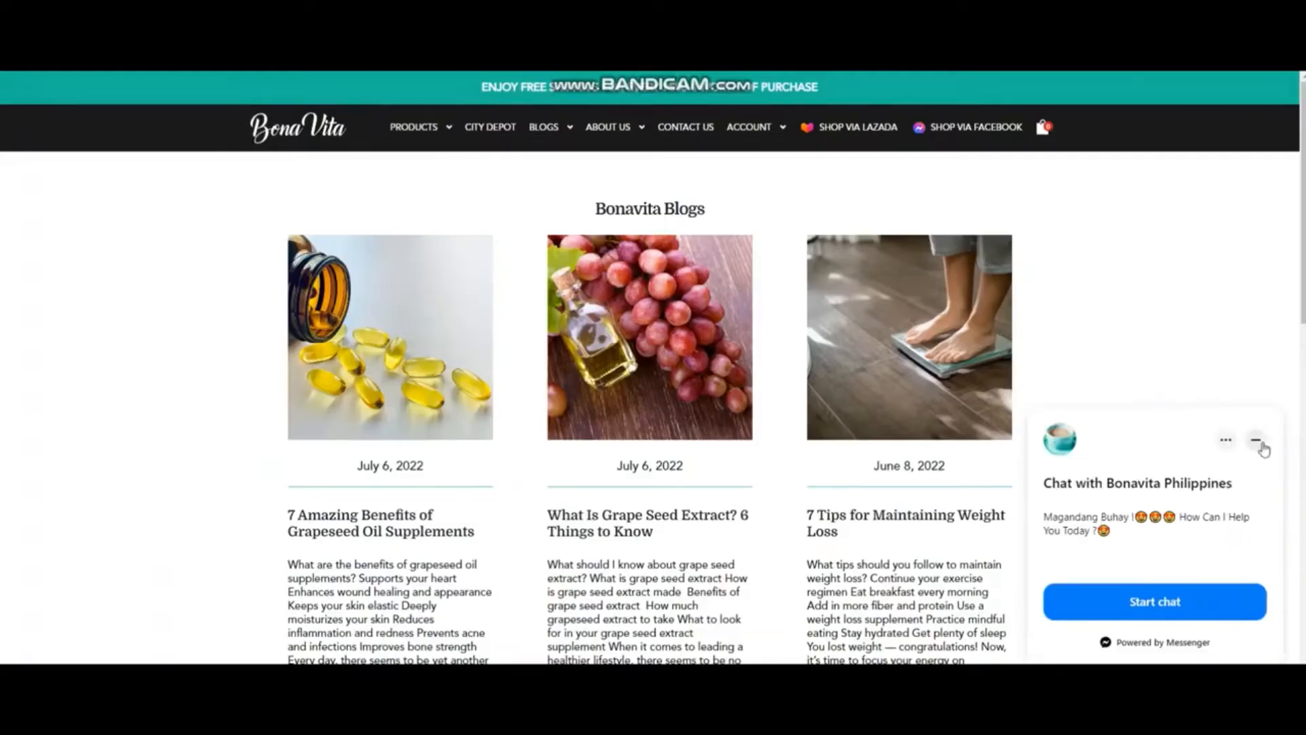
Step: Browse the Bonavita blogs and read one of the articles via Read More
scroll(down, 3)
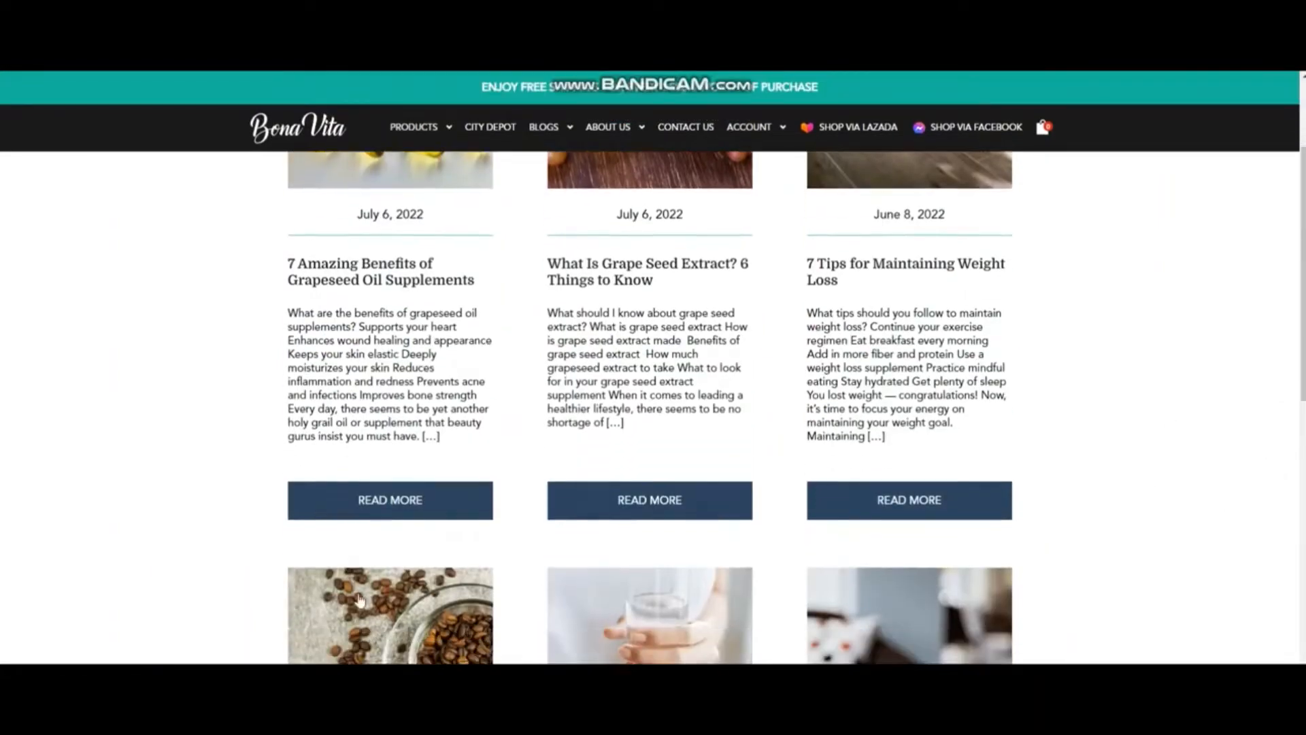
scroll(down, 3)
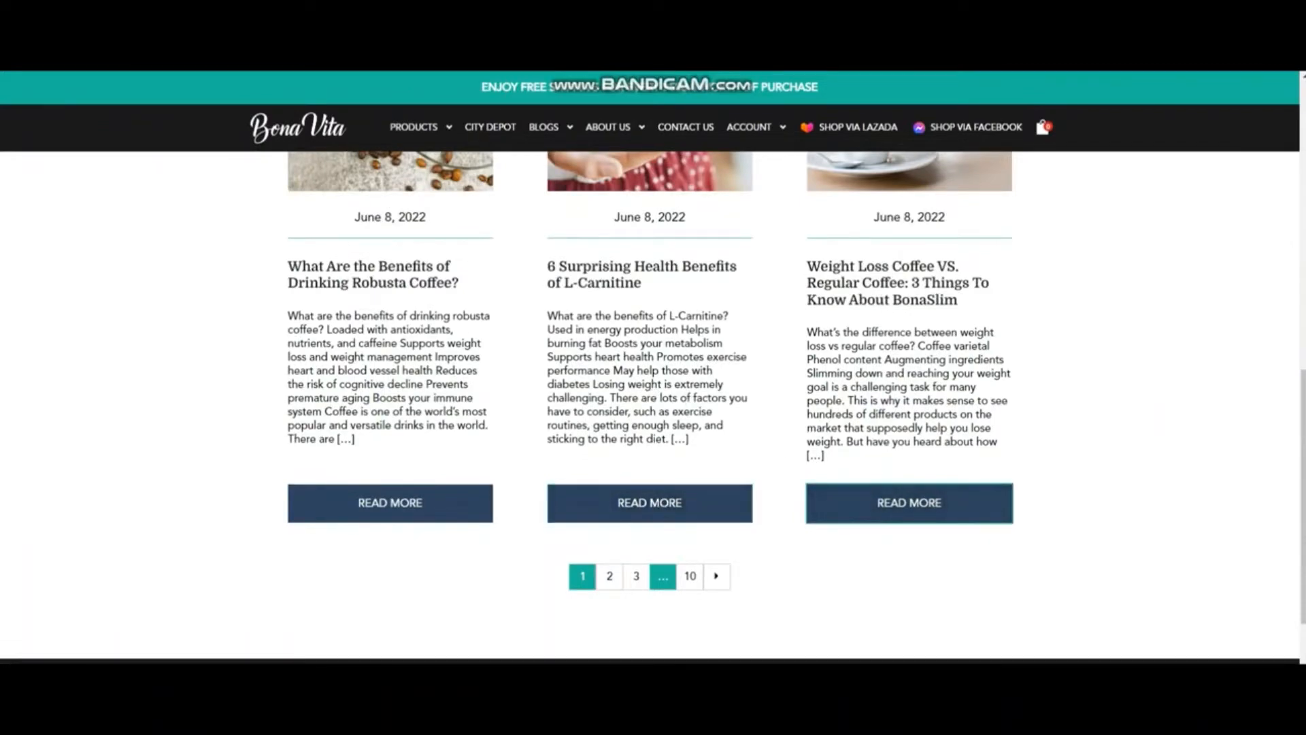
click(649, 502)
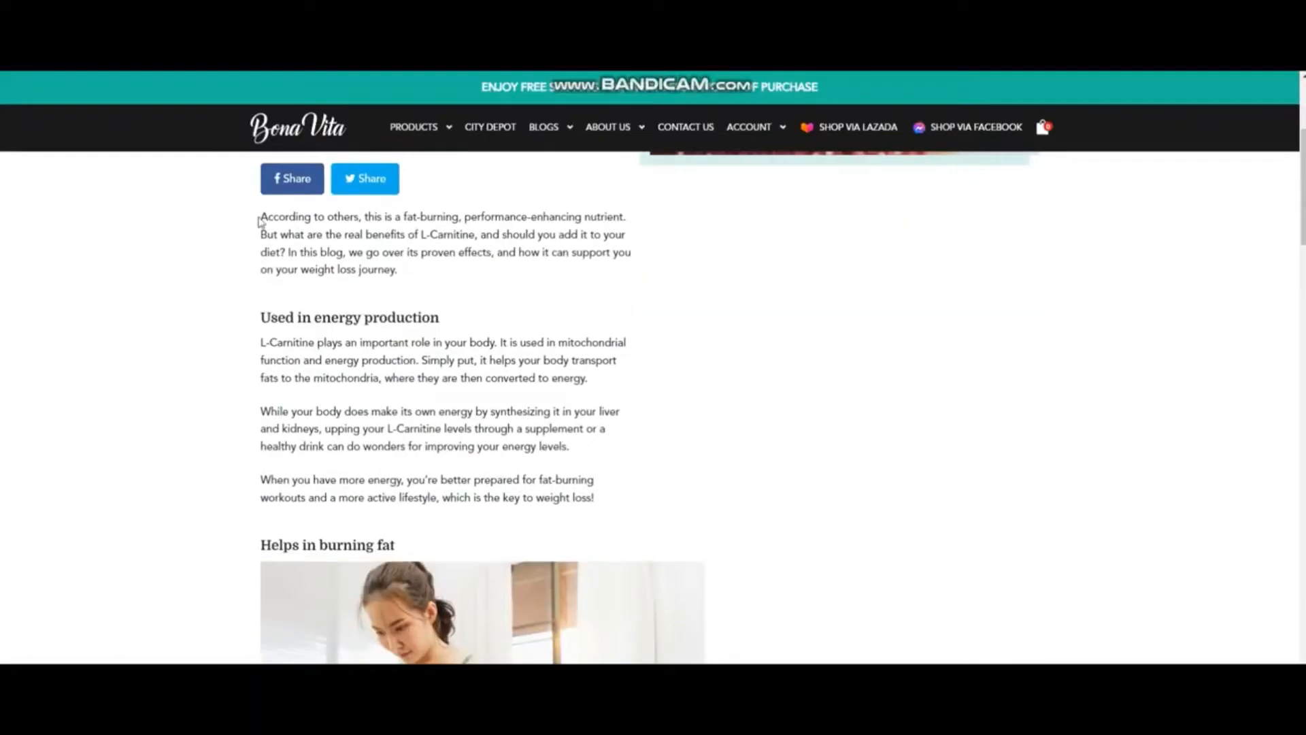
scroll(down, 3)
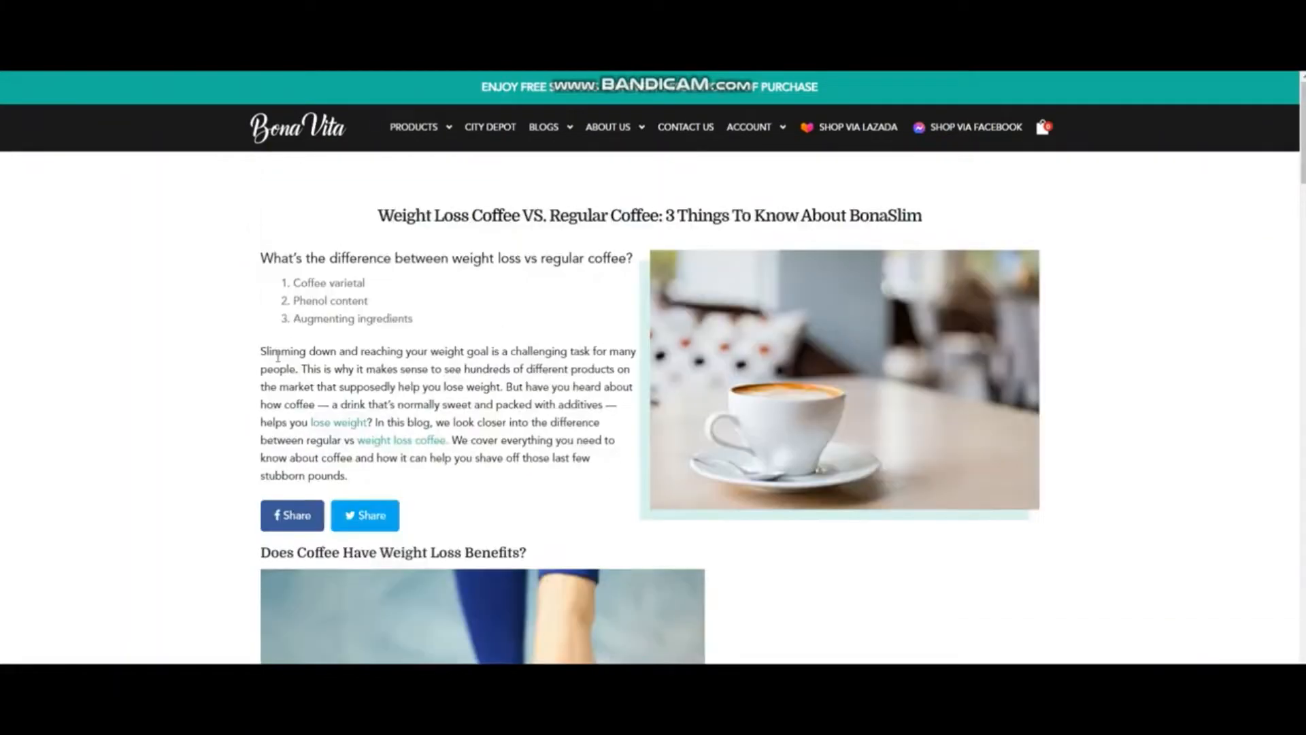
scroll(down, 3)
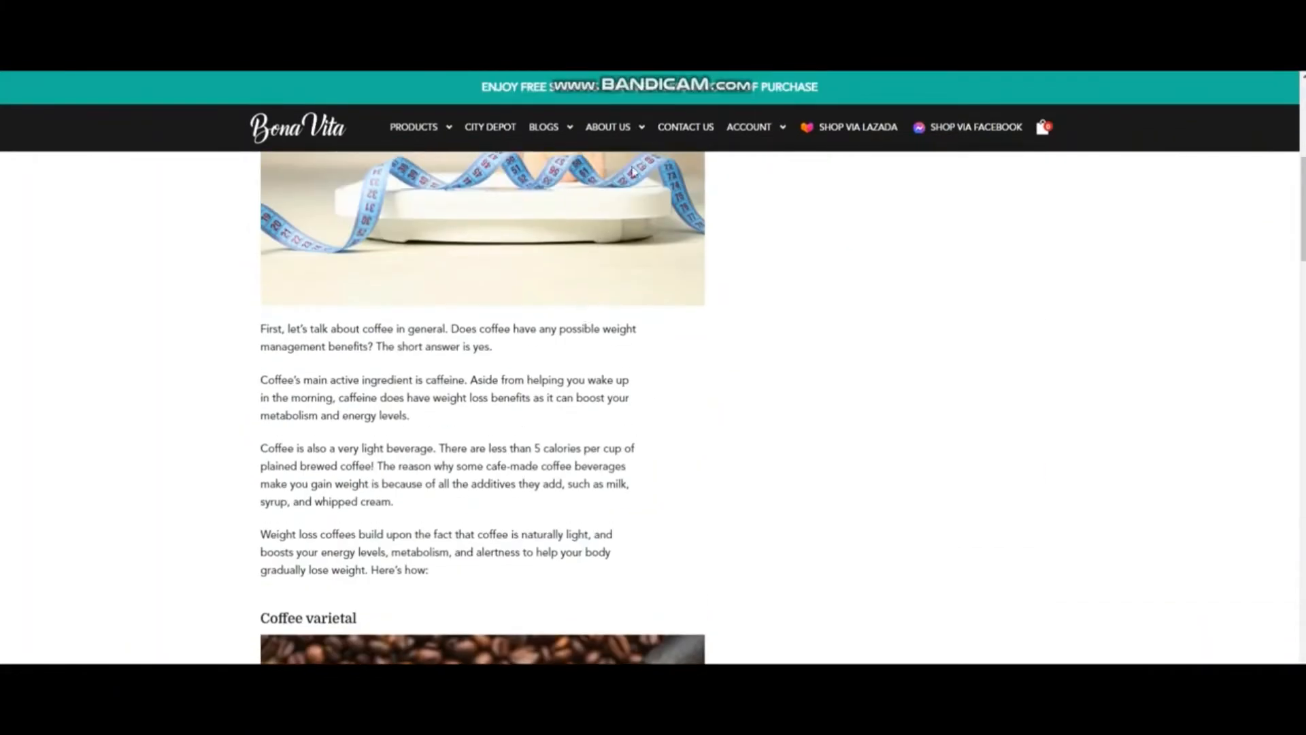
Step: View Bona Vita's Contact Us form, then bring up the Tea & Coffee Depot blogs page
click(685, 127)
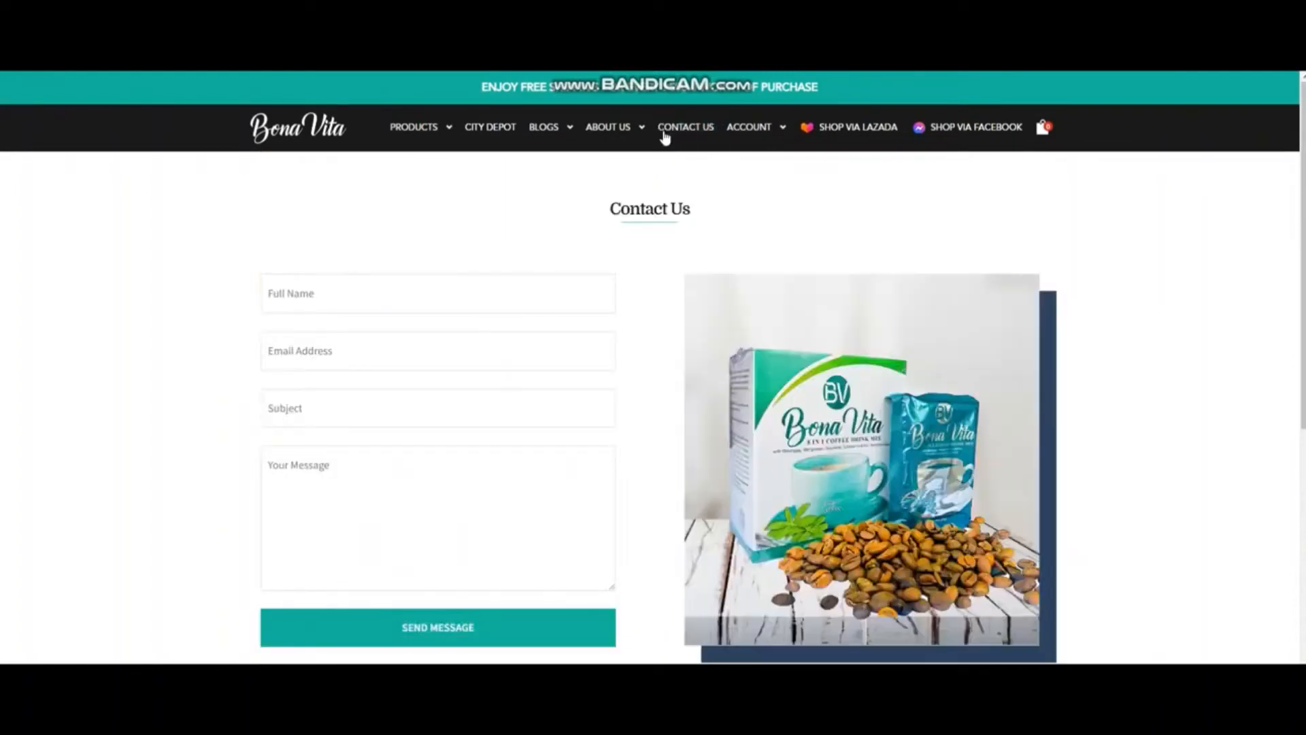
click(437, 351)
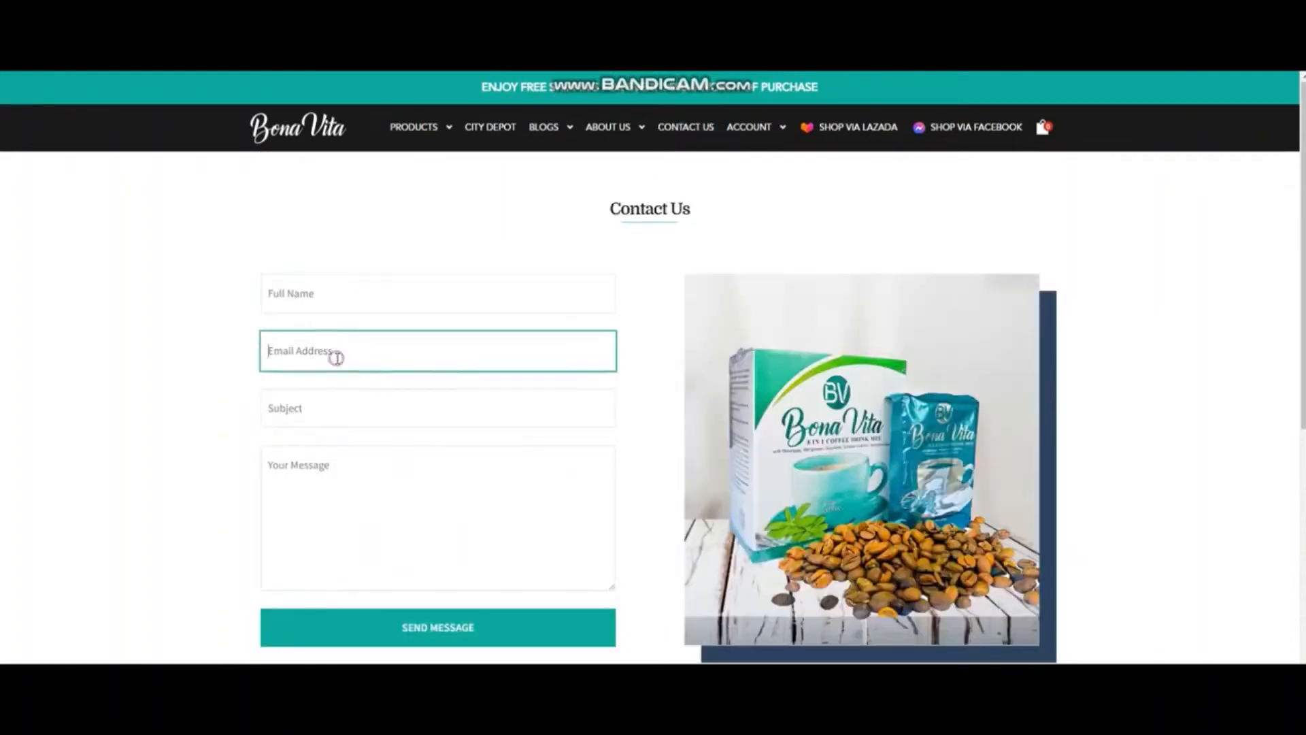
click(416, 517)
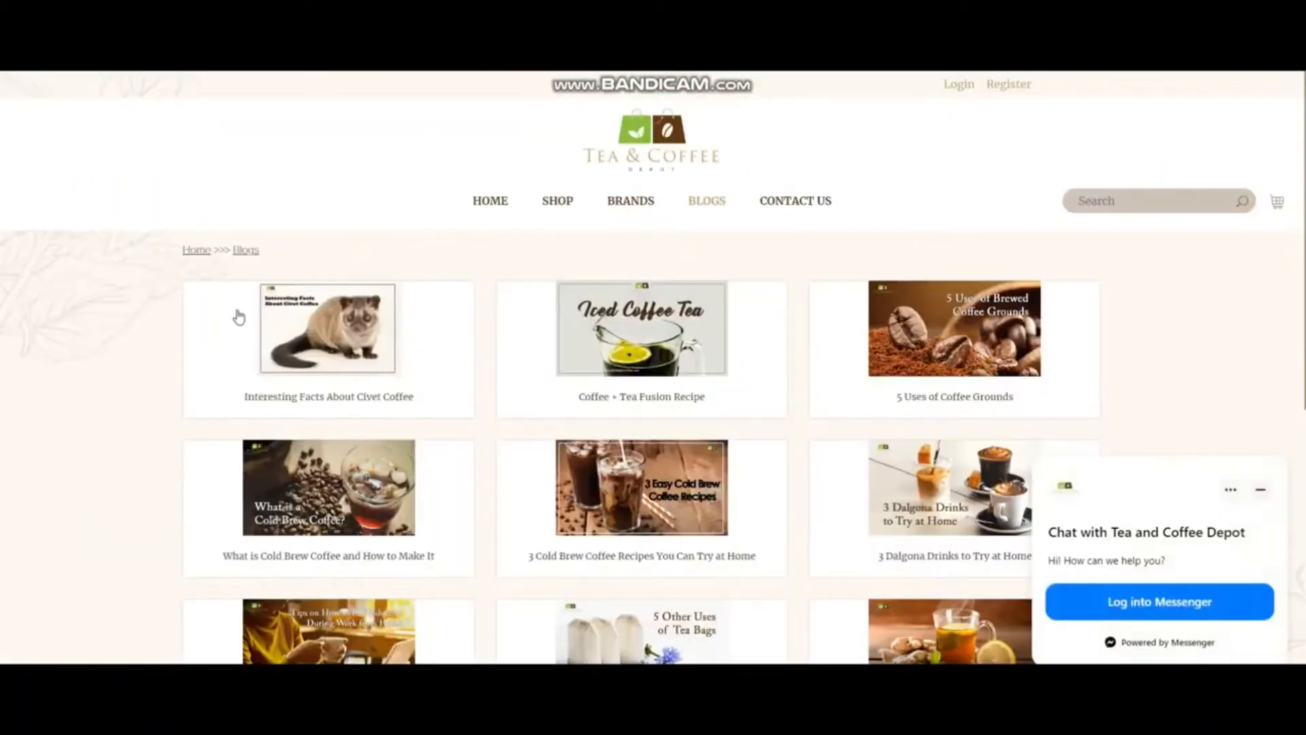
Step: Browse Tea & Coffee Depot's blogs, go to CONTACT US and select the Our Office details
scroll(down, 3)
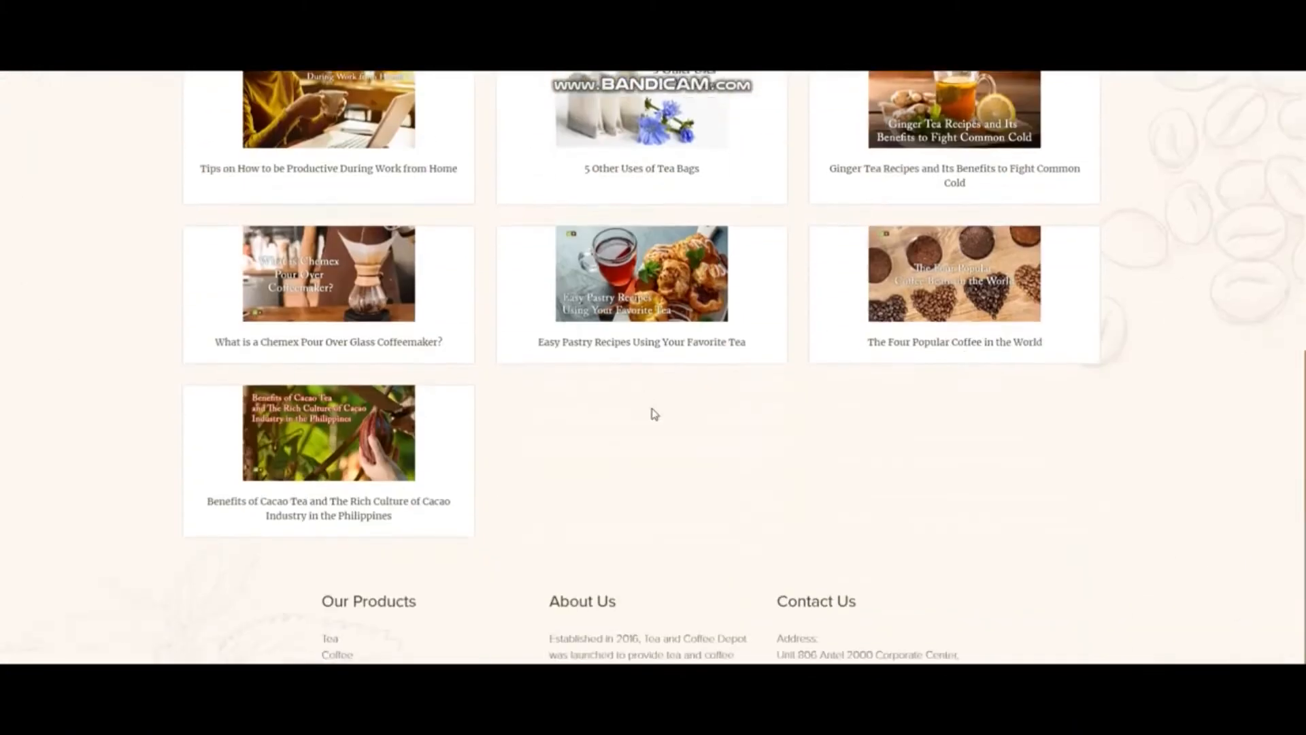
scroll(down, 3)
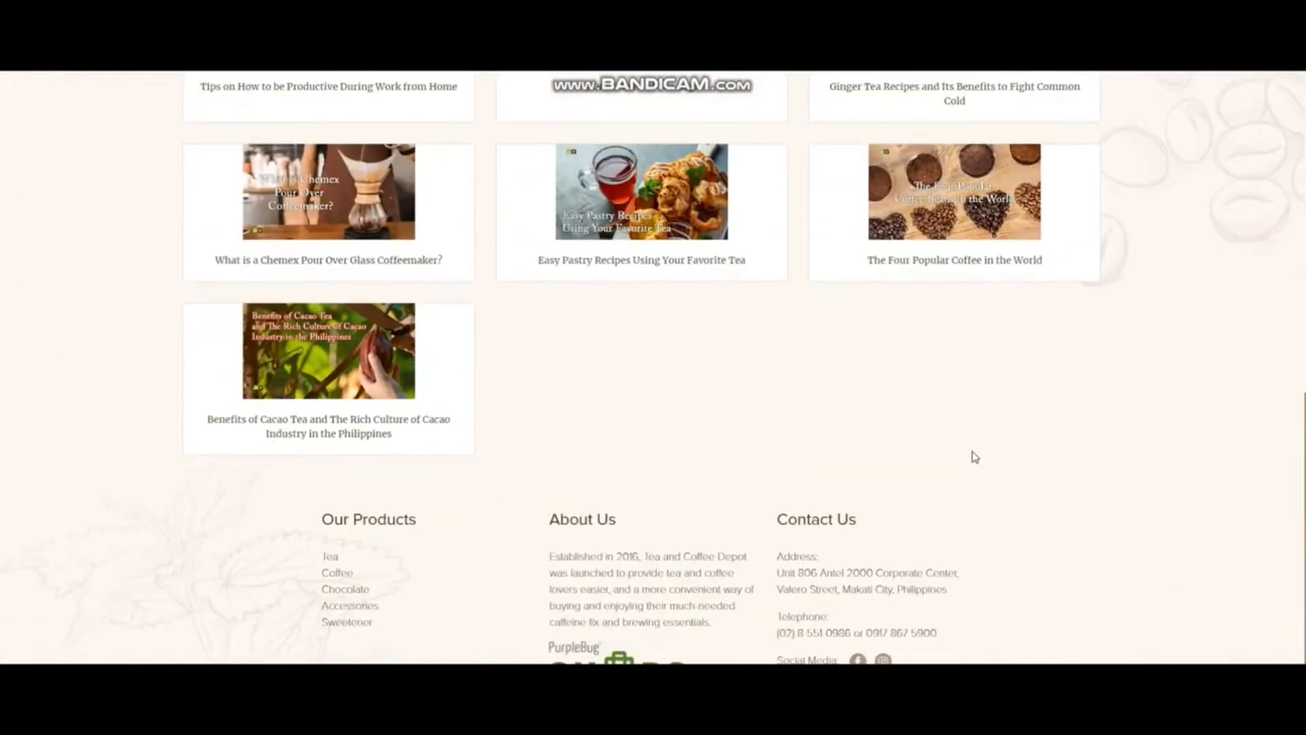
scroll(up, 3)
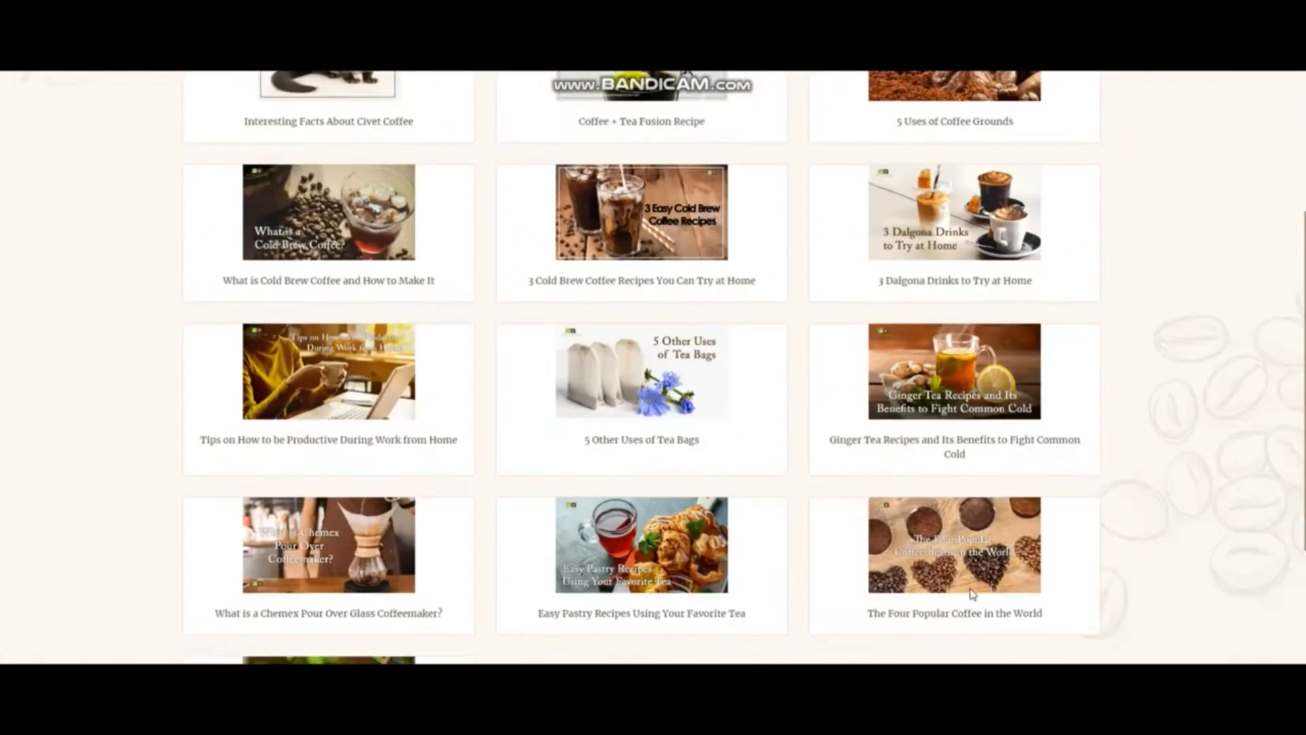
click(793, 200)
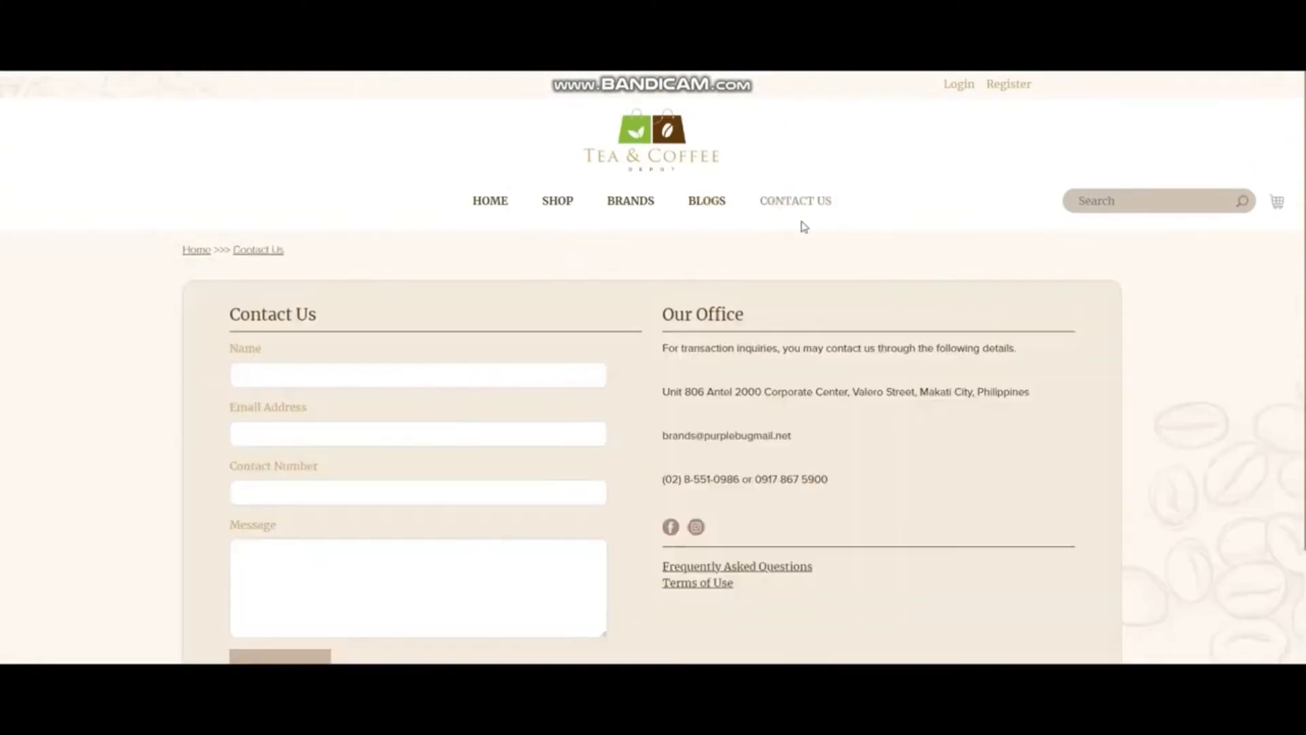
scroll(down, 3)
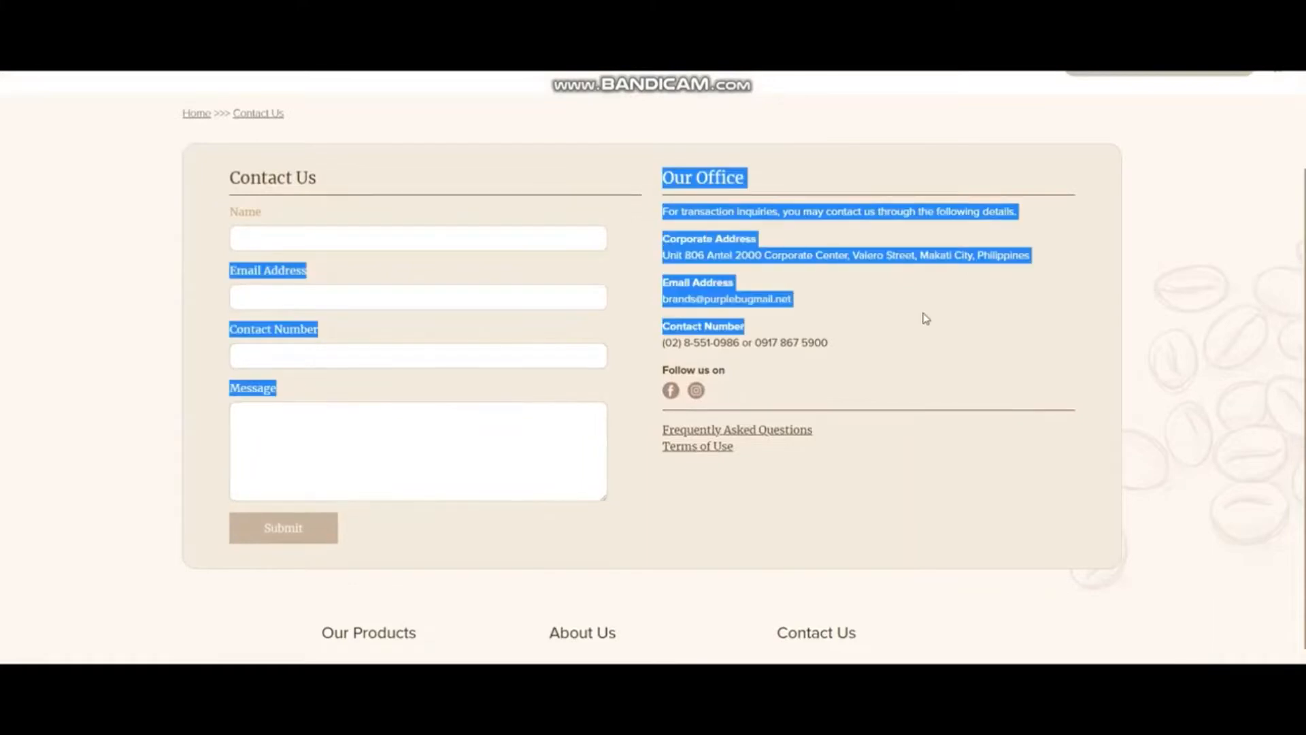
click(902, 340)
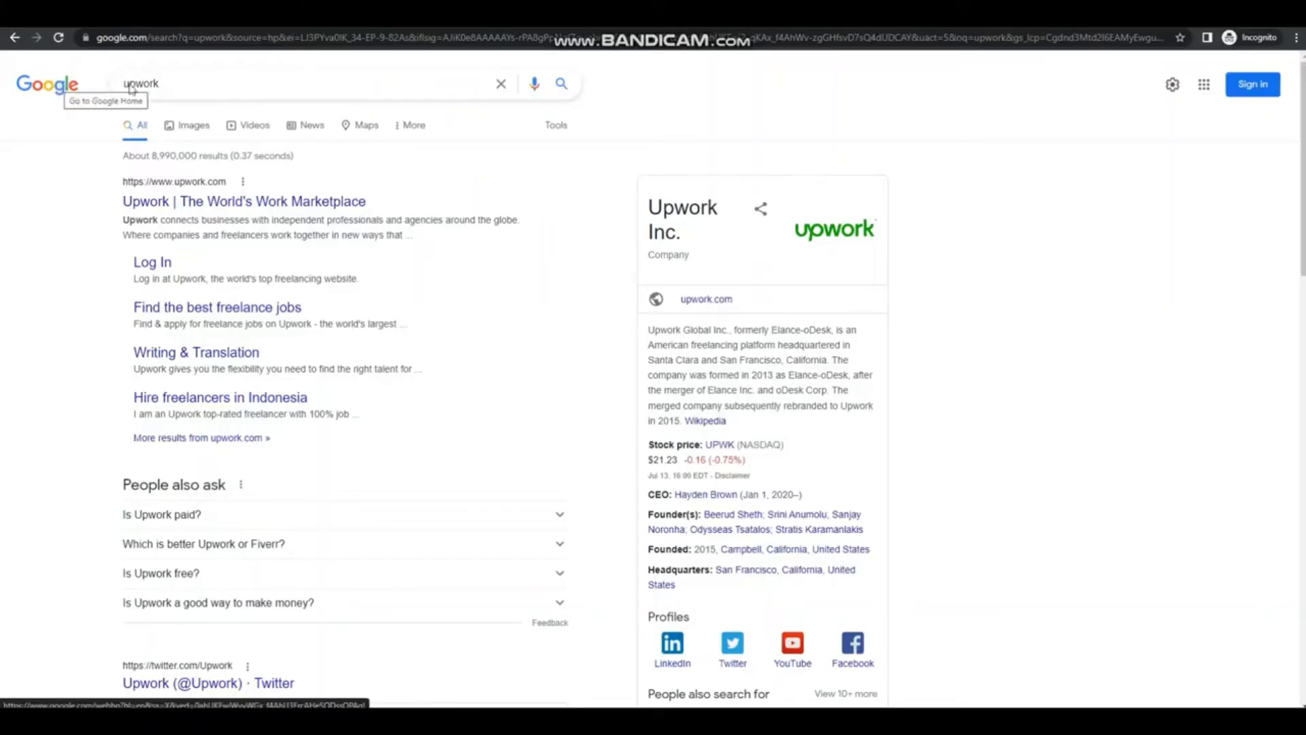
mouse_move(508, 135)
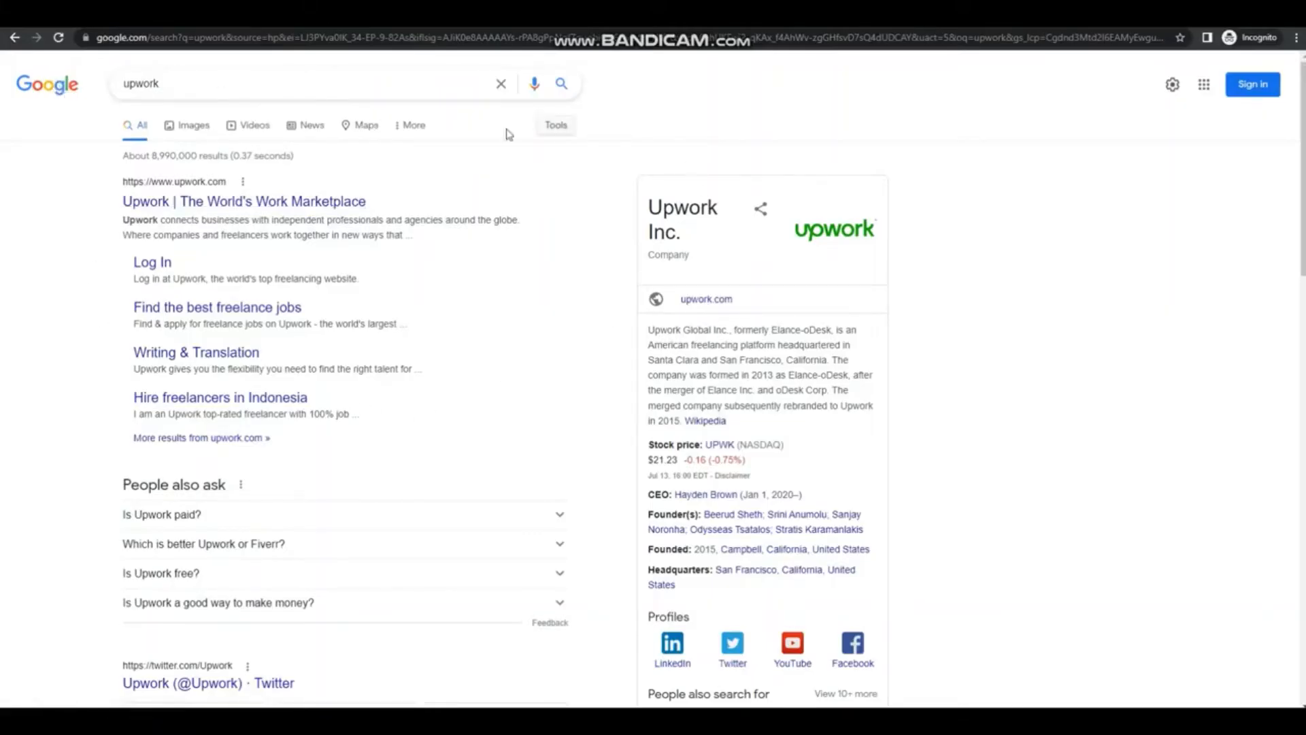
mouse_move(431, 213)
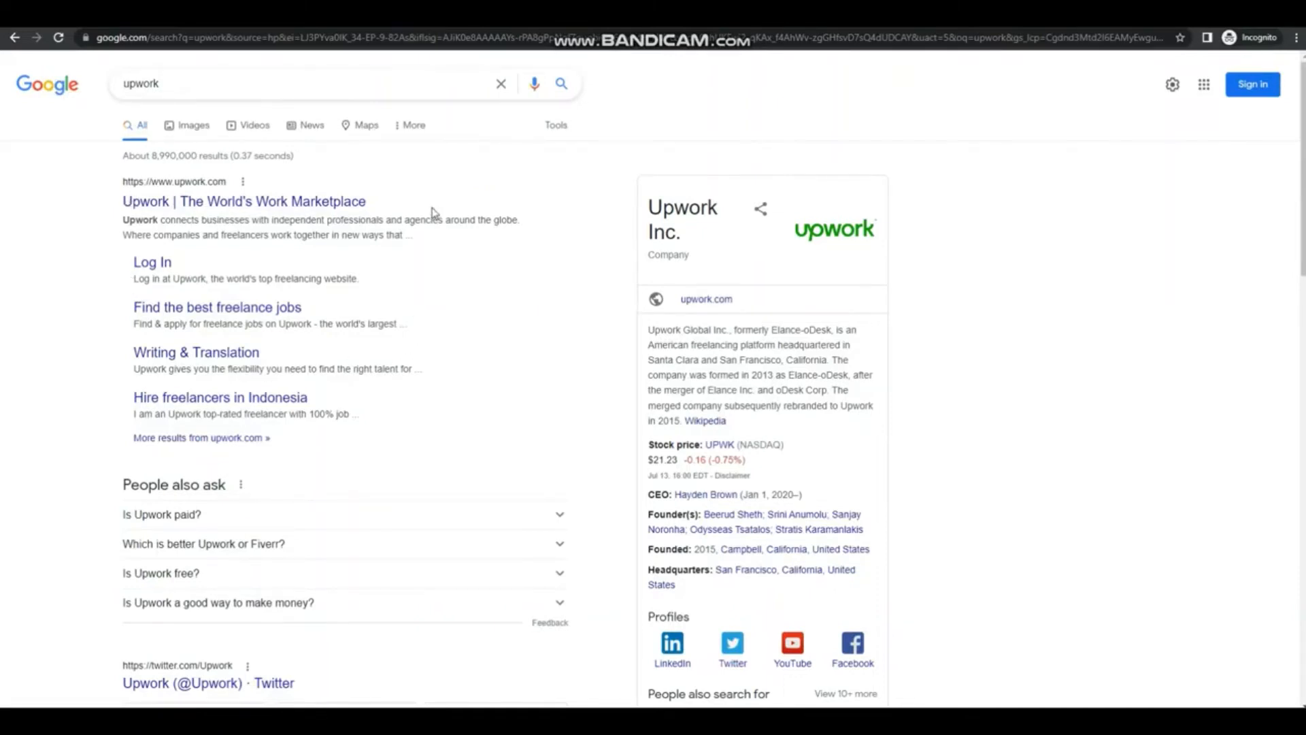
mouse_move(532, 279)
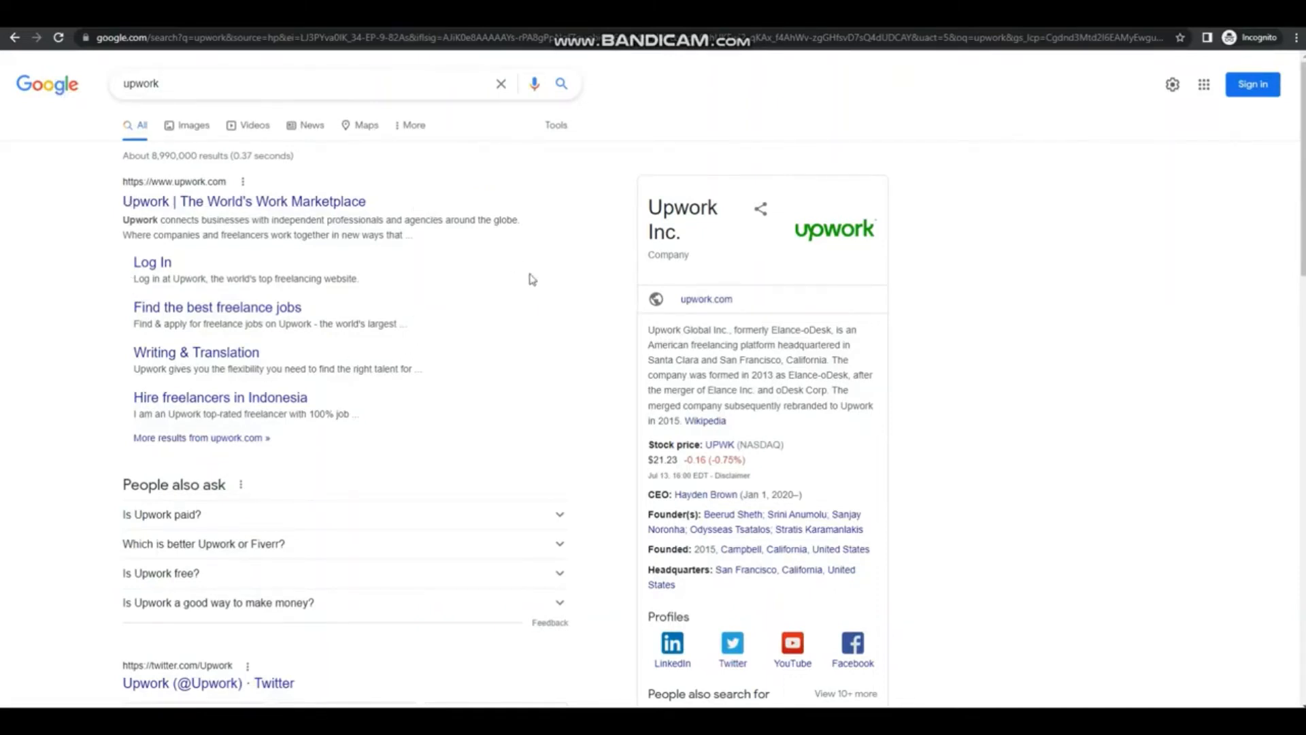
Step: Go to the Upwork website from the 'upwork' search results
click(706, 299)
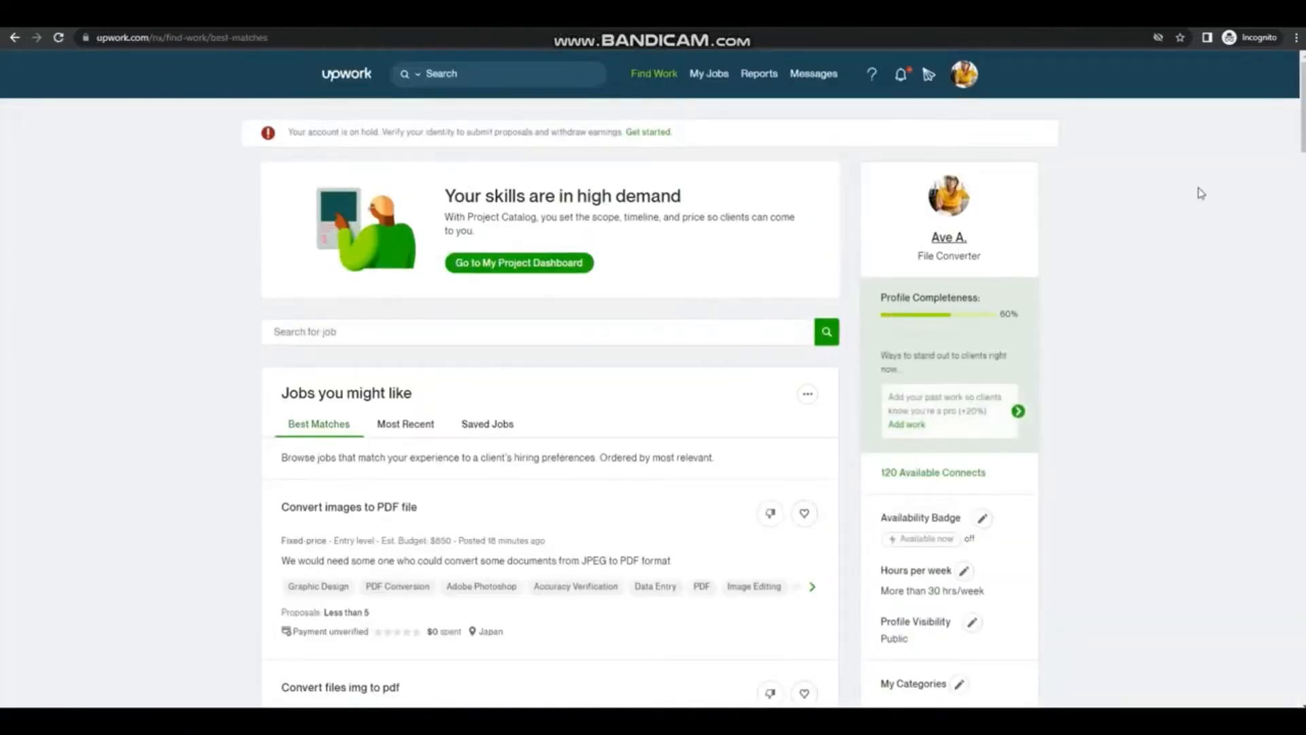
Step: Save "Proof Reader" as the Upwork profile title and bring up the job search options
click(948, 236)
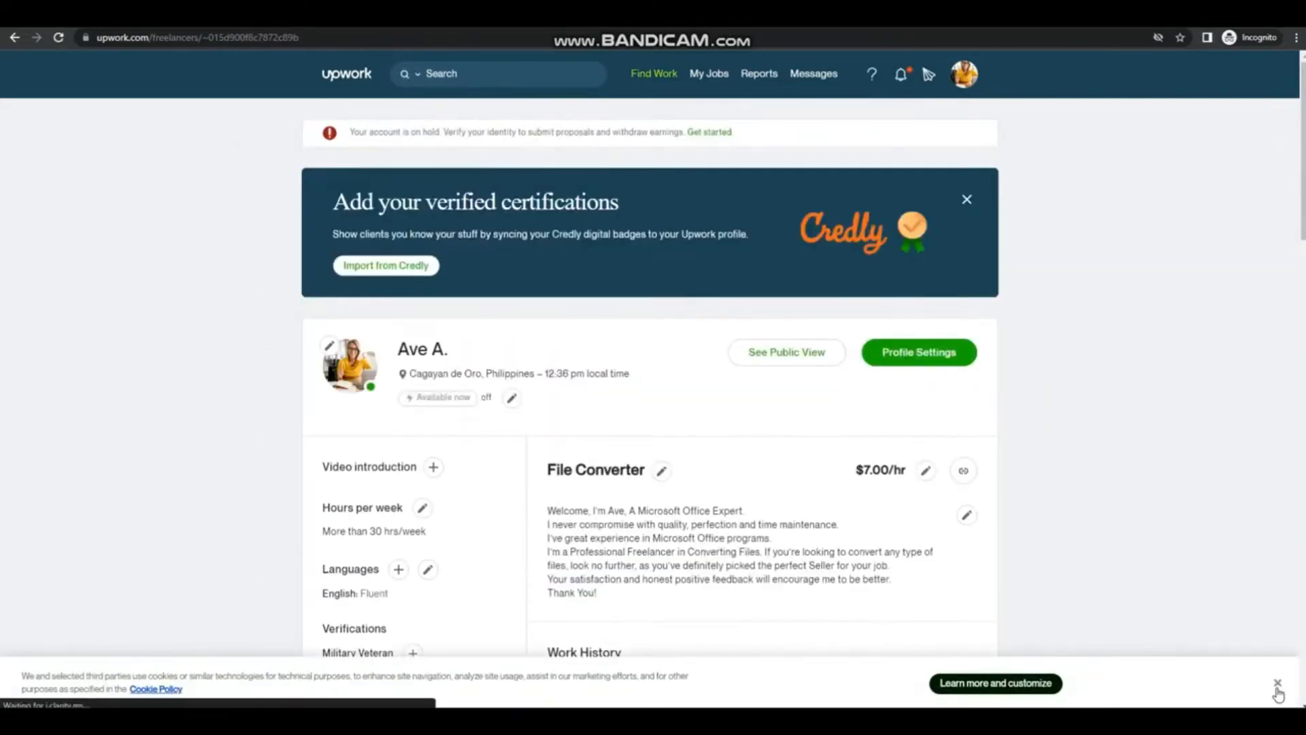
click(662, 471)
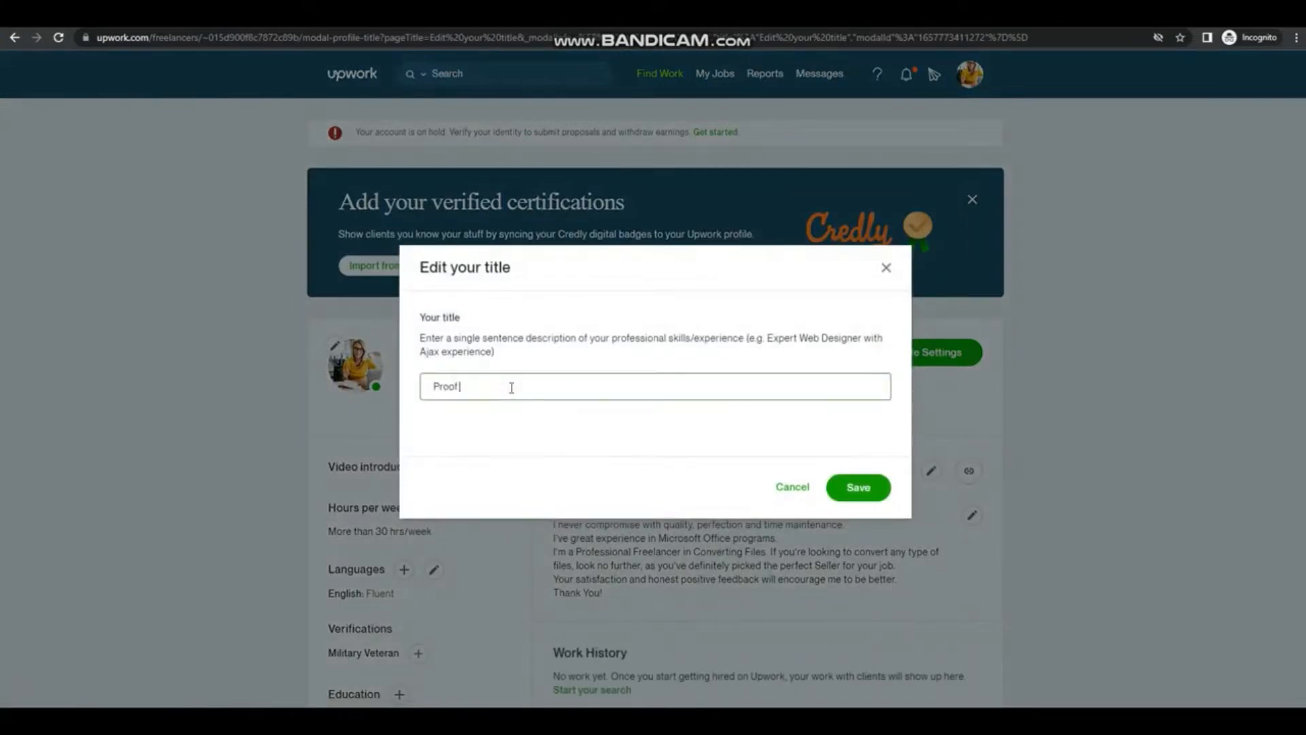
click(857, 487)
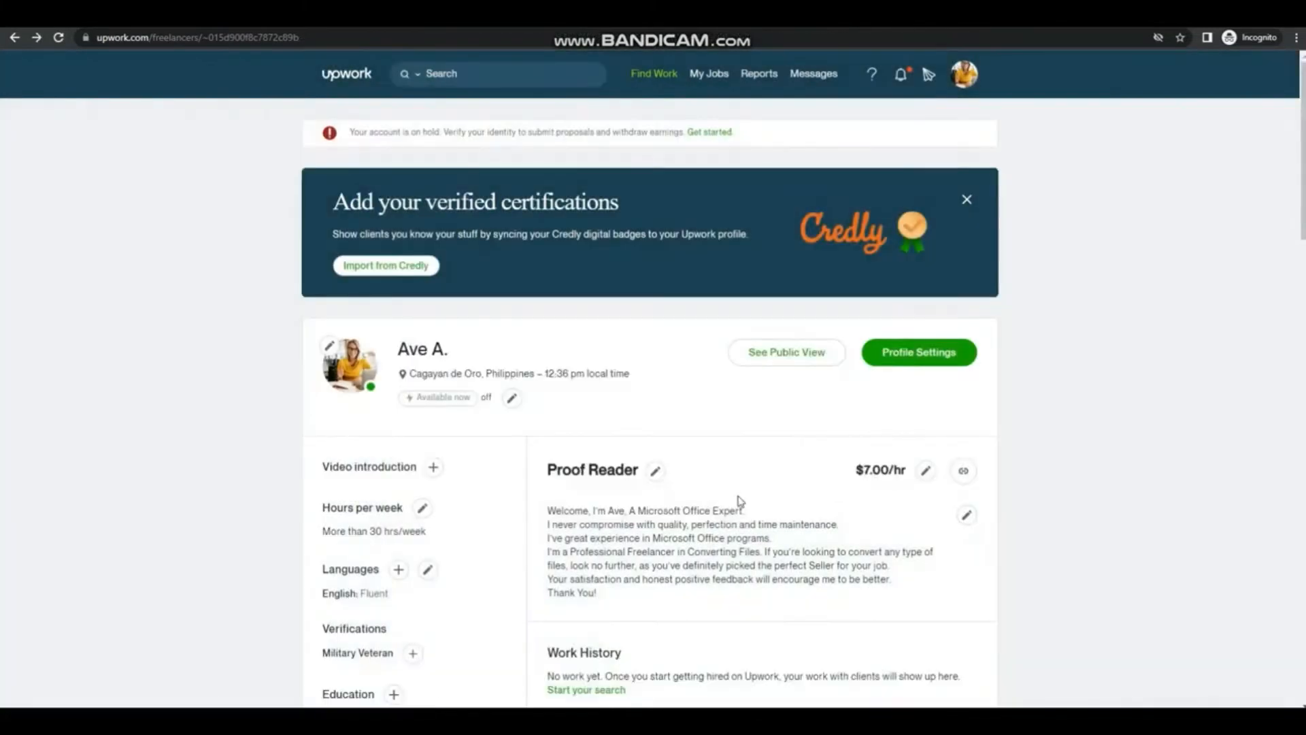
scroll(down, 3)
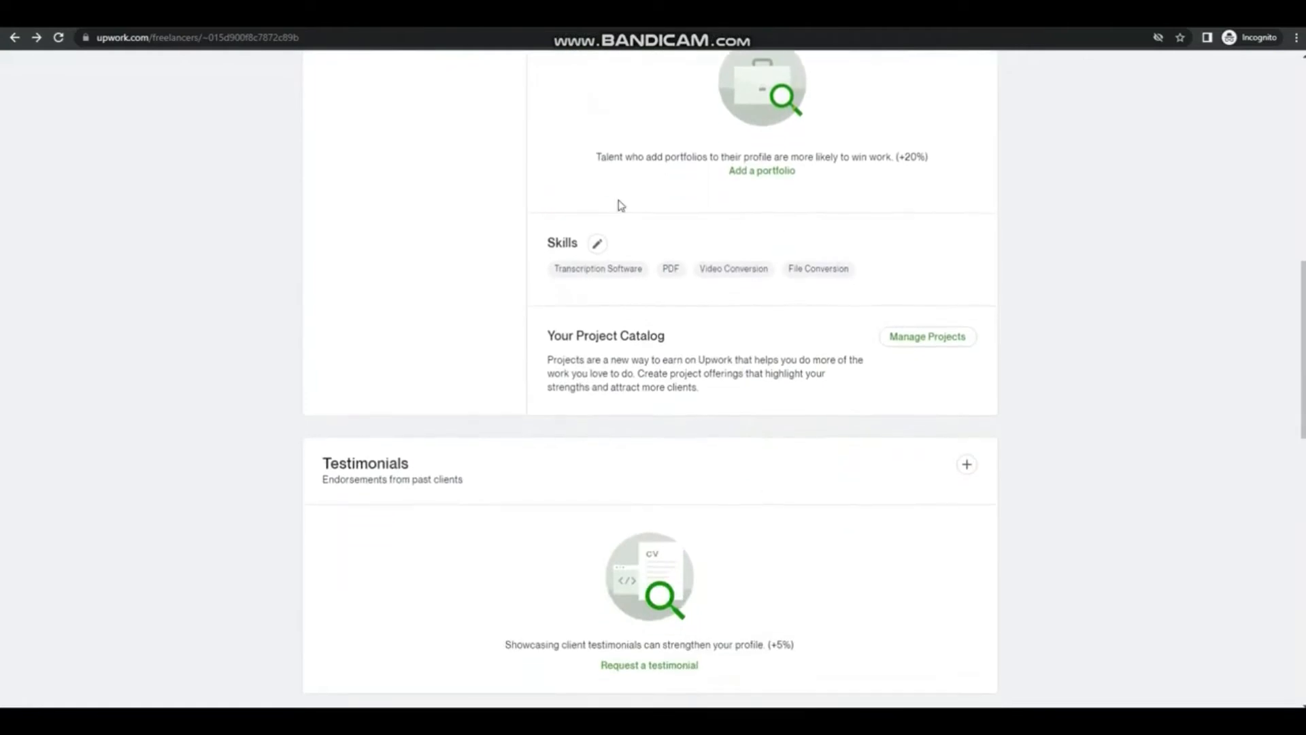
scroll(up, 3)
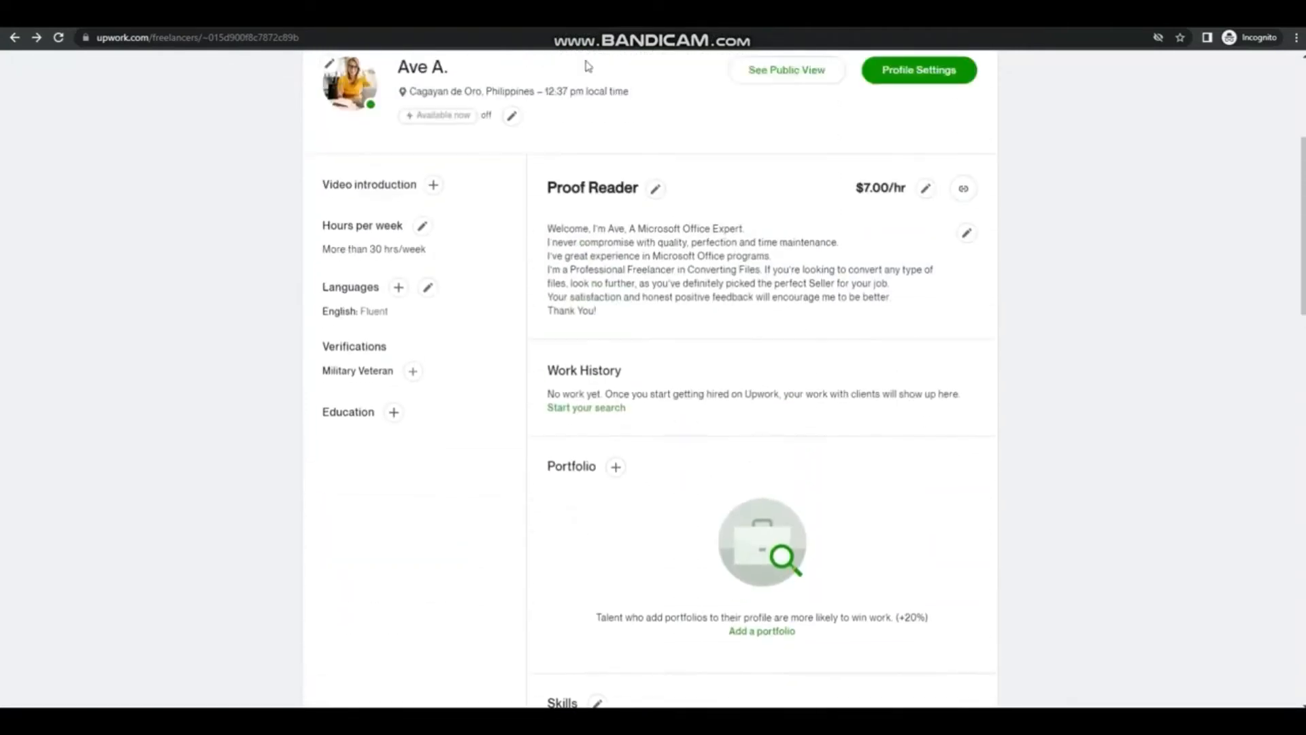
scroll(up, 3)
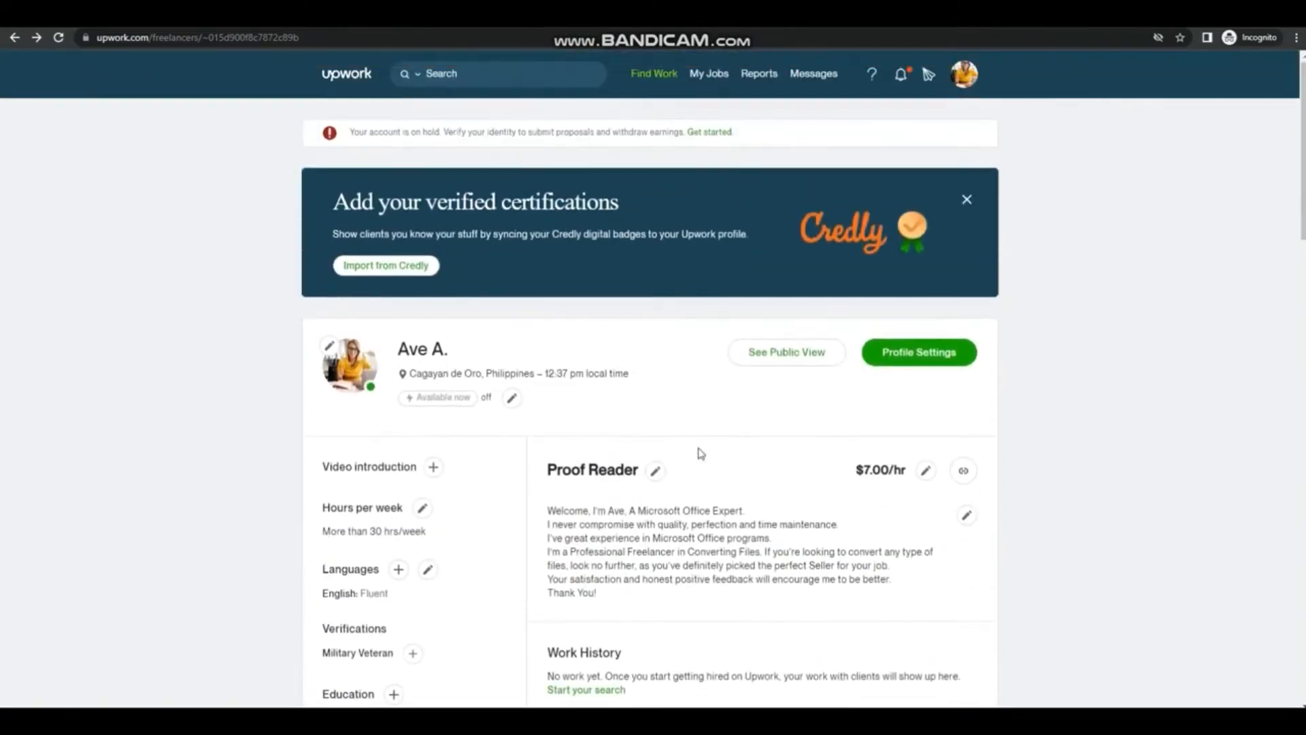
click(495, 74)
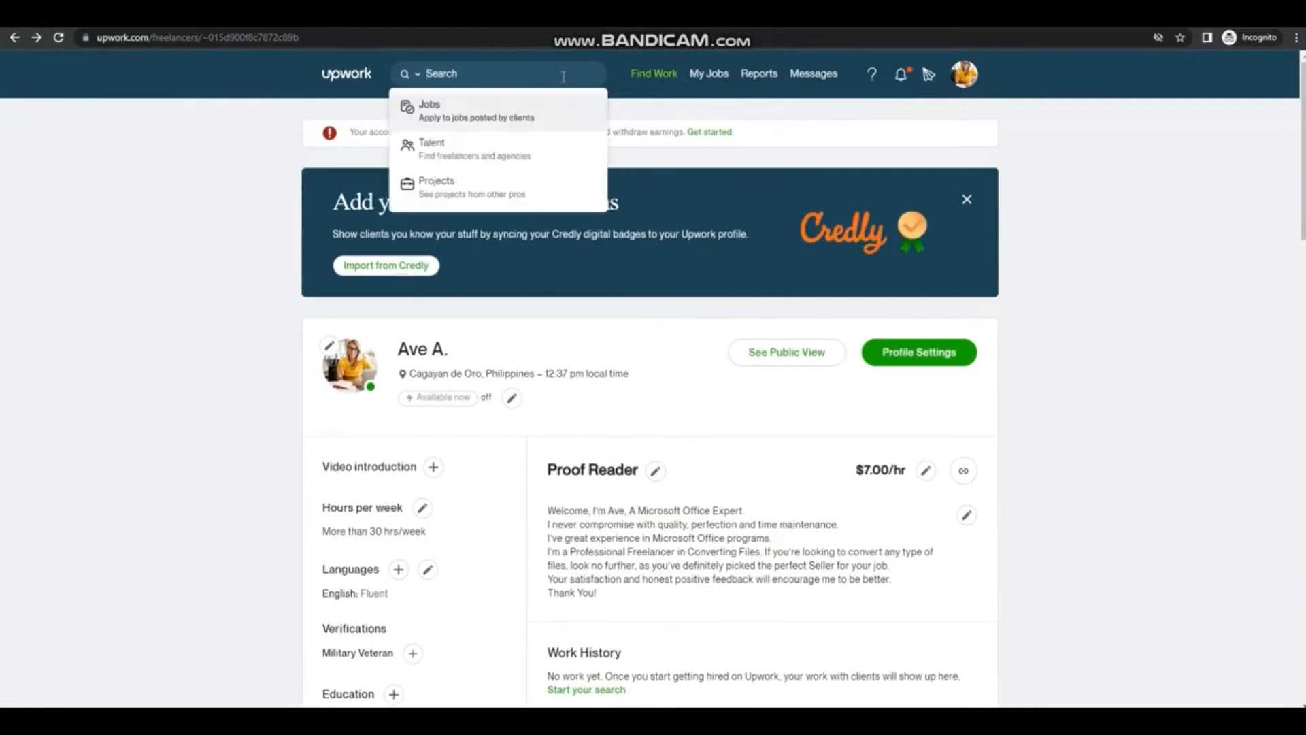
Step: Search Upwork jobs for "proof reading" and open the Experienced Proof Reader posting
text(proof reading)
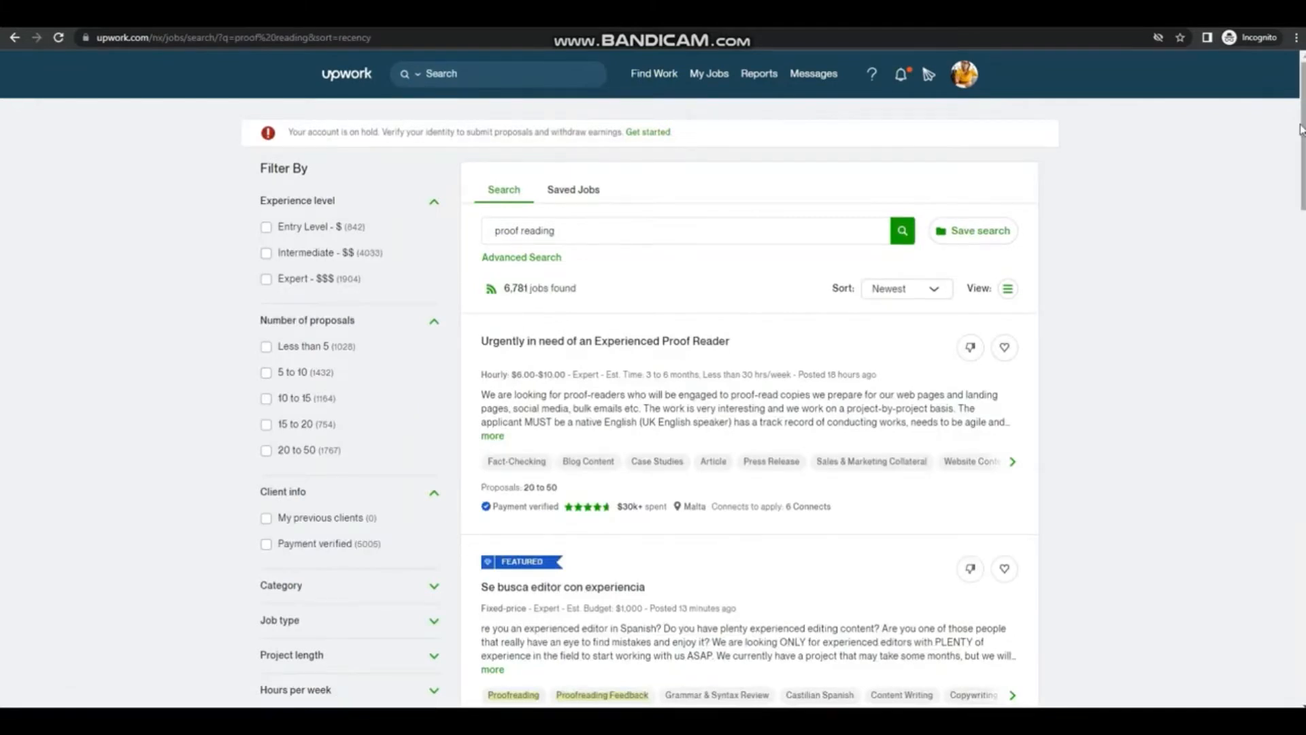
scroll(down, 3)
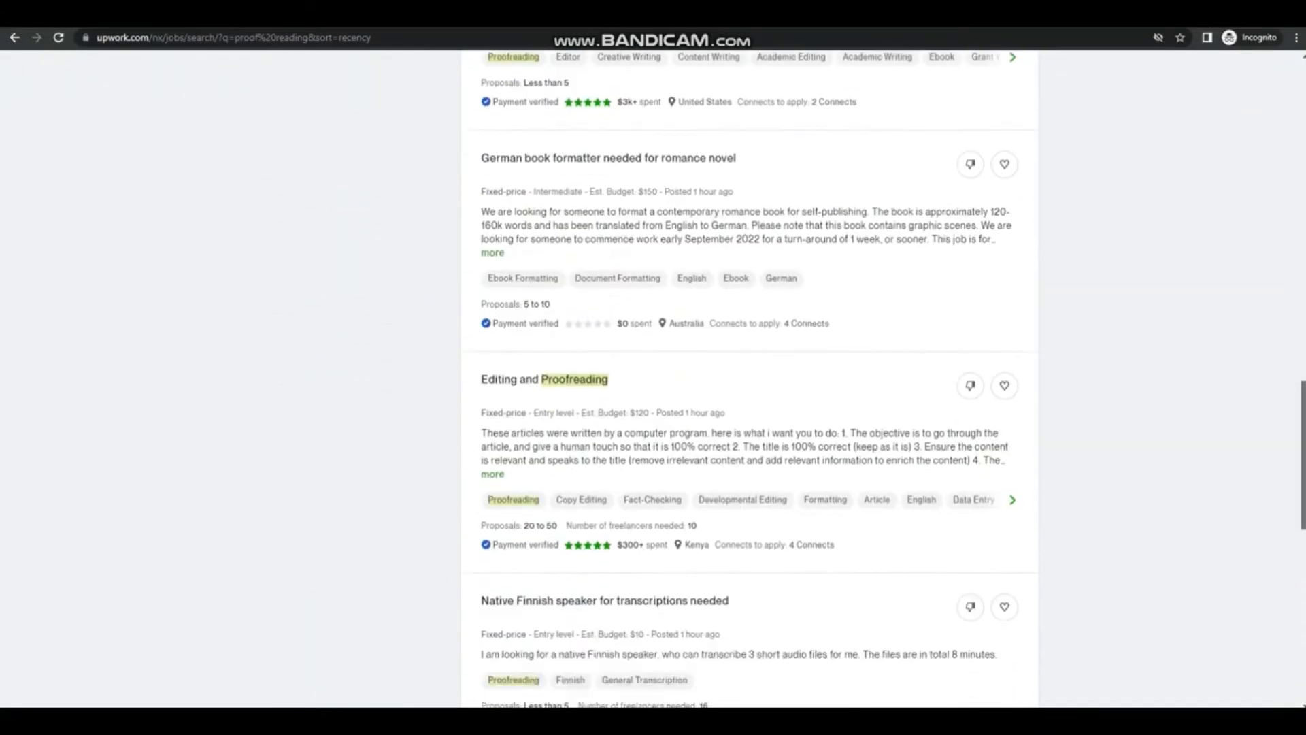
scroll(up, 3)
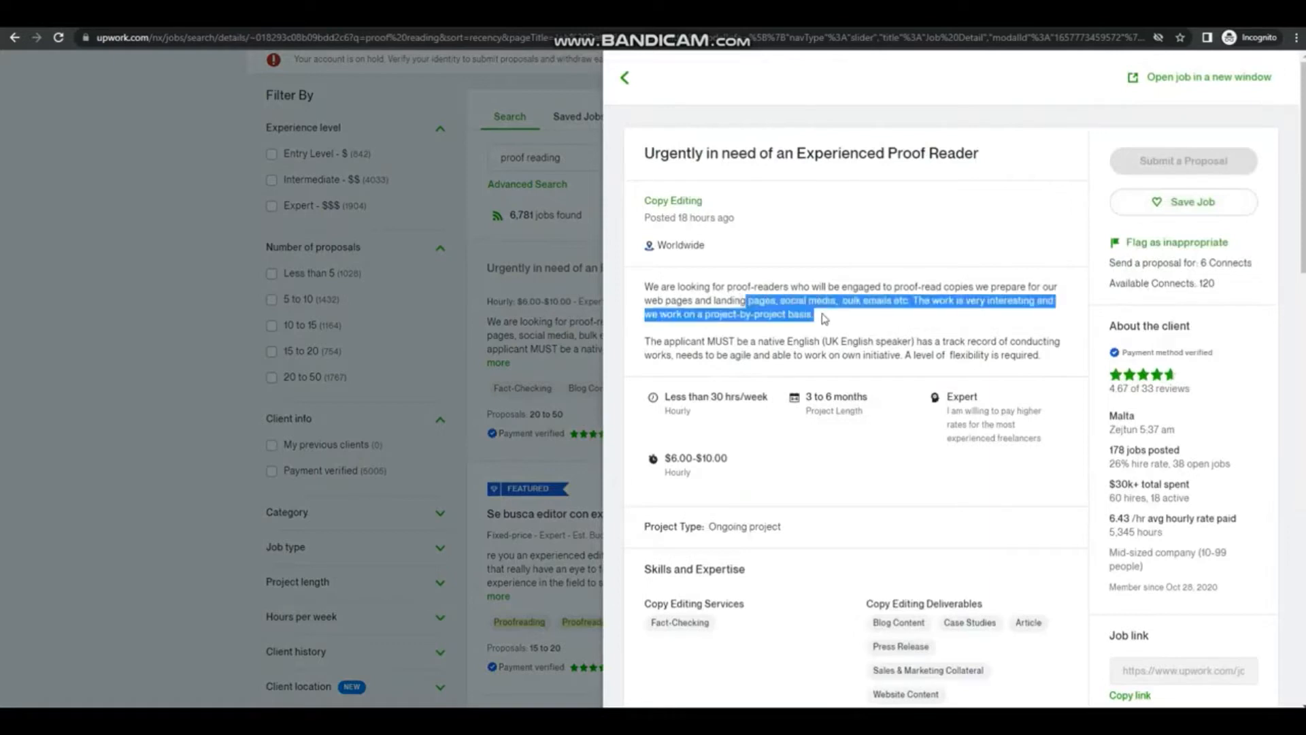
Step: Read the posting's details down to the client's recent history and return to the results
click(822, 318)
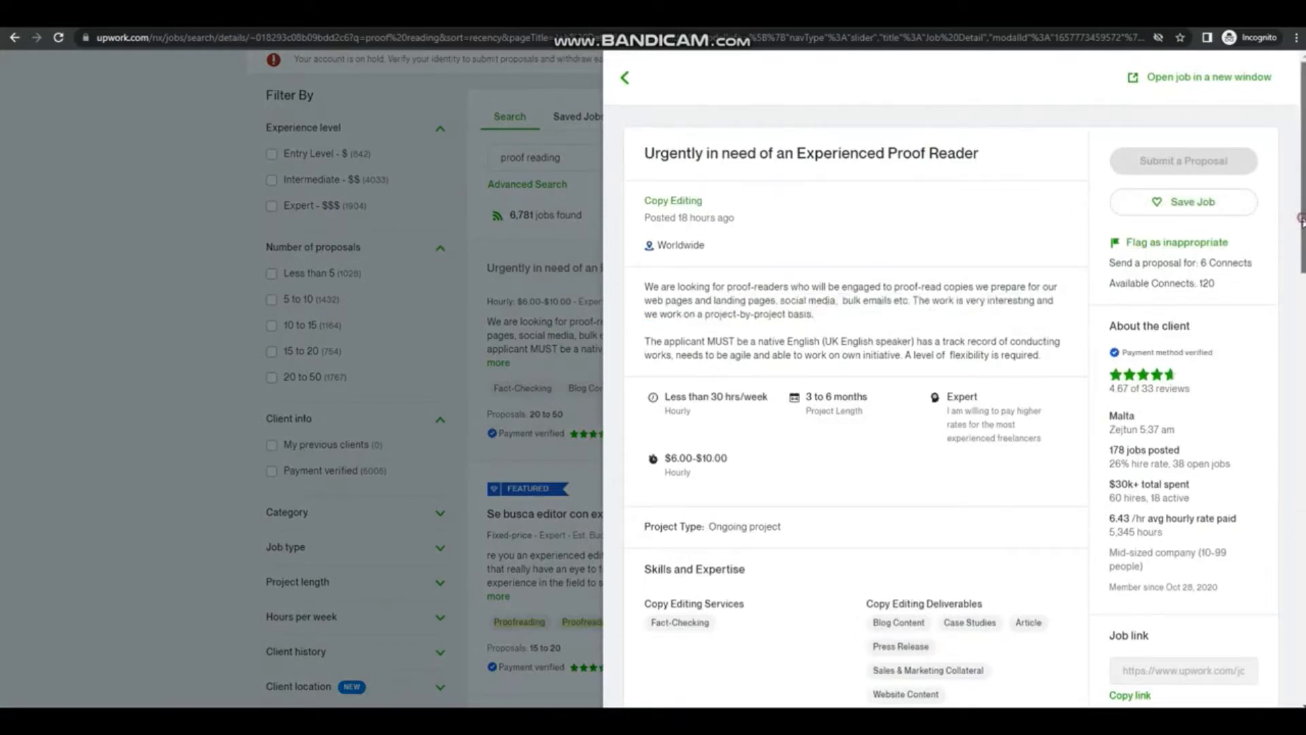
scroll(down, 3)
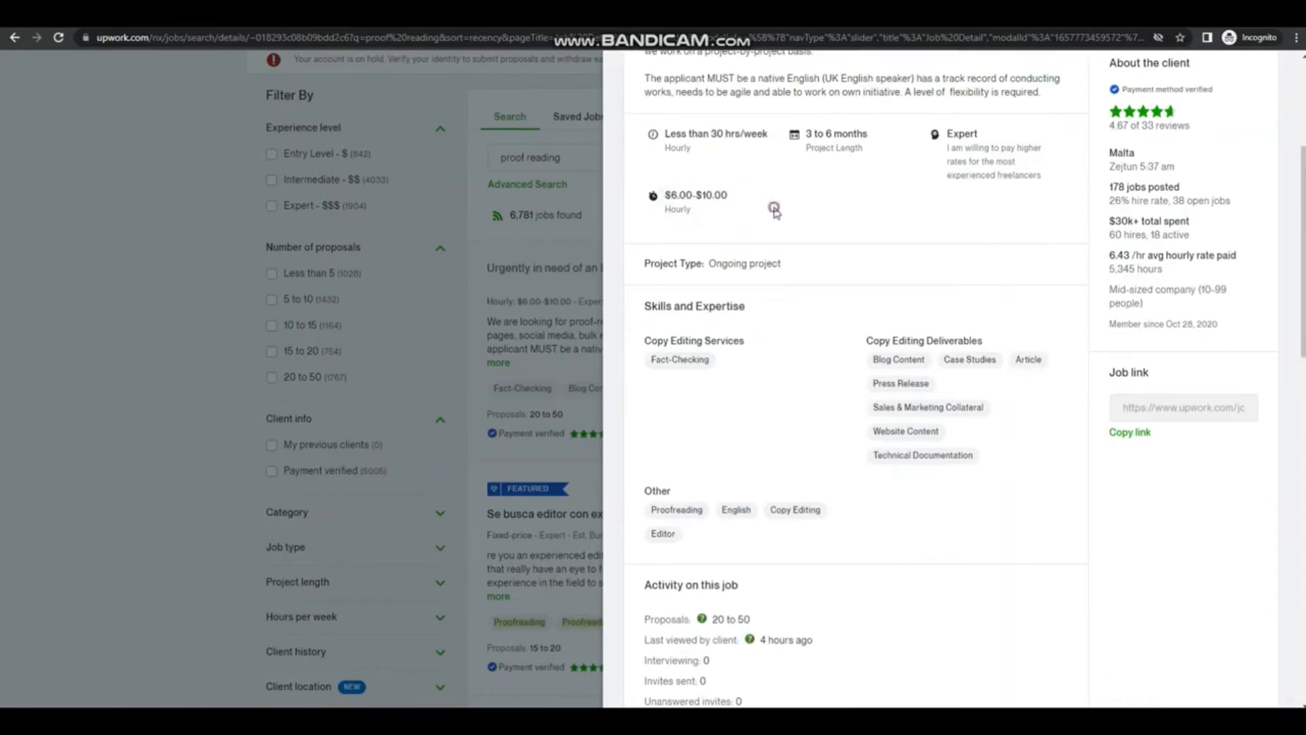
scroll(down, 3)
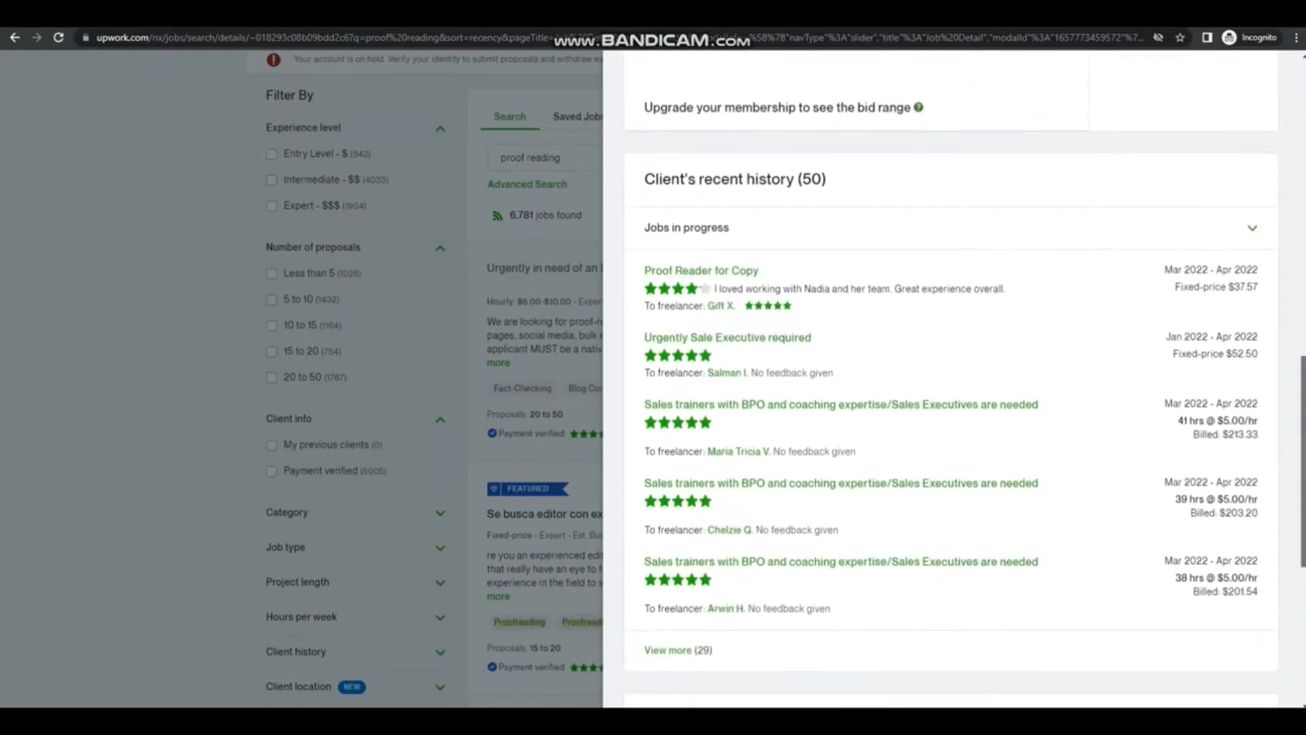
scroll(up, 3)
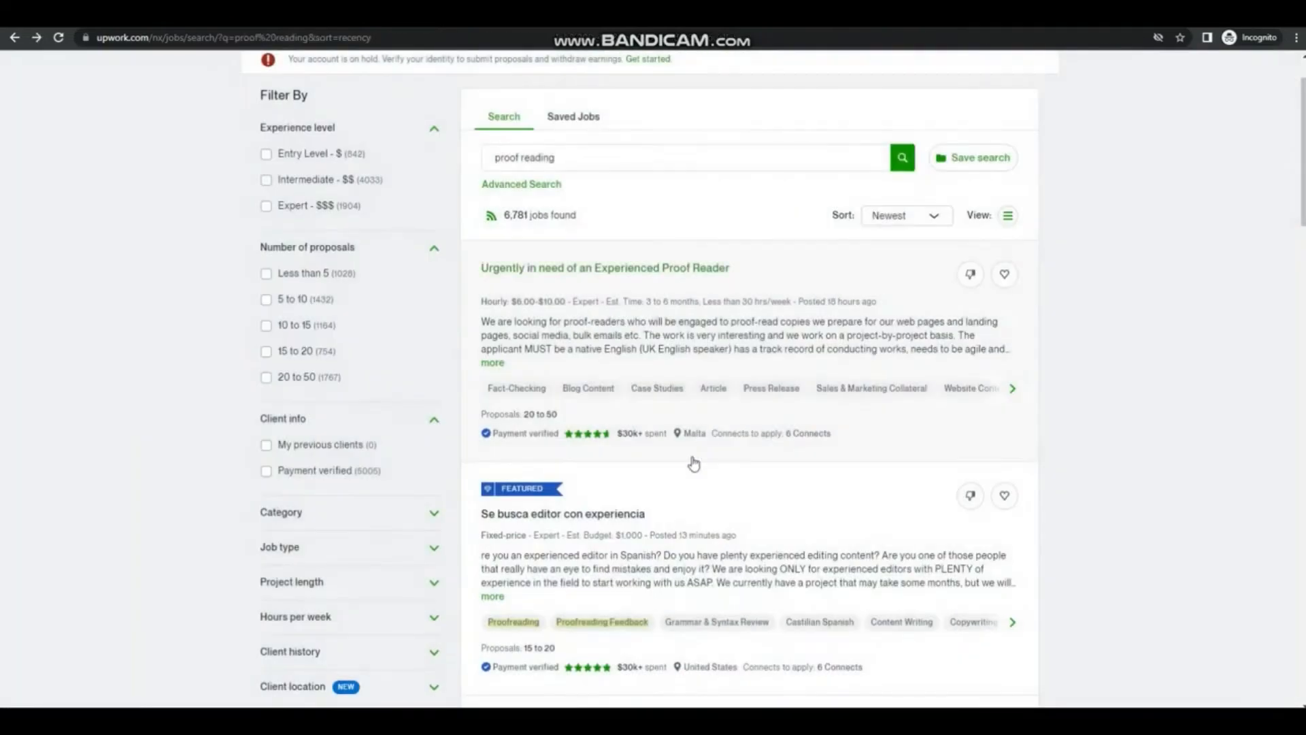
scroll(down, 3)
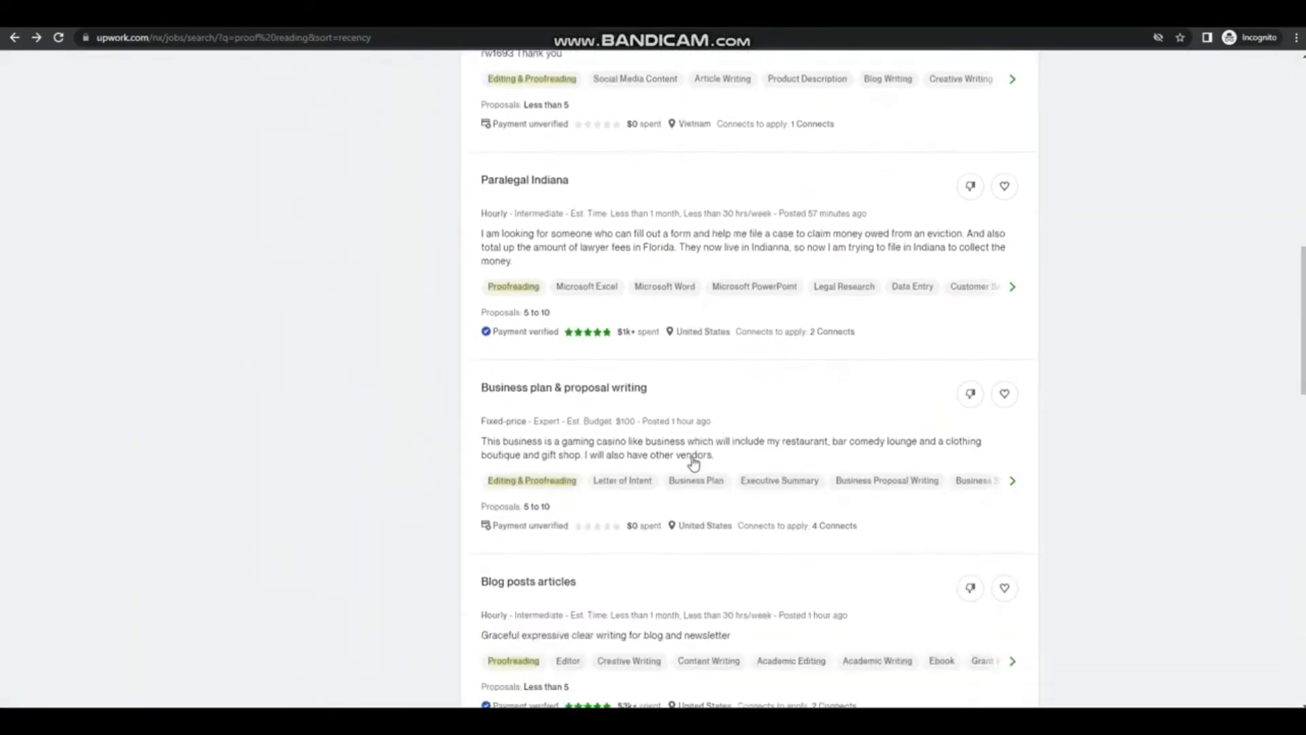
scroll(down, 3)
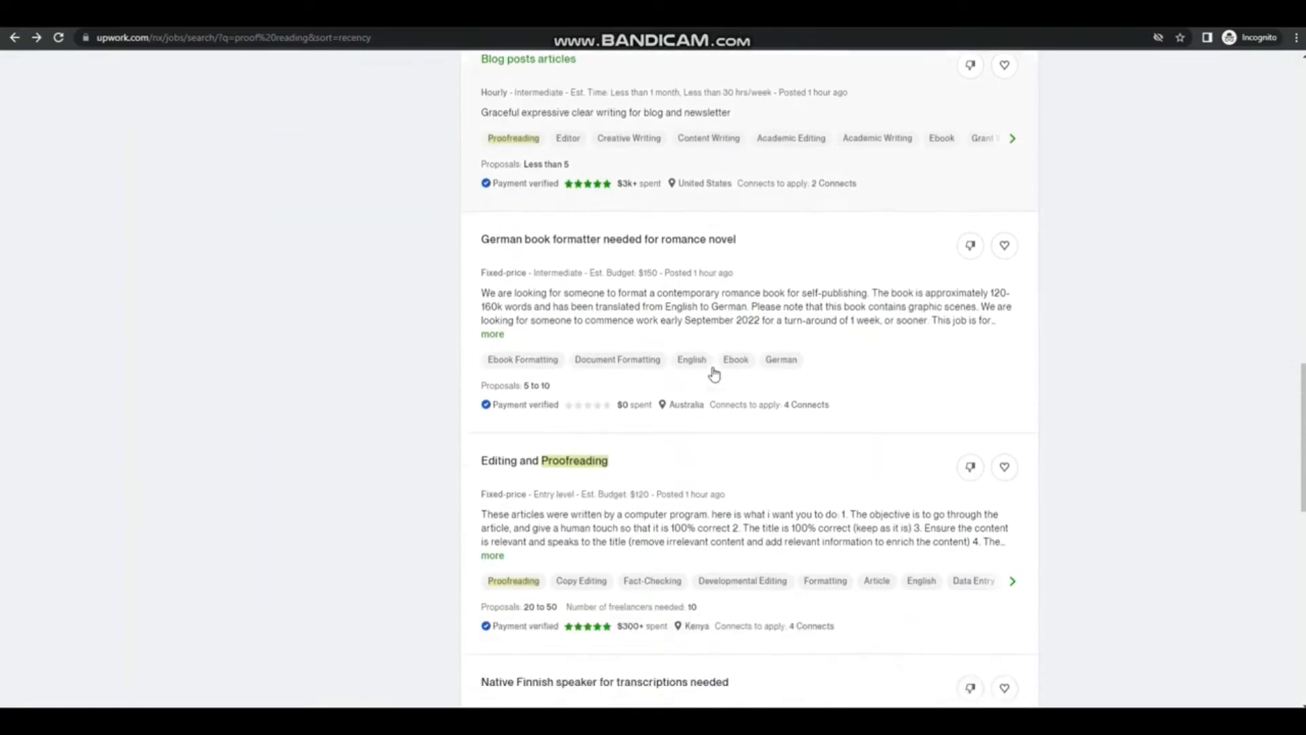
click(544, 460)
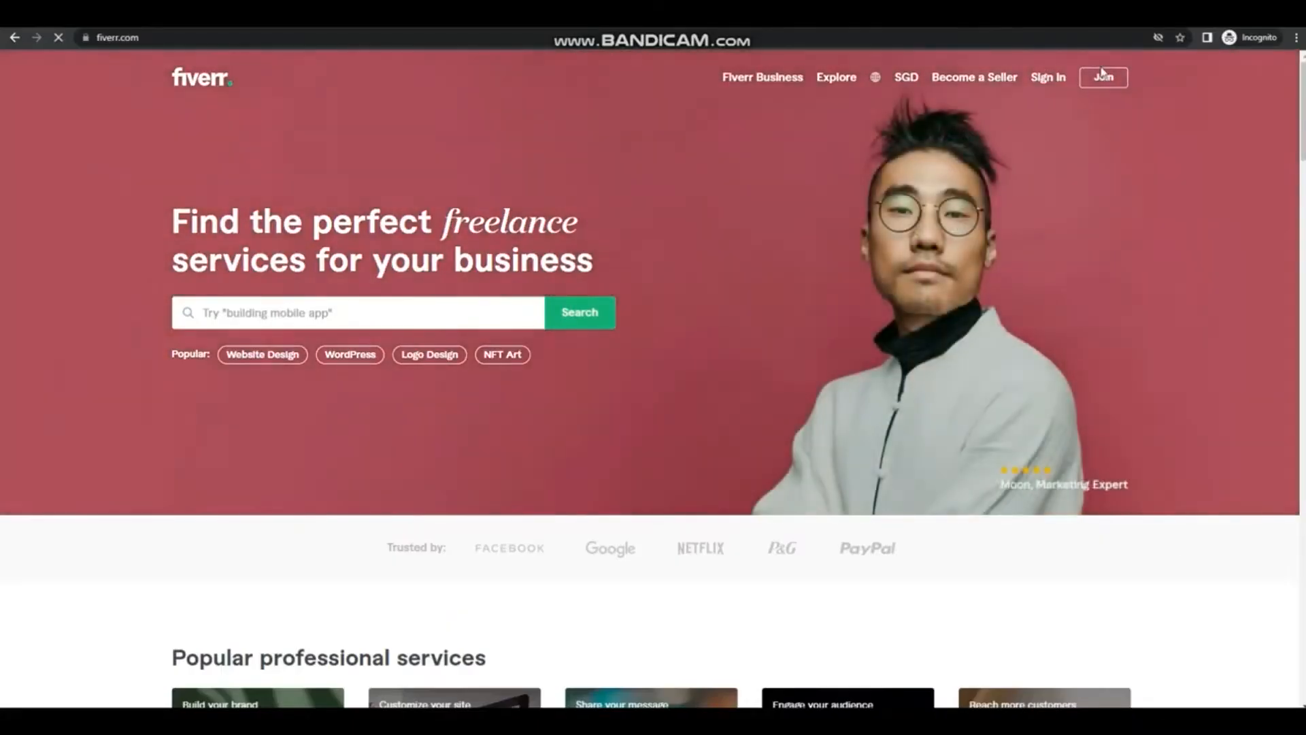
click(1104, 76)
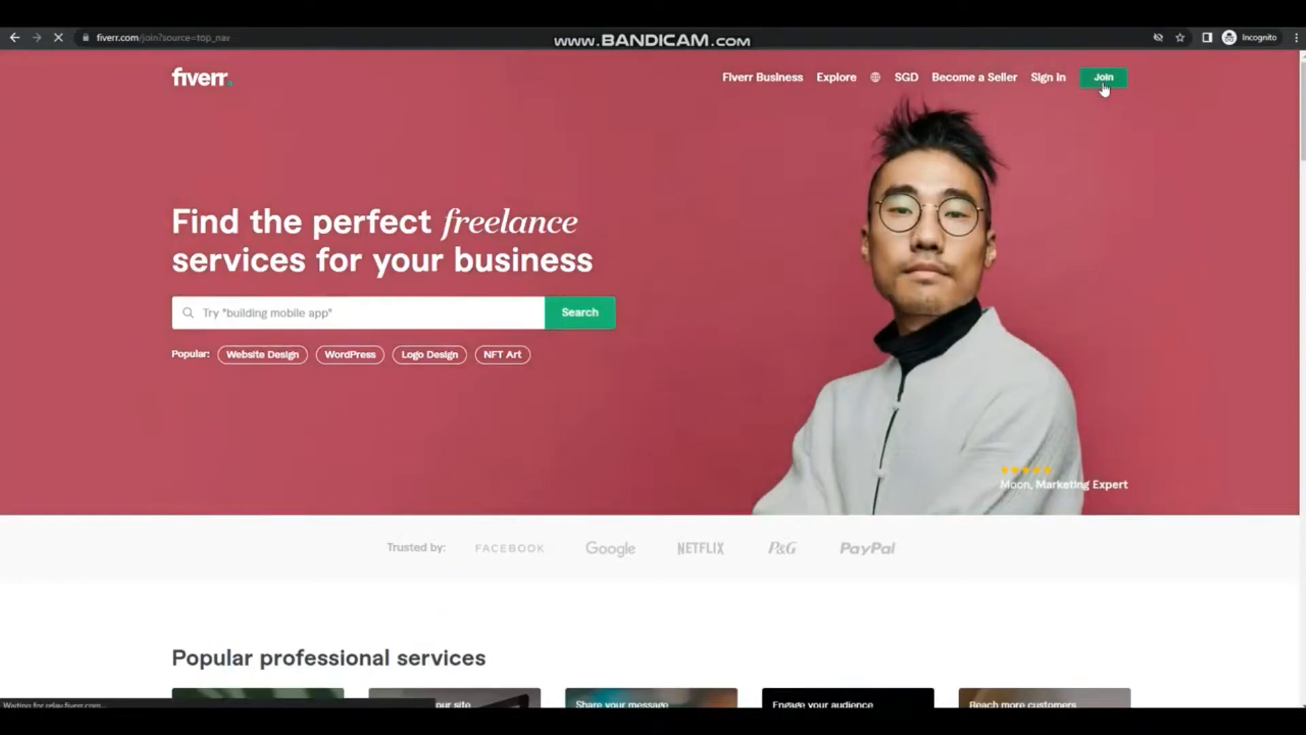
click(1103, 76)
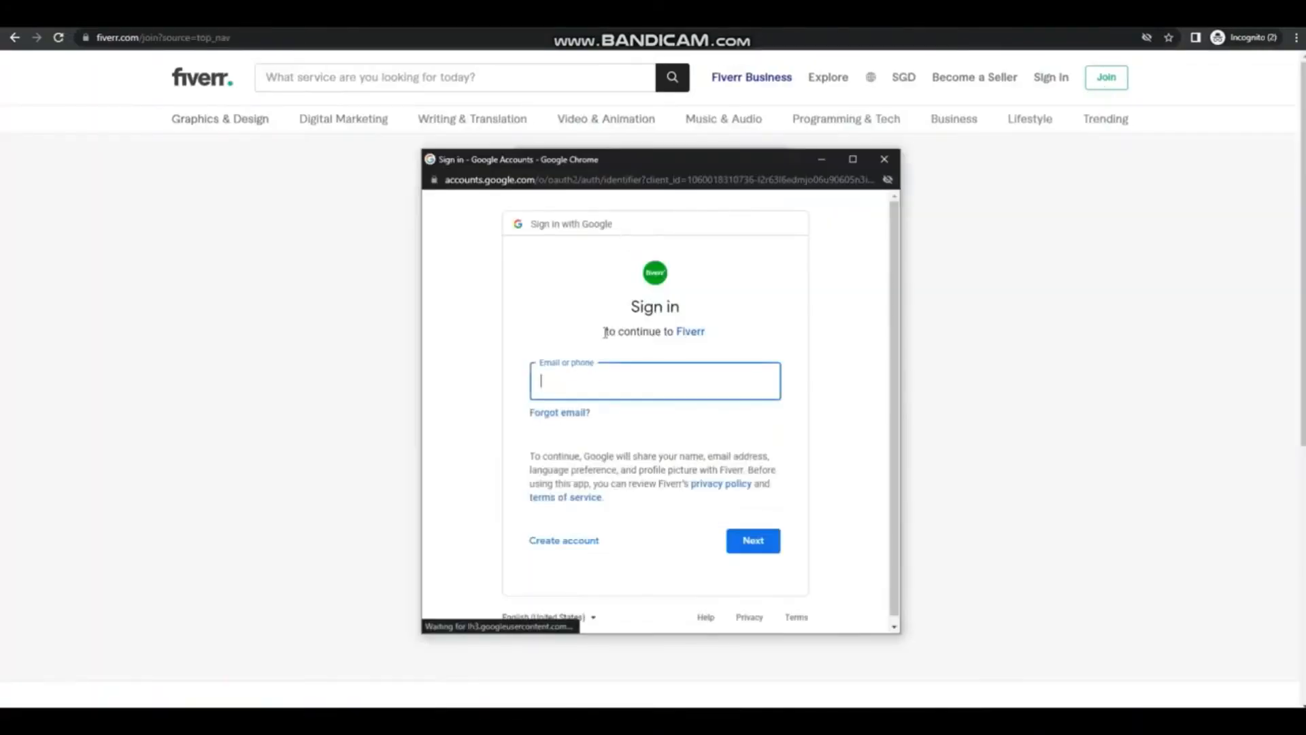
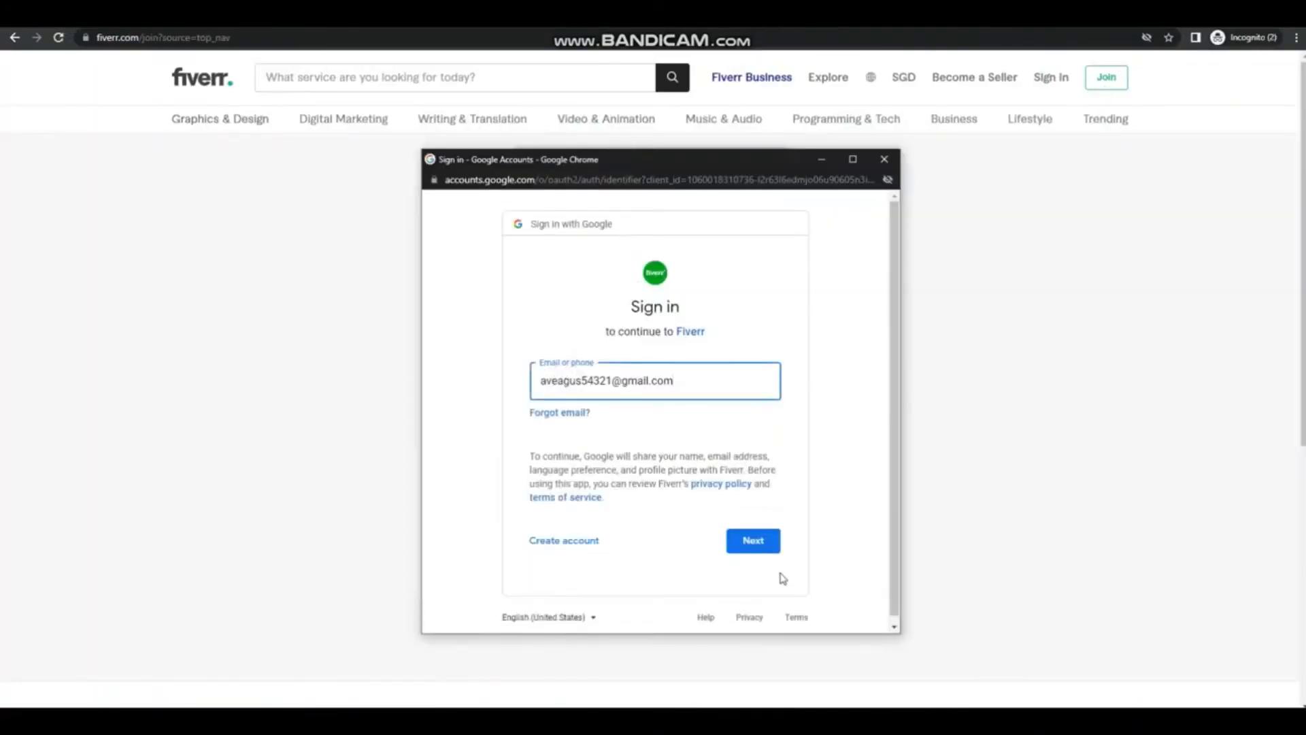
click(751, 541)
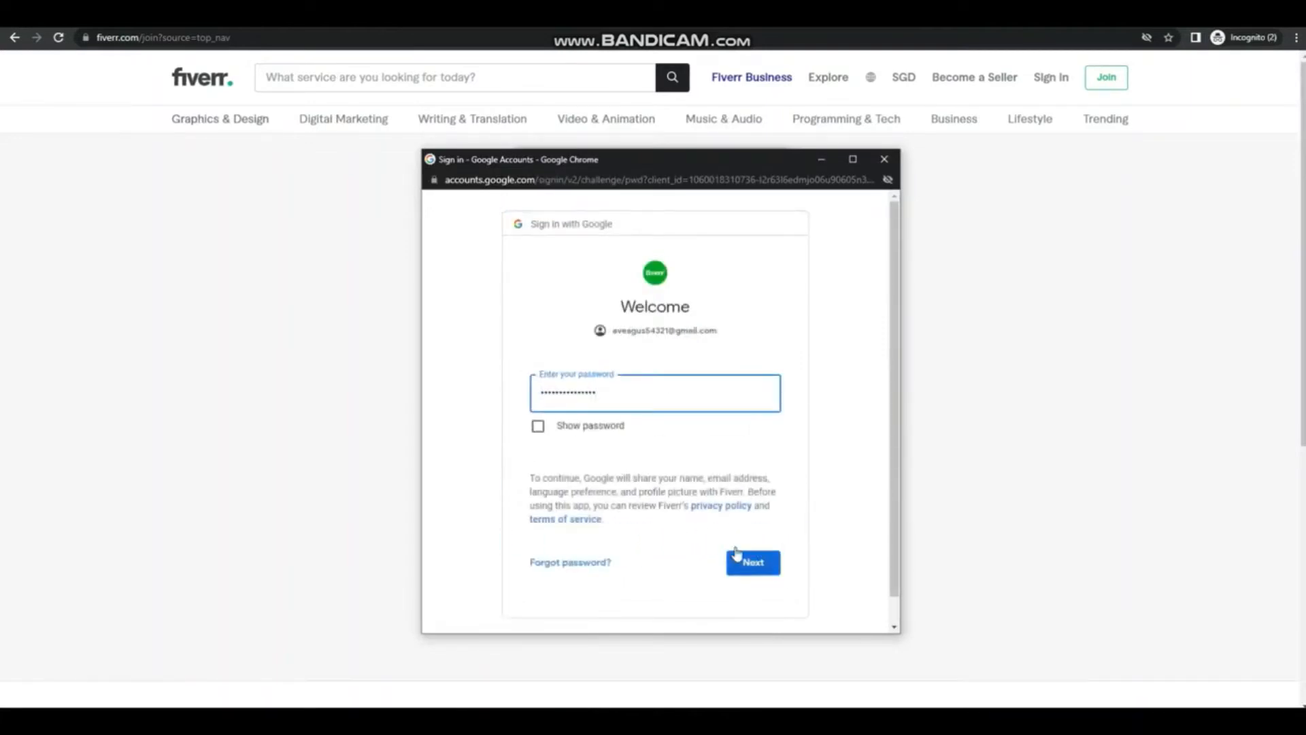
click(751, 562)
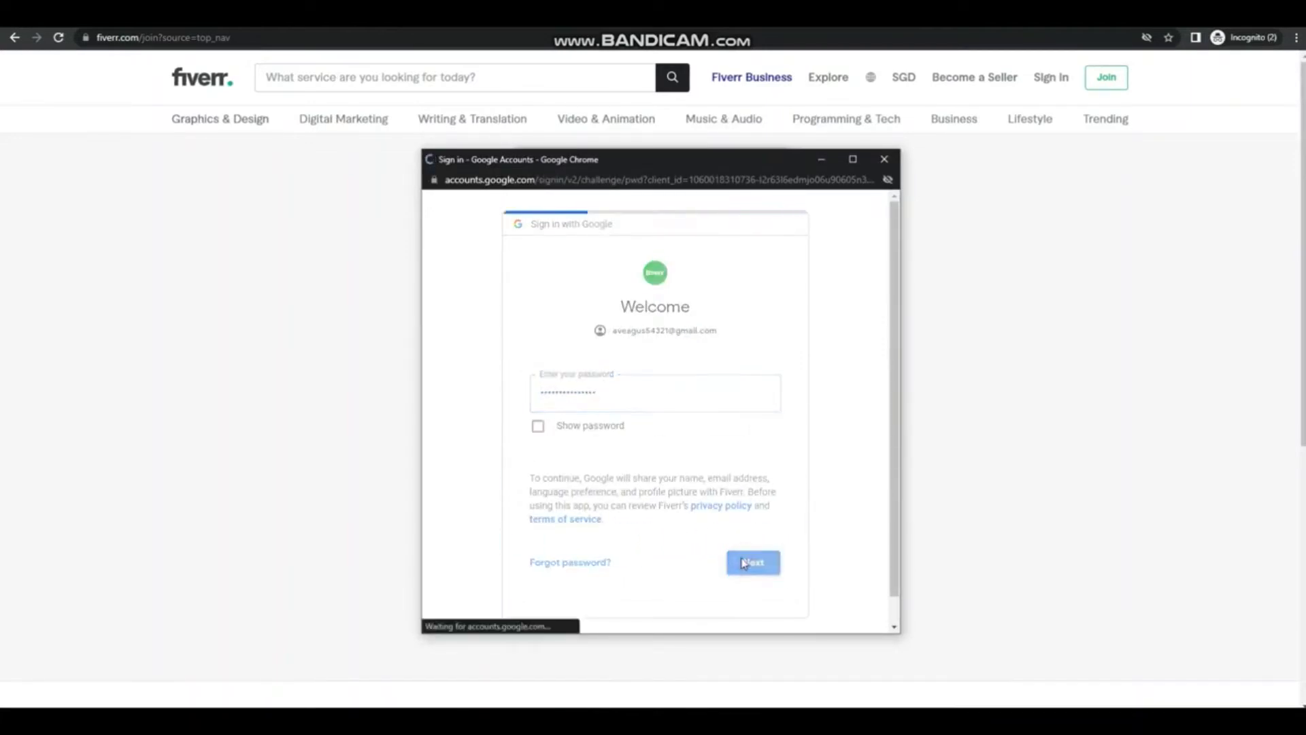
click(751, 562)
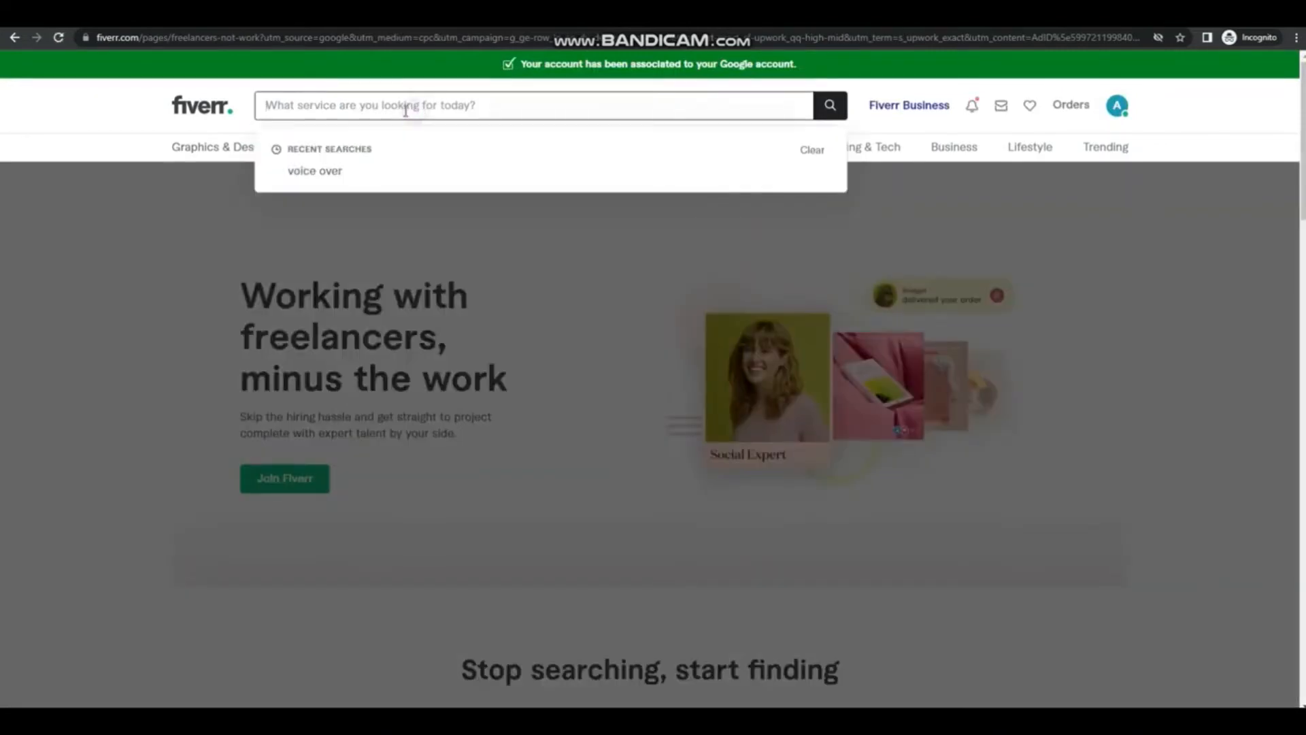
Step: Search Fiverr for "proof read" and browse the 23,683 proofreading service results
text(proof re)
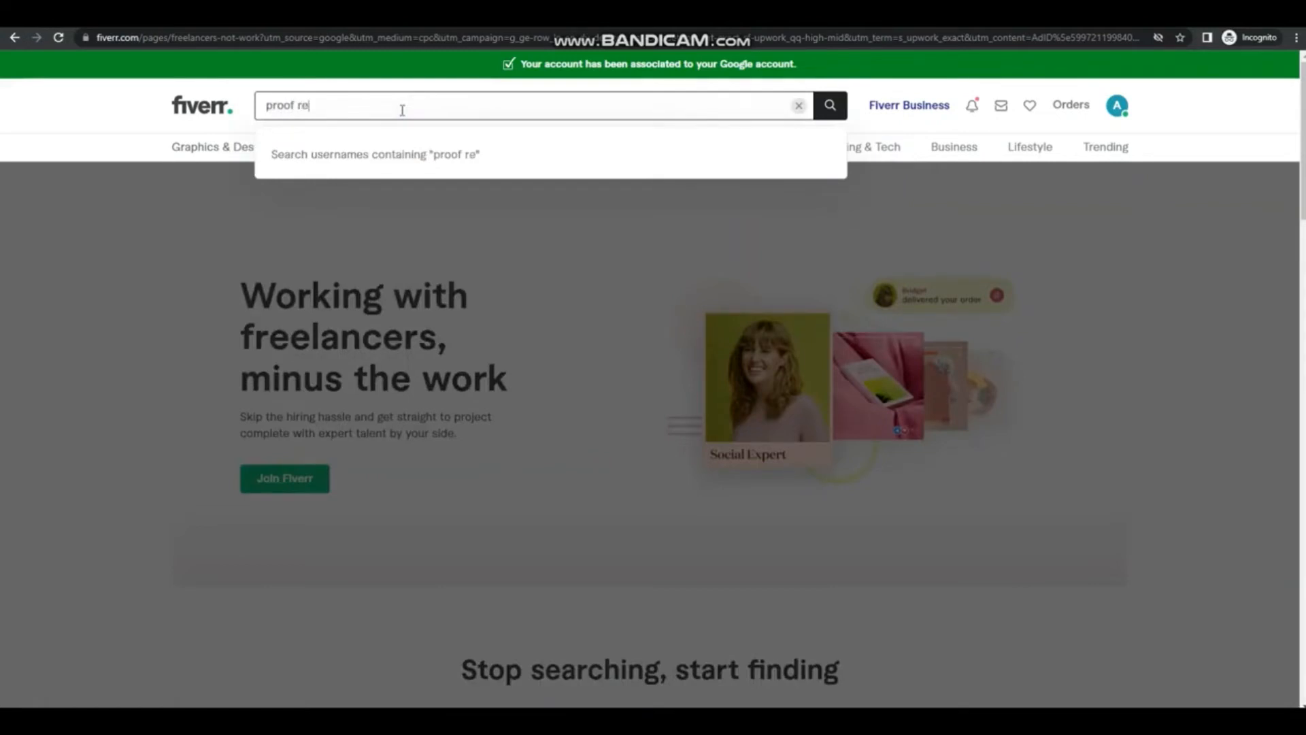
key(Return)
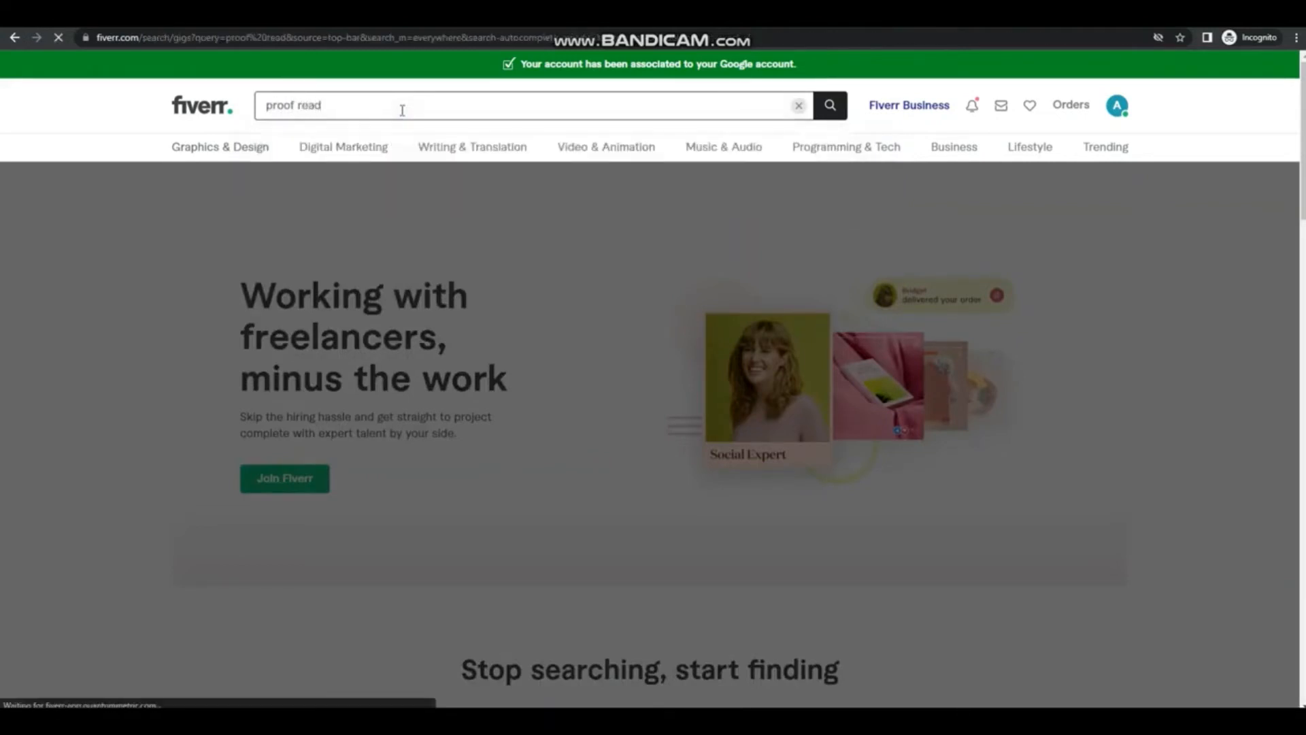
click(828, 105)
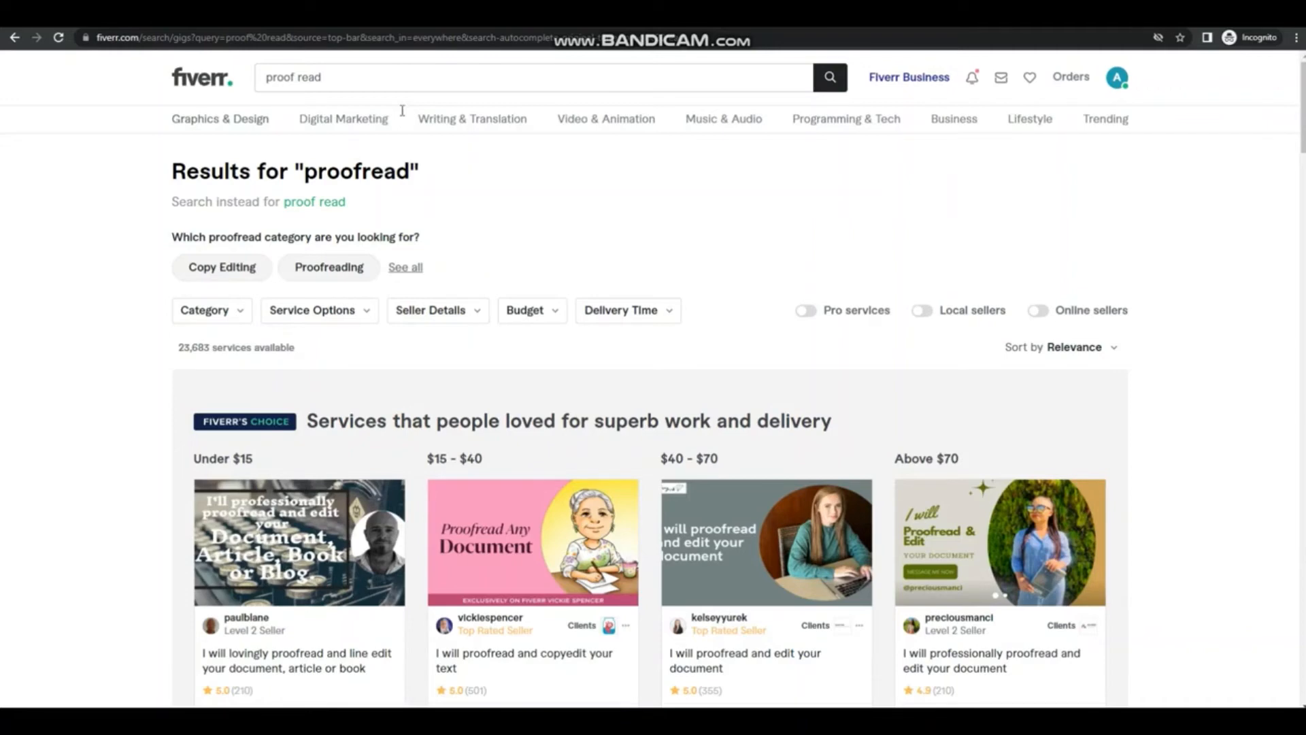
mouse_move(467, 351)
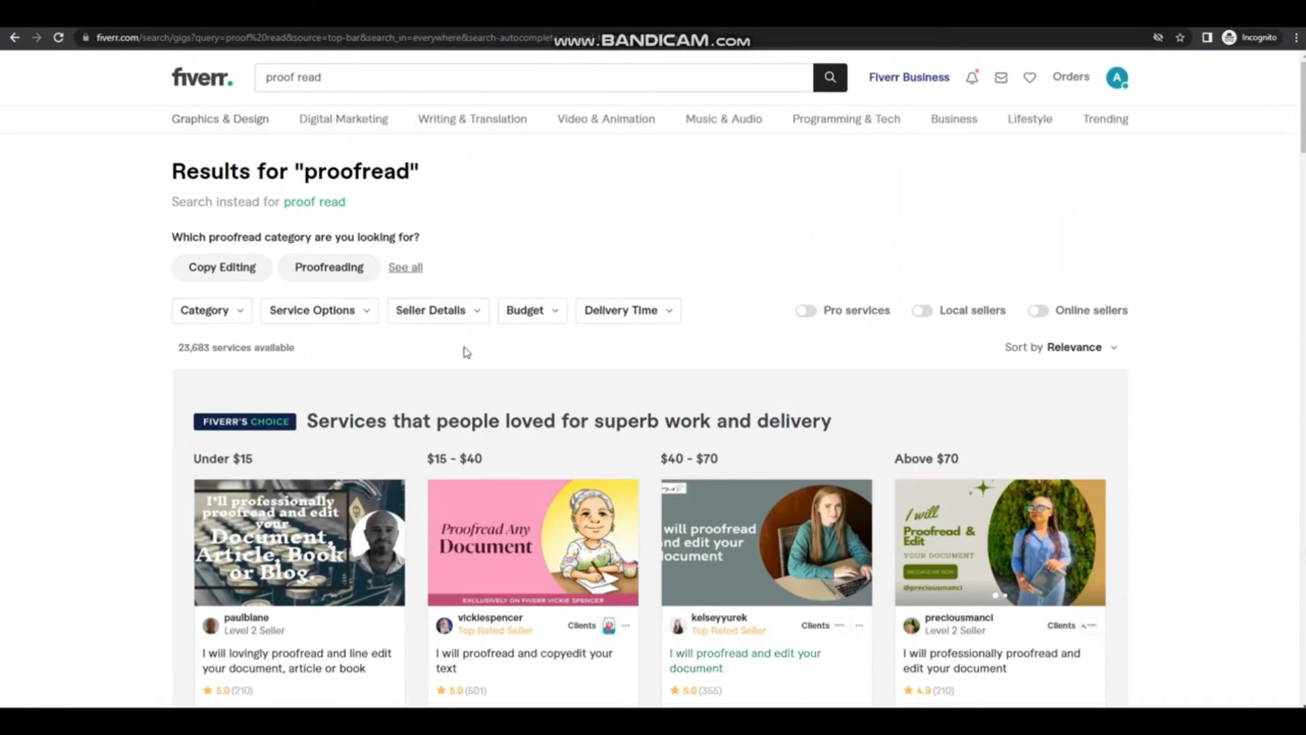
scroll(down, 3)
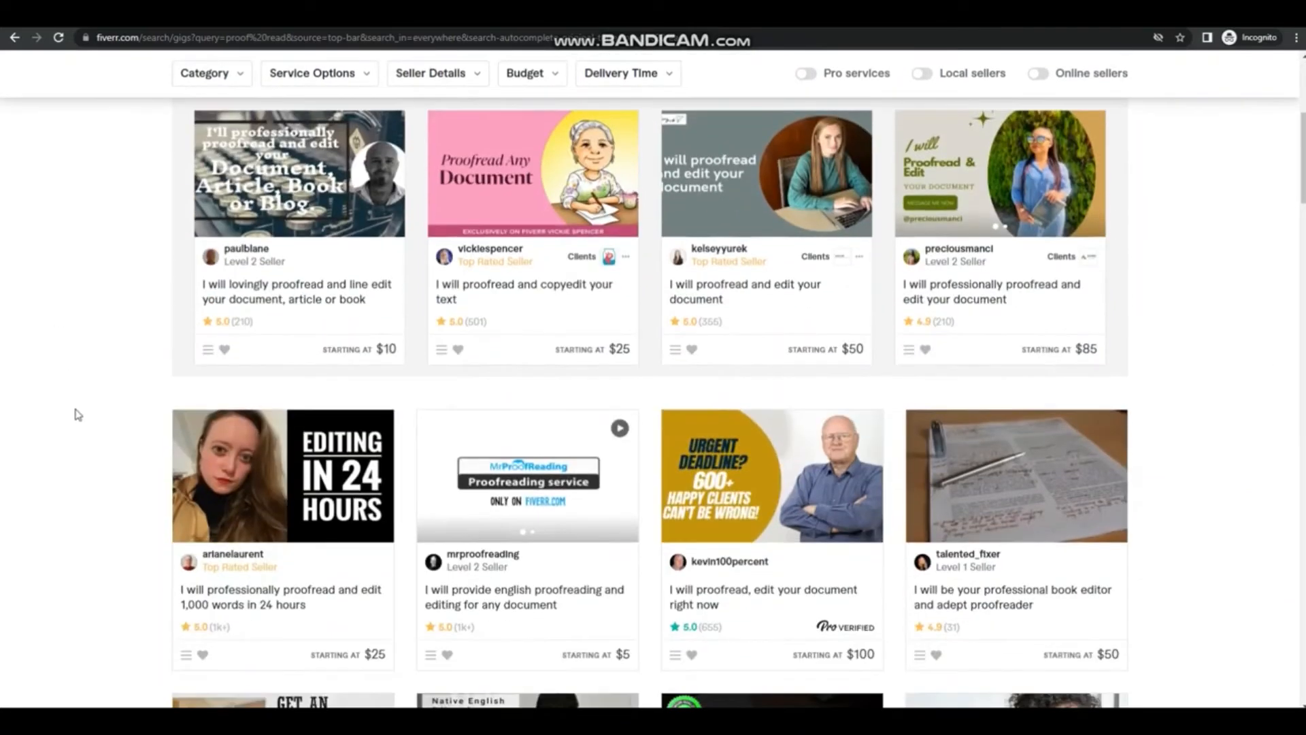
scroll(down, 3)
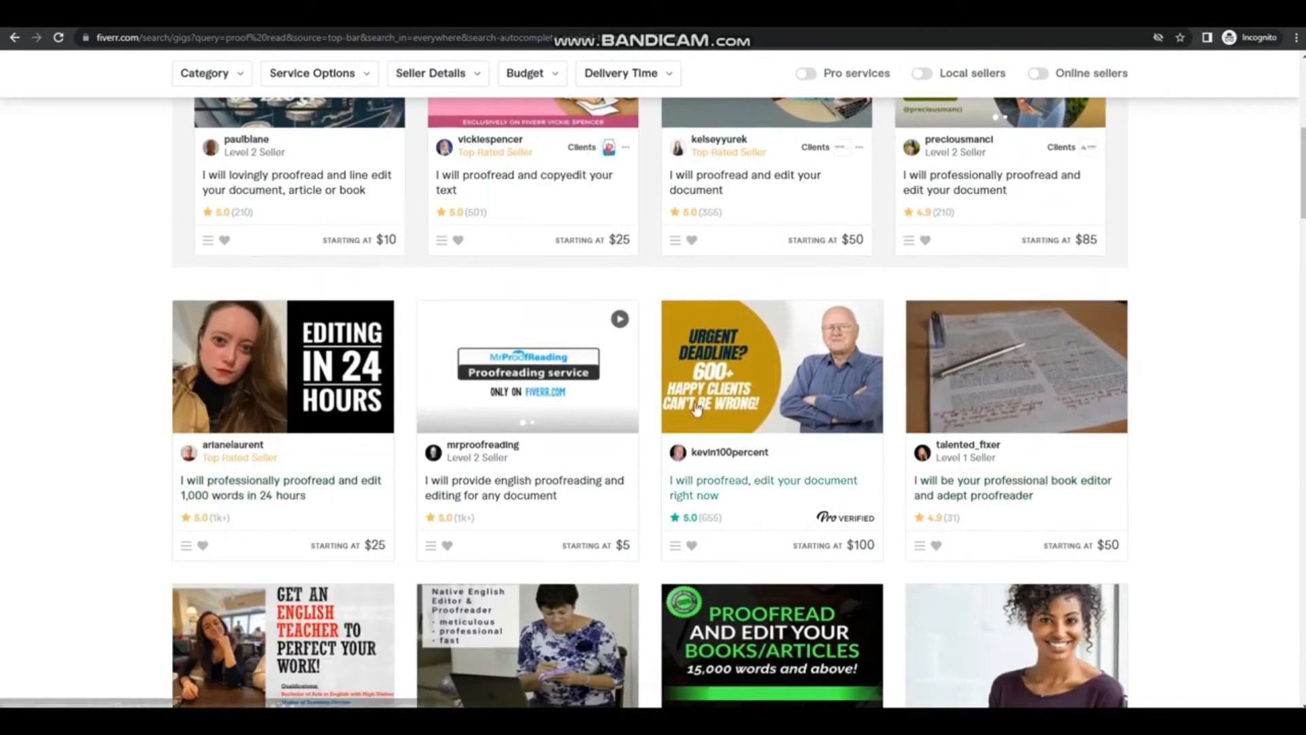
scroll(up, 3)
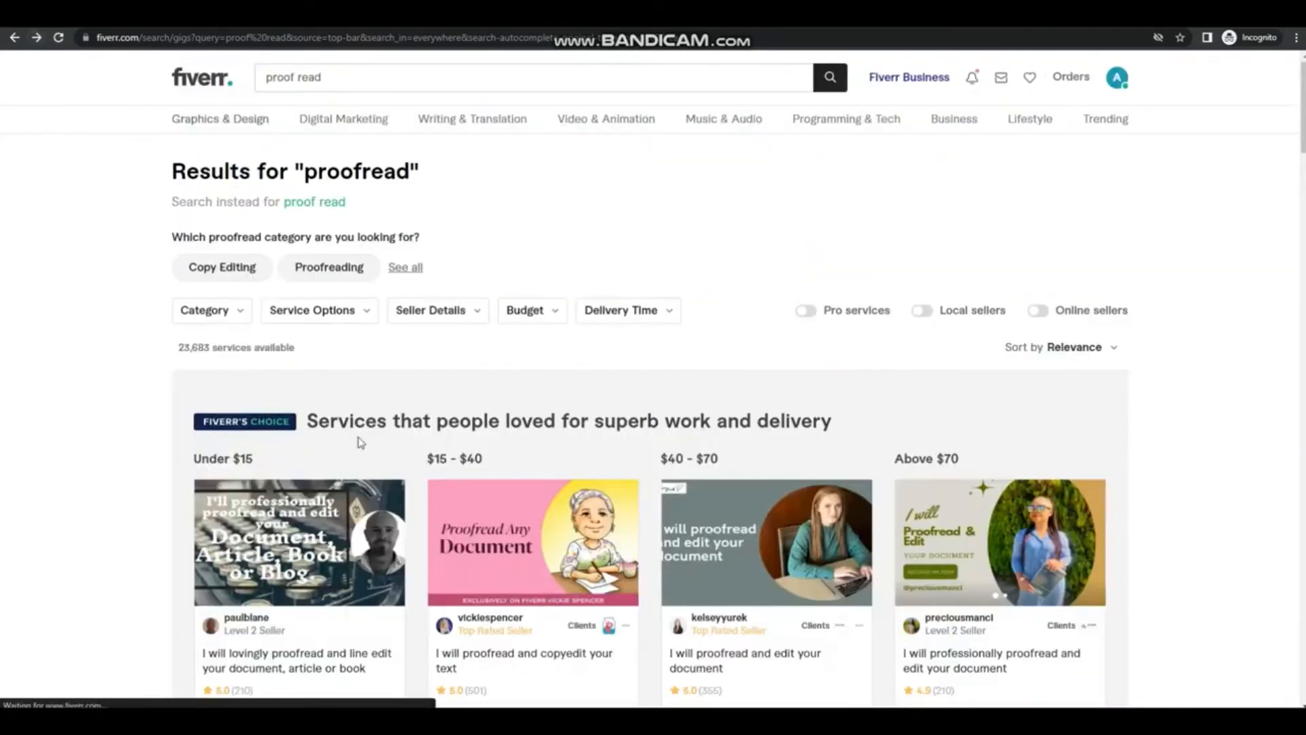
Step: Choose Become a Seller from the profile menu and continue past the three intro screens
click(1117, 76)
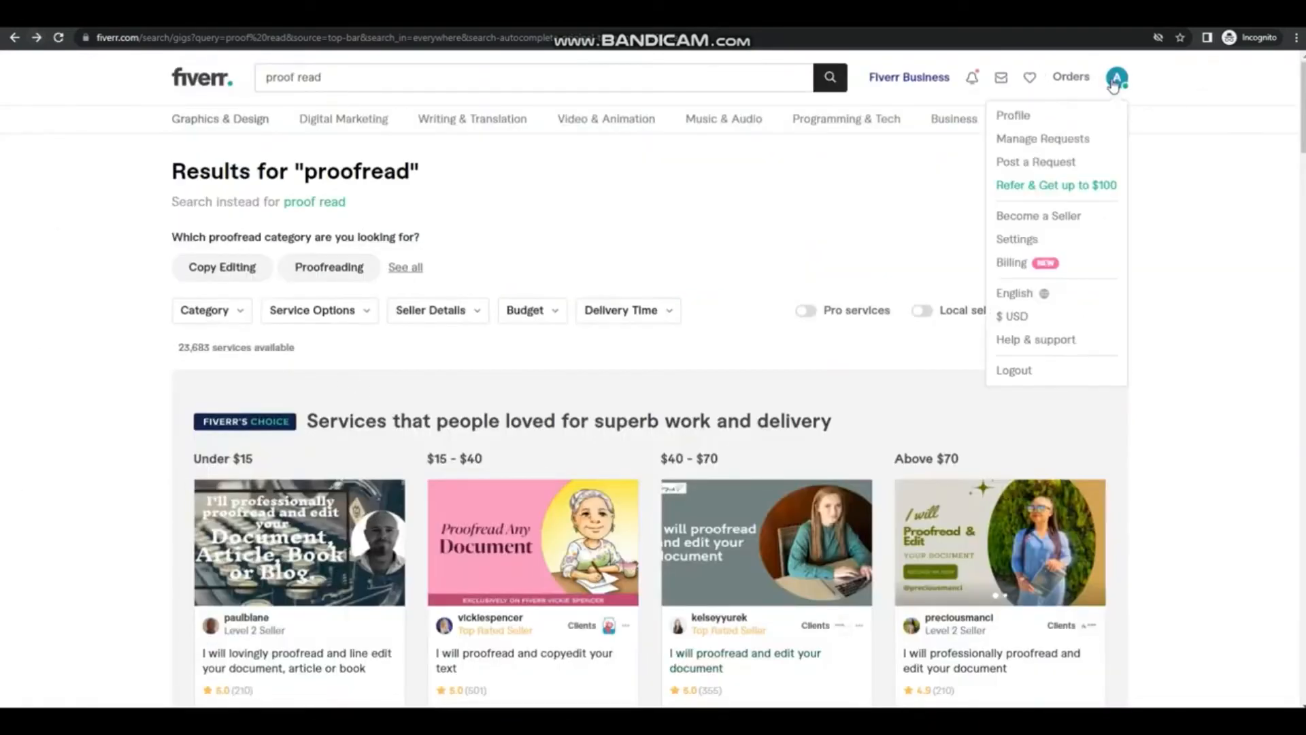
click(1037, 216)
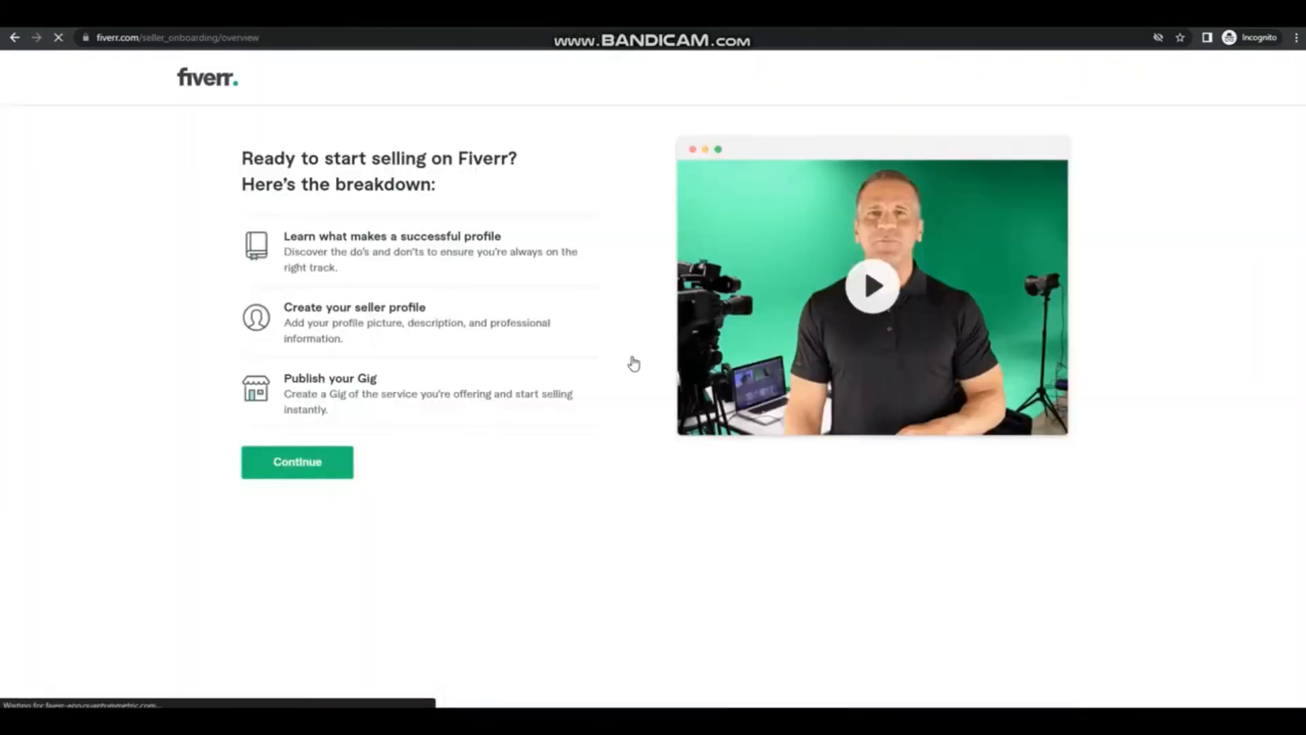
click(297, 461)
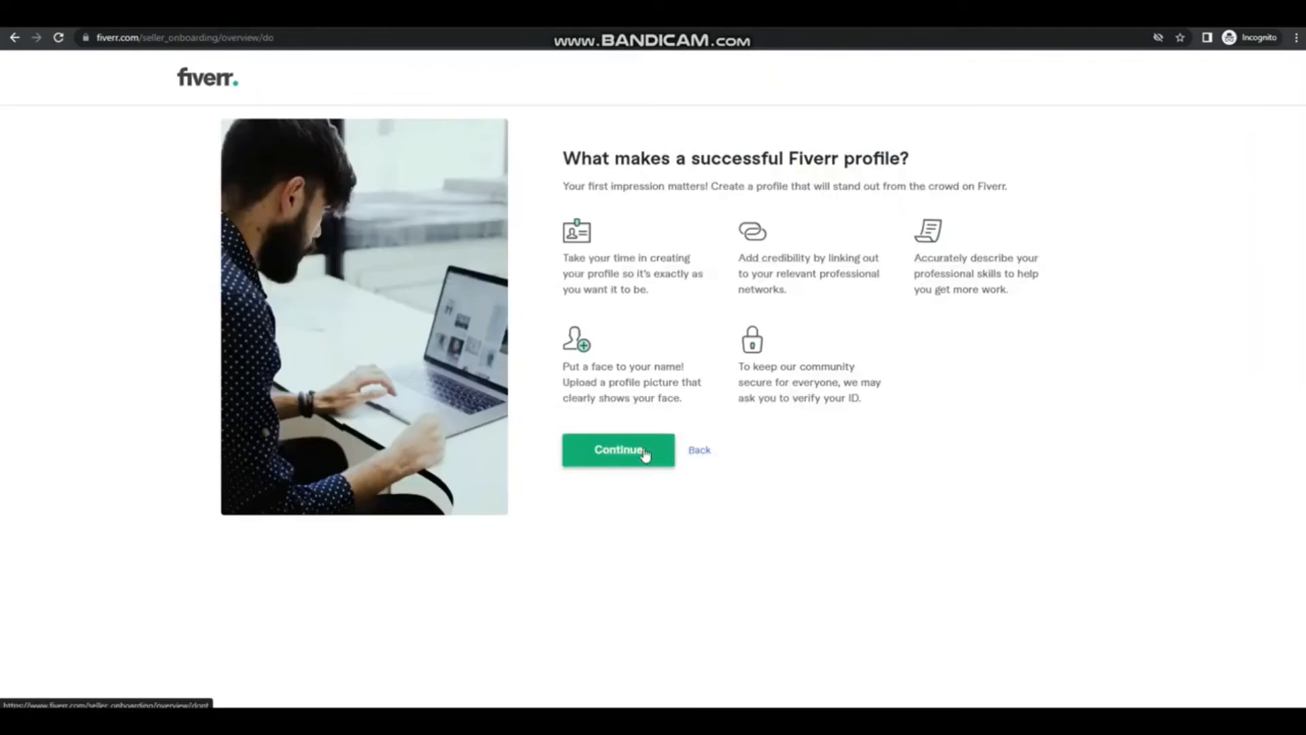
click(617, 450)
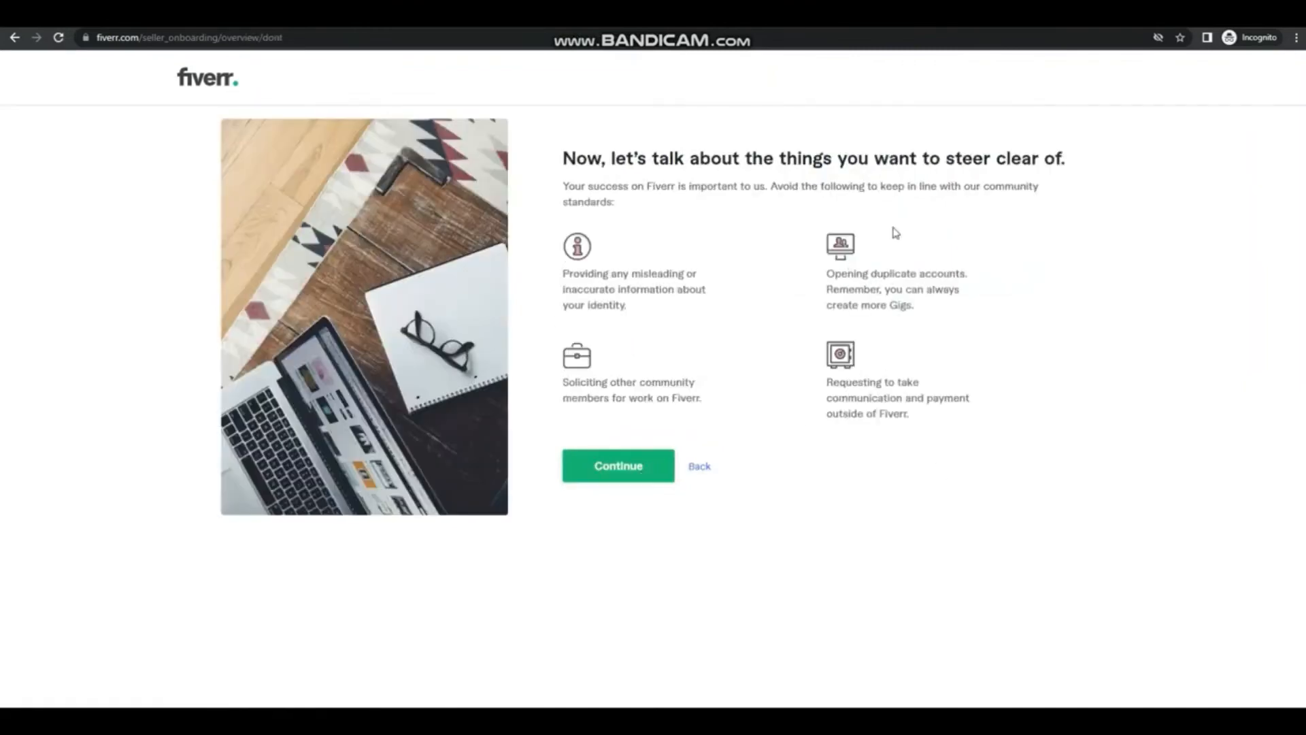
click(618, 465)
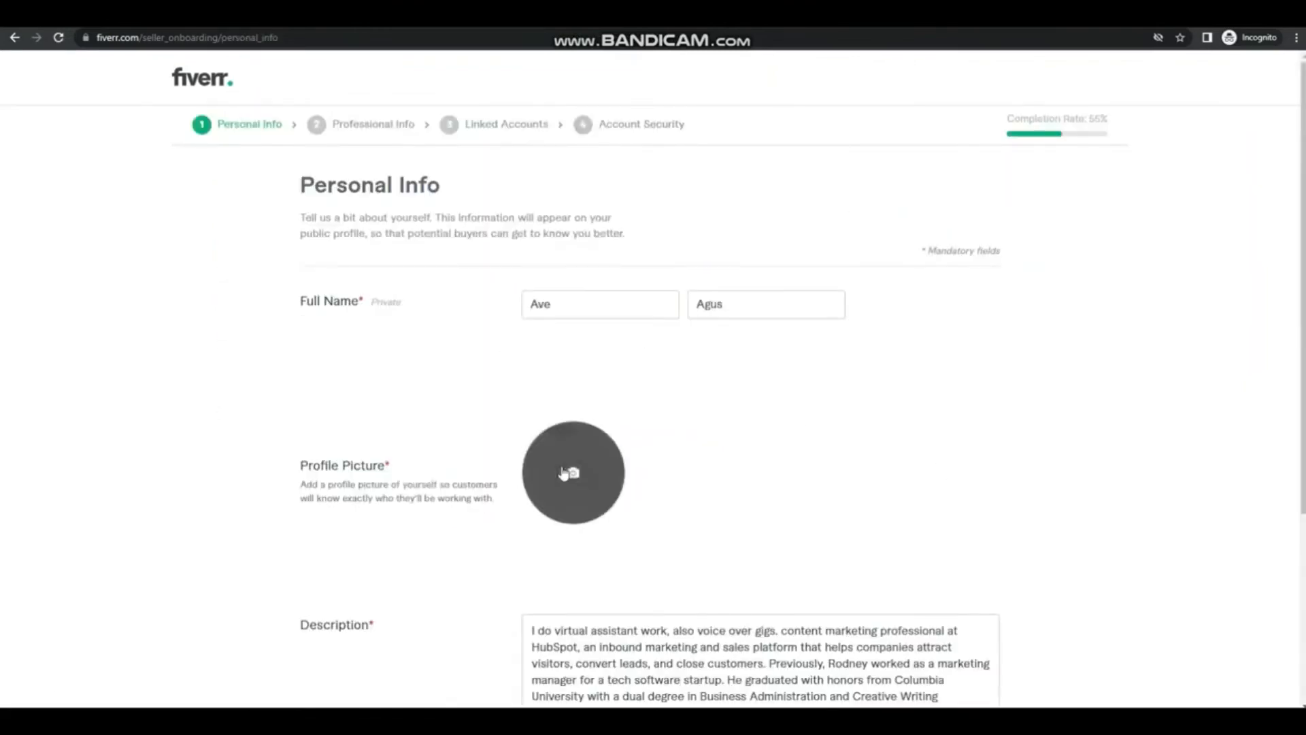
Step: Submit the Personal Info with picture, description and fluent English, reaching Professional Info
scroll(down, 3)
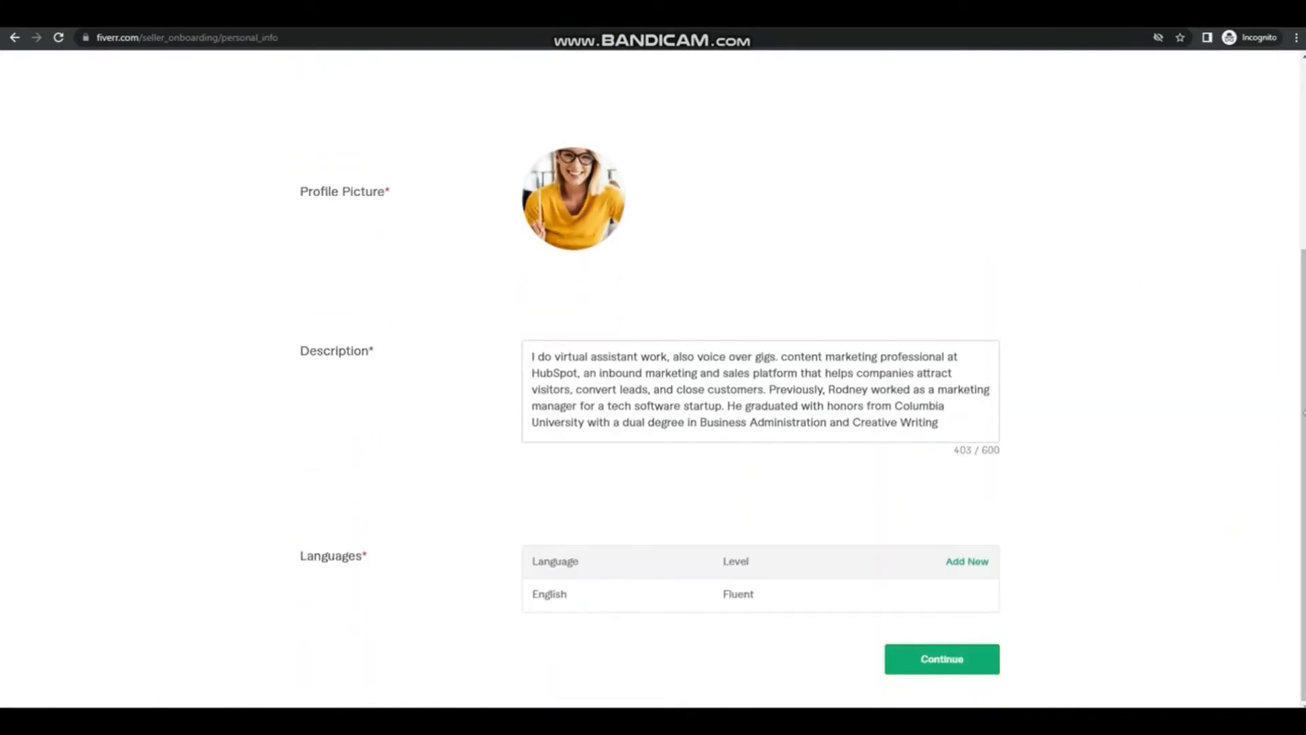
mouse_move(1148, 526)
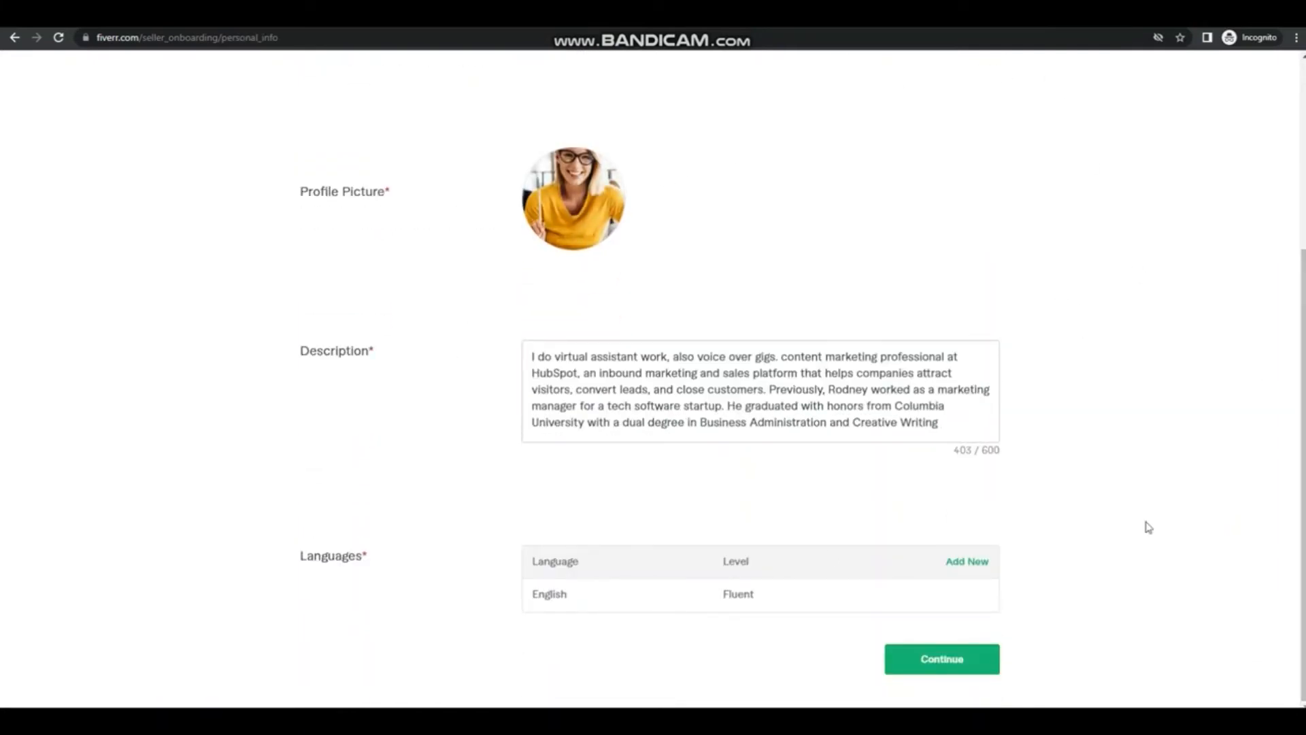
click(942, 659)
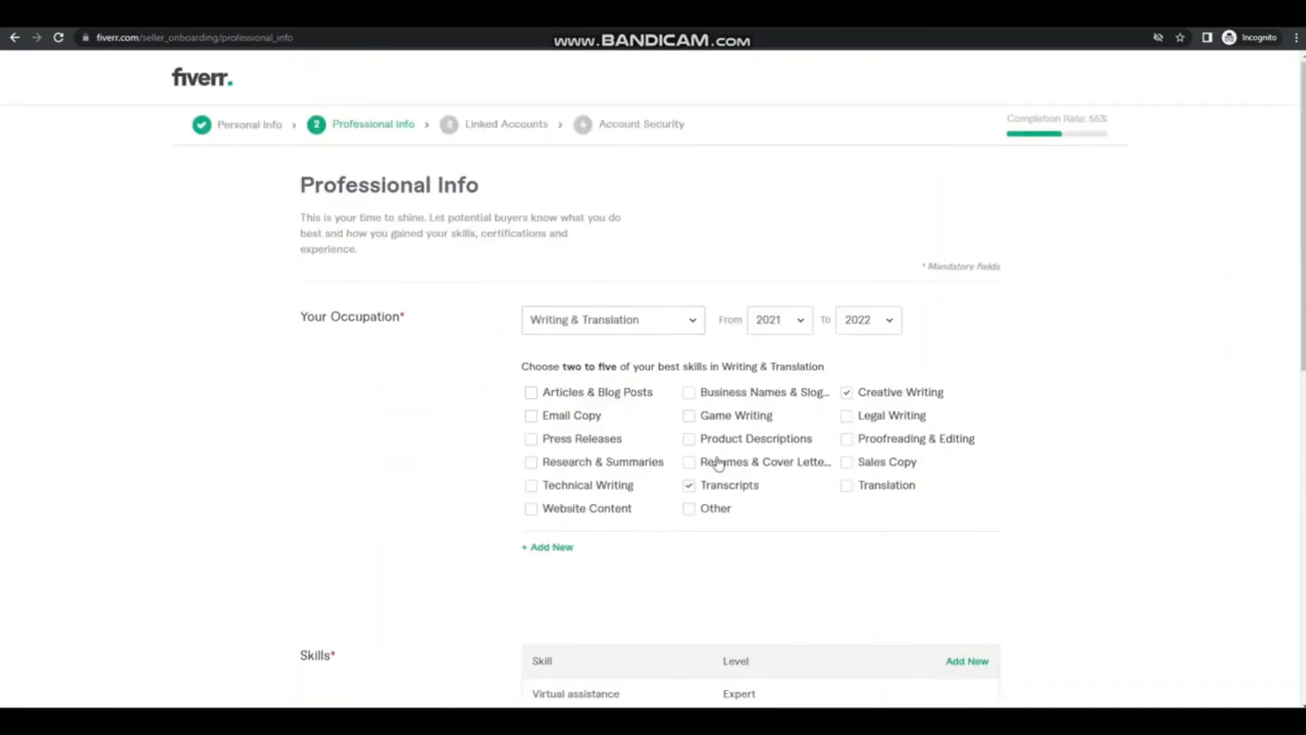
scroll(down, 3)
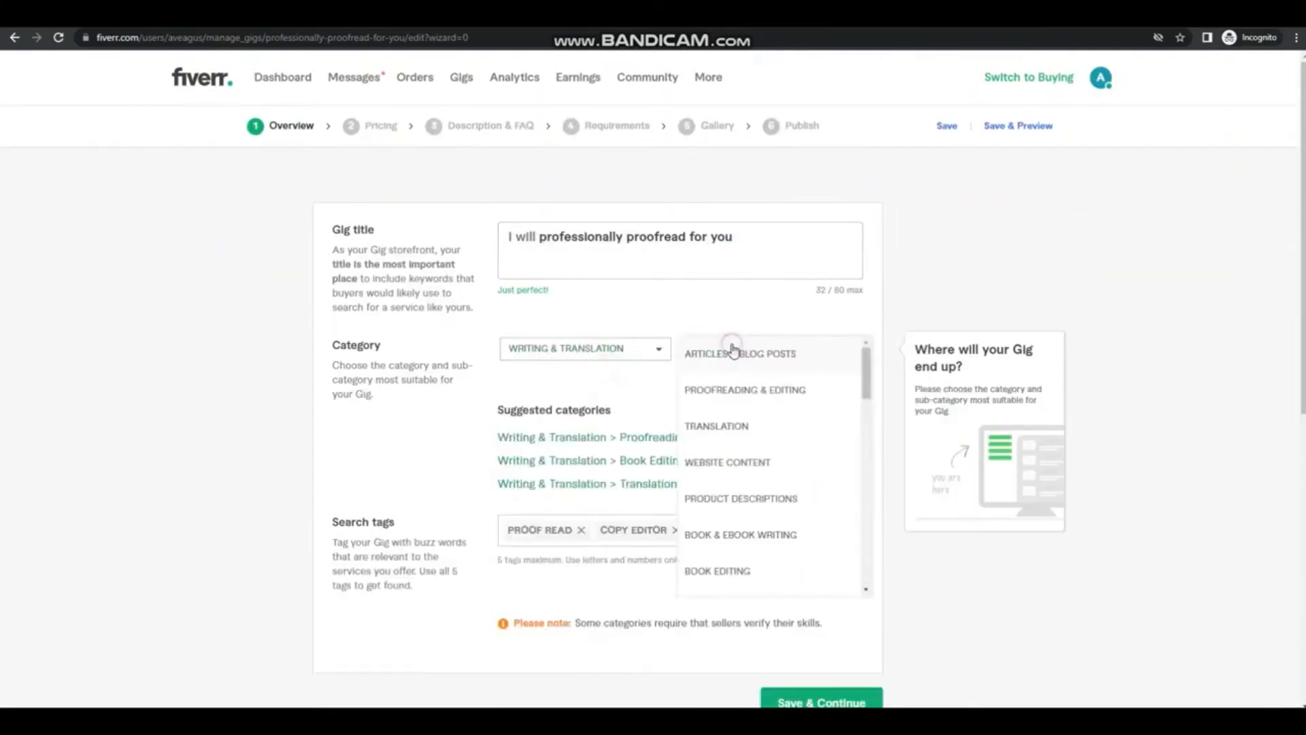
Step: Set the gig subcategory to Proofreading & Editing in English and save the overview
click(745, 389)
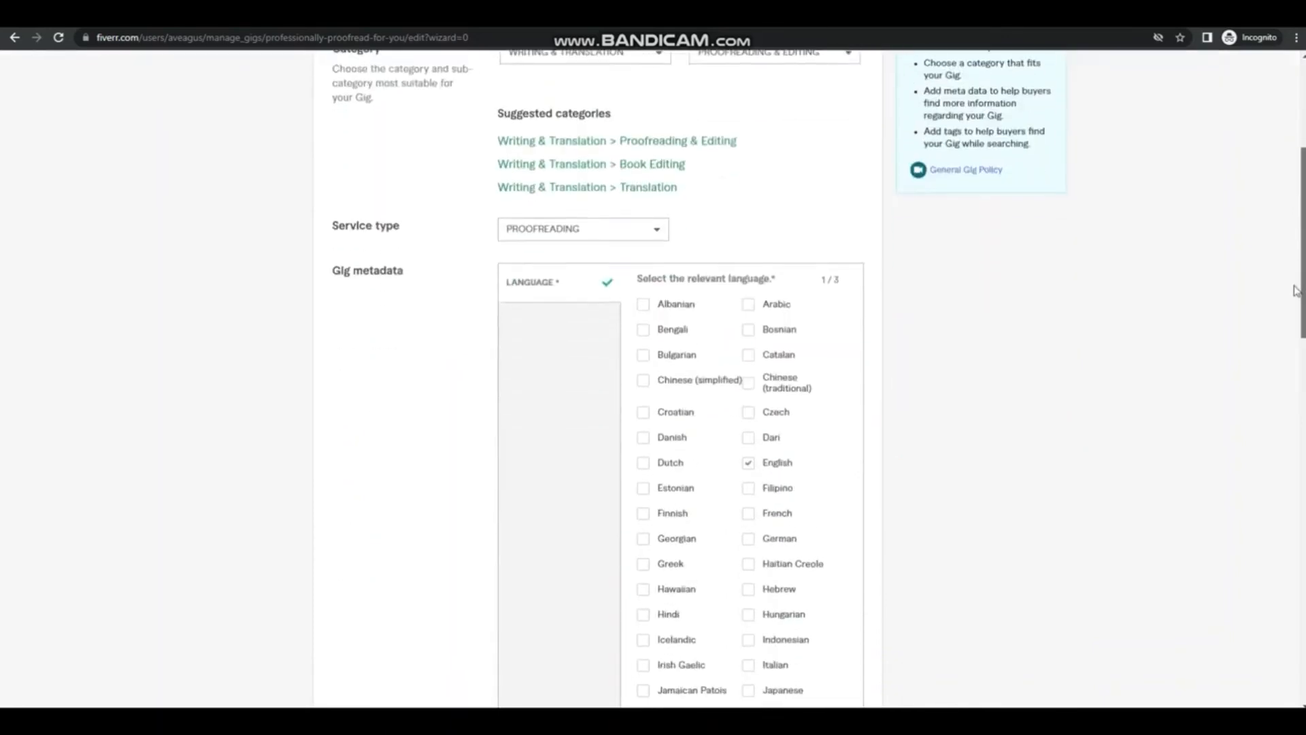
scroll(down, 3)
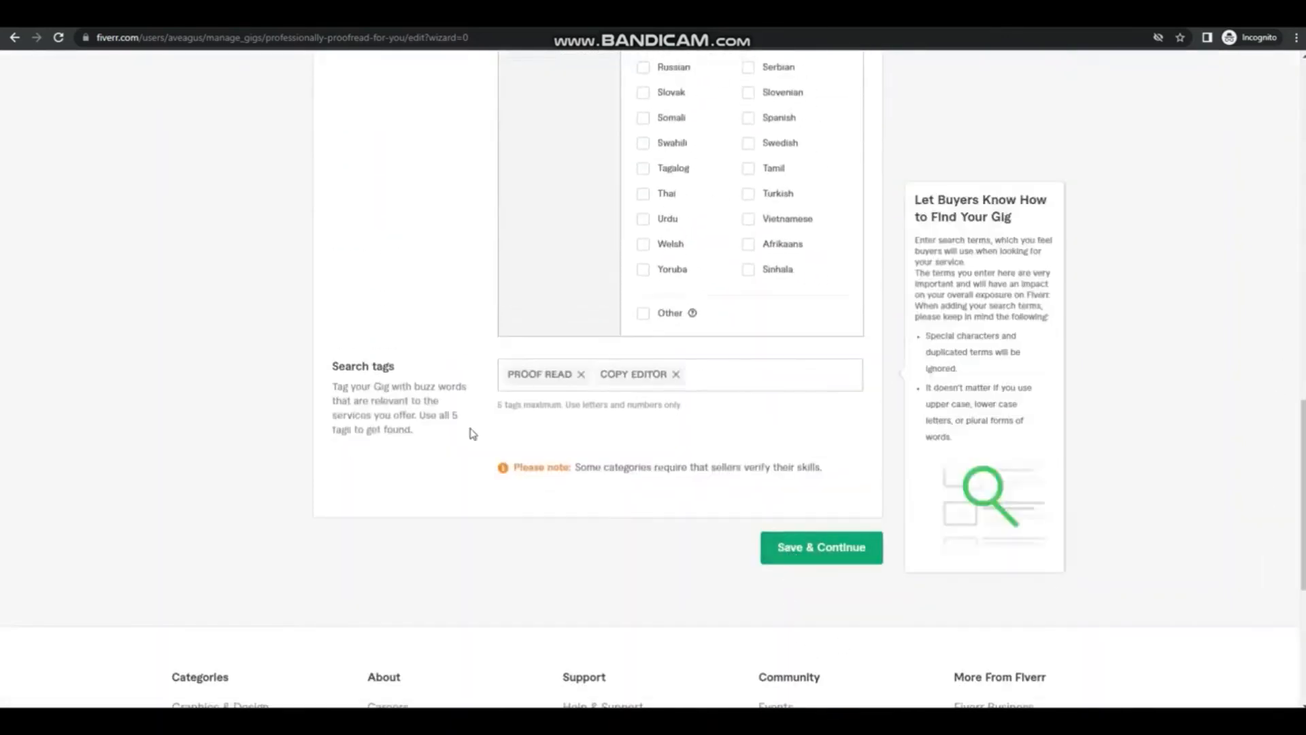
click(819, 547)
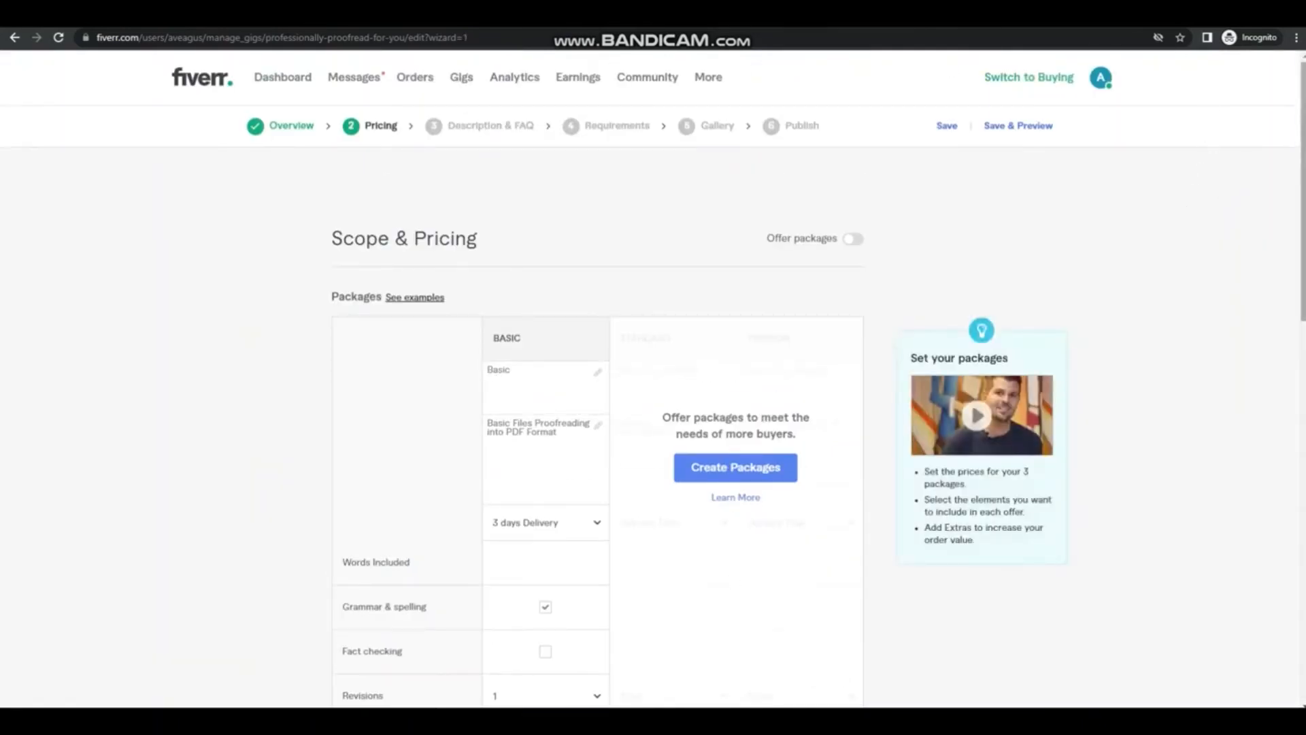
Step: Save the $20 Basic package with 3-day delivery and one revision
scroll(down, 3)
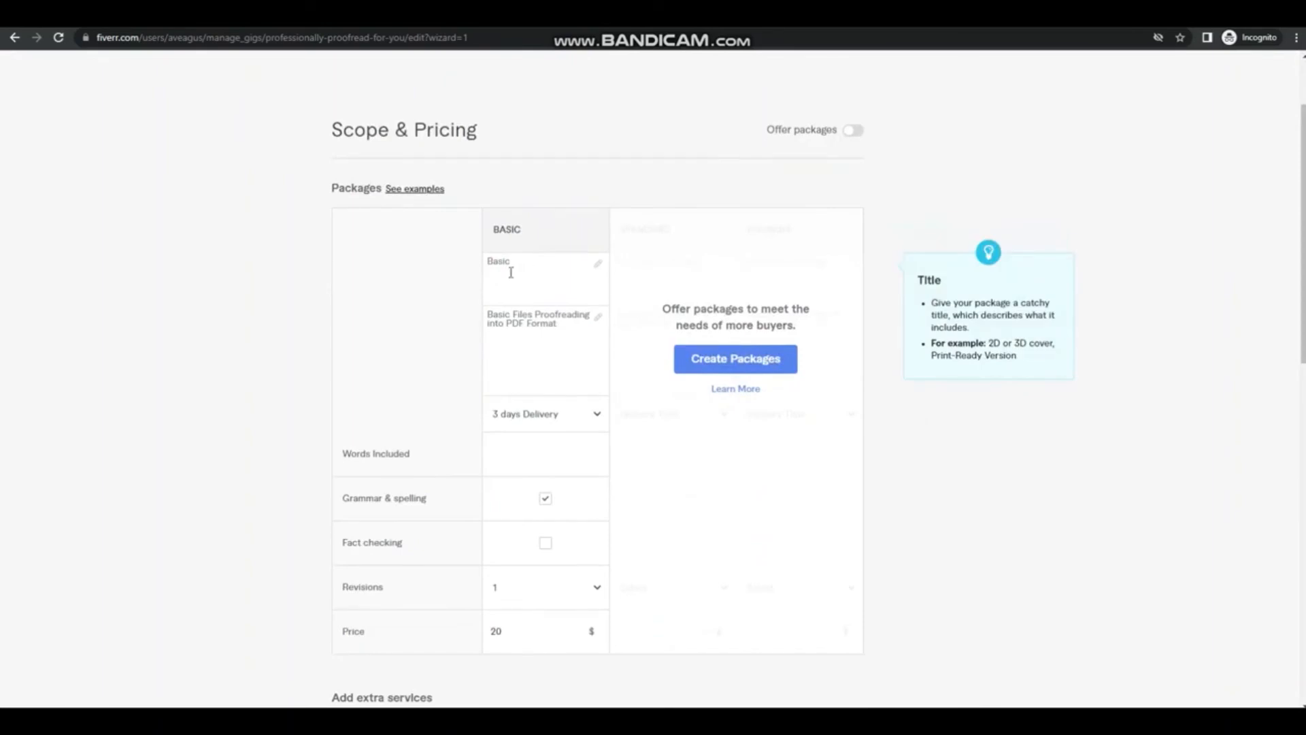
mouse_move(545, 498)
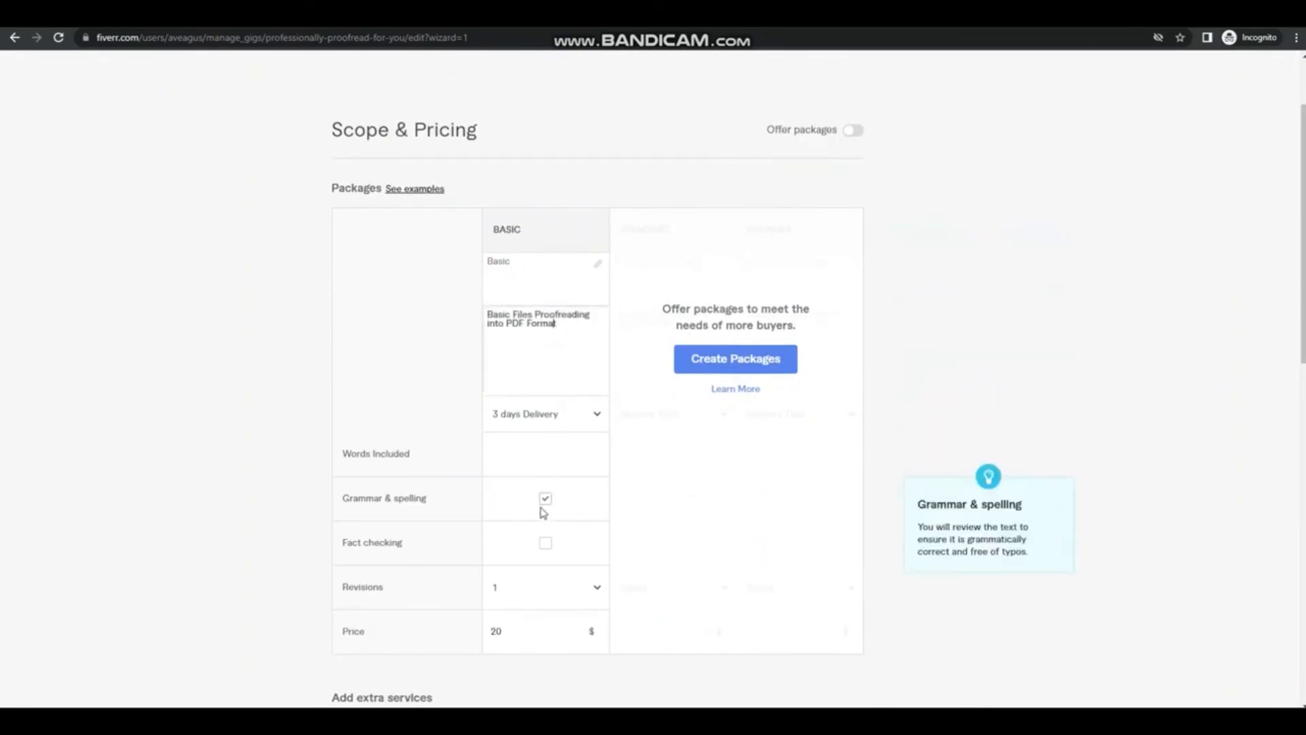
mouse_move(566, 622)
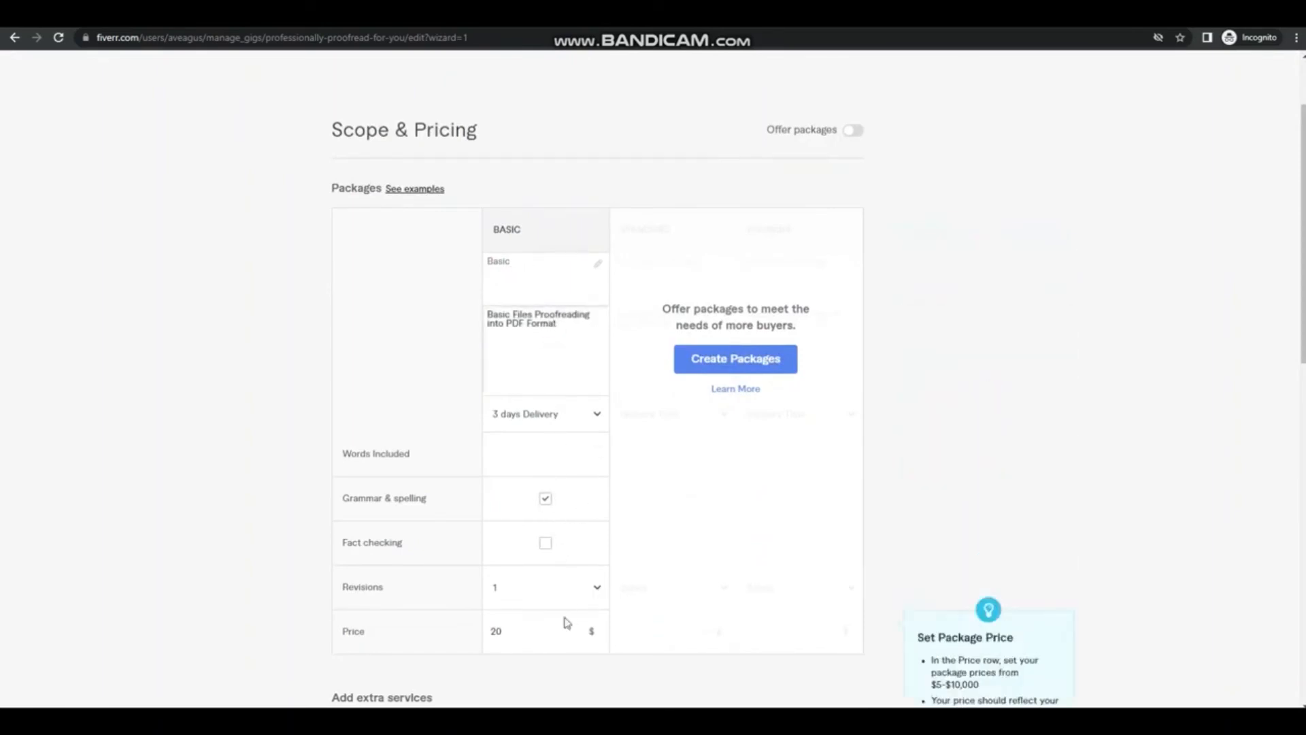
scroll(down, 3)
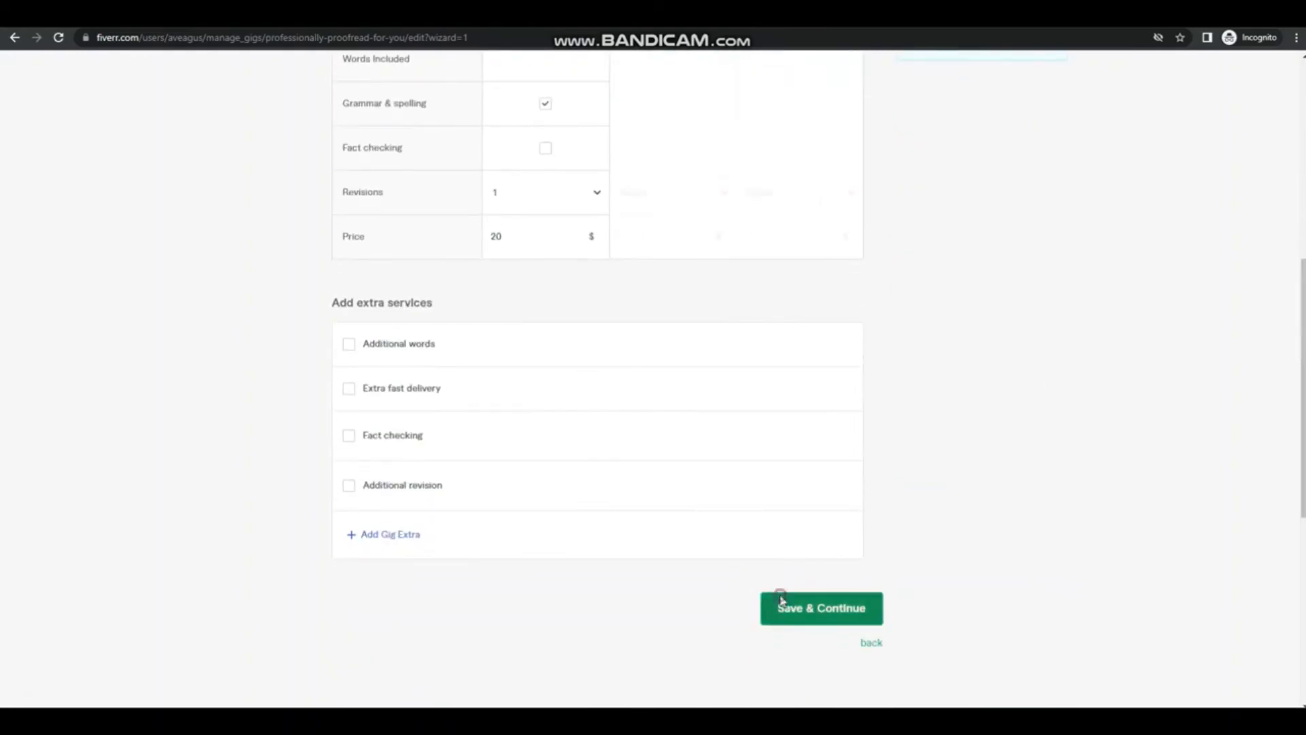
click(819, 607)
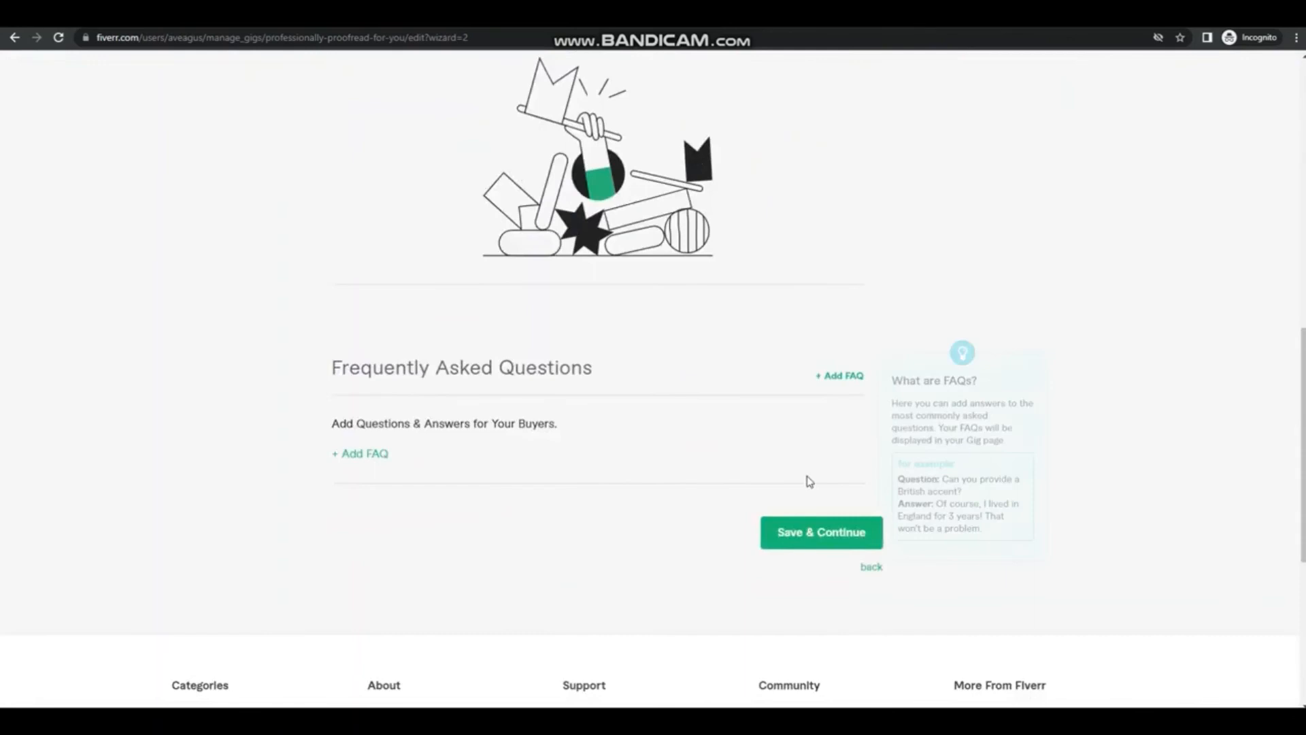
Step: Save the Description & FAQ, Requirements and Gallery pages, reaching Publish pending the English Skills Test
click(821, 532)
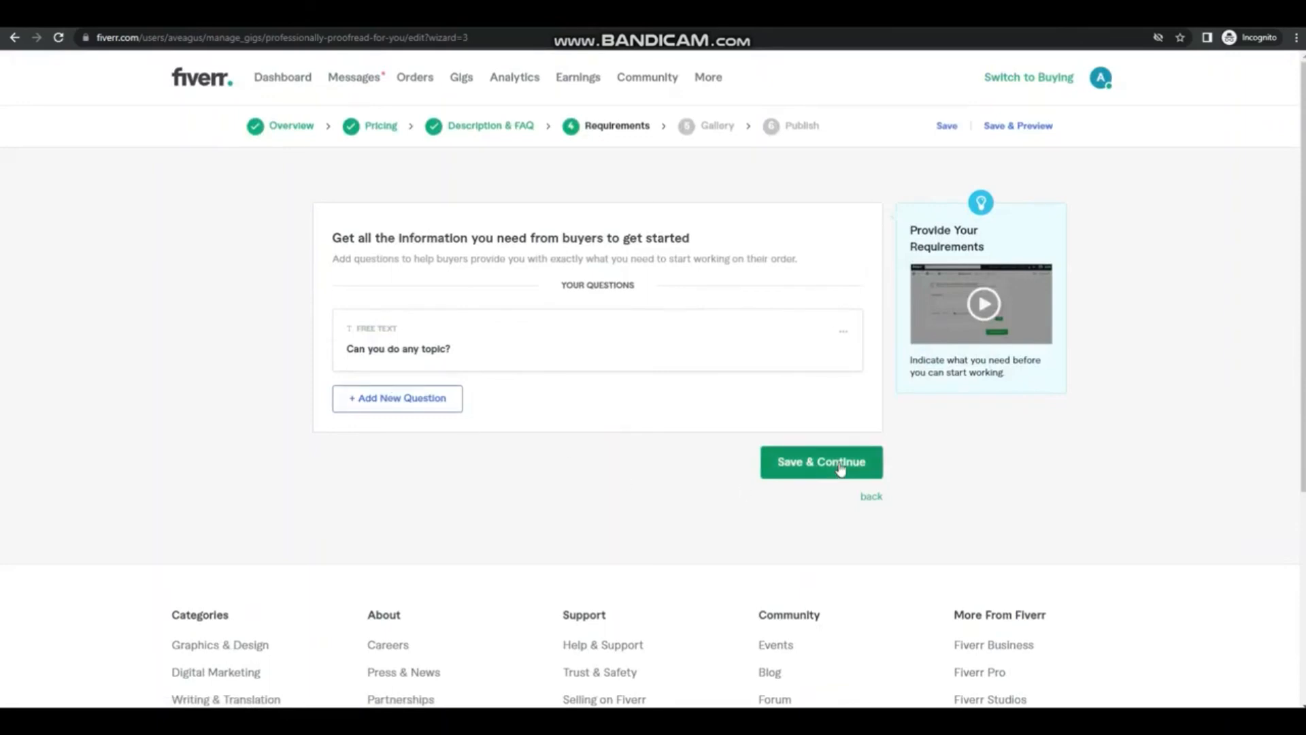
click(819, 461)
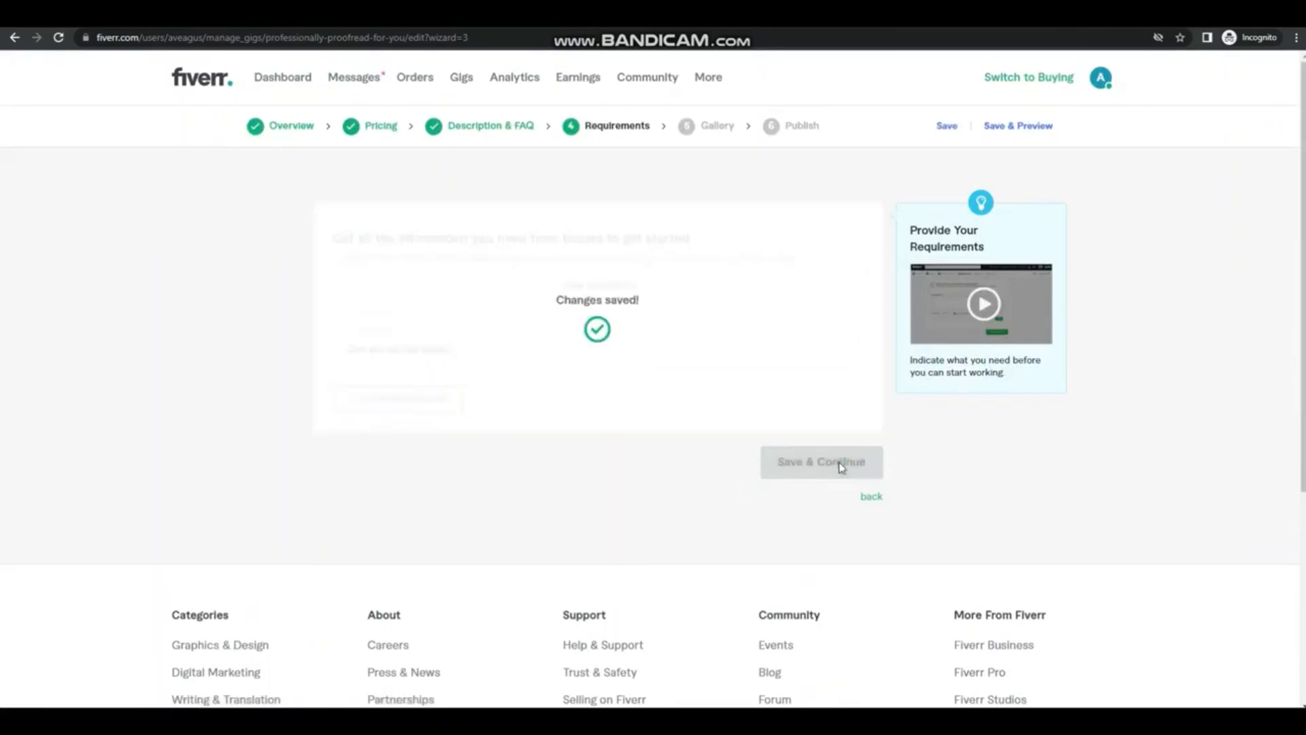
click(819, 461)
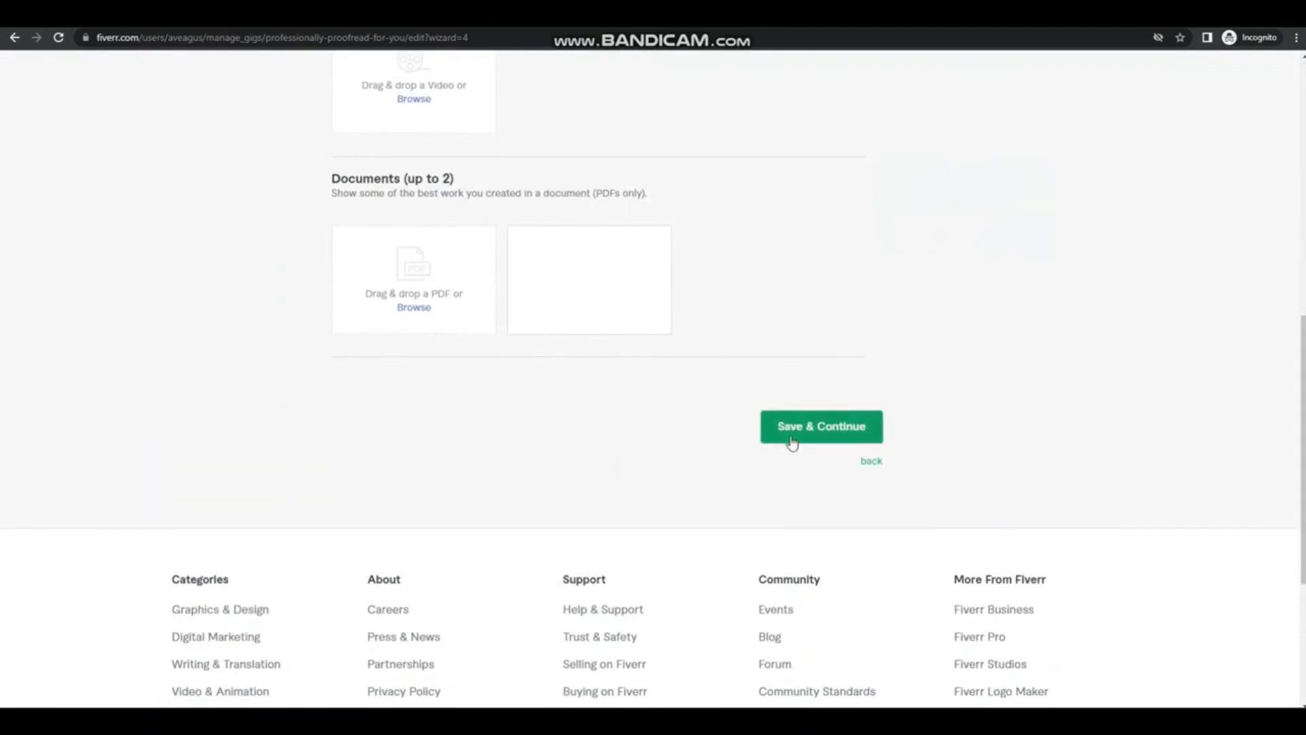
click(819, 426)
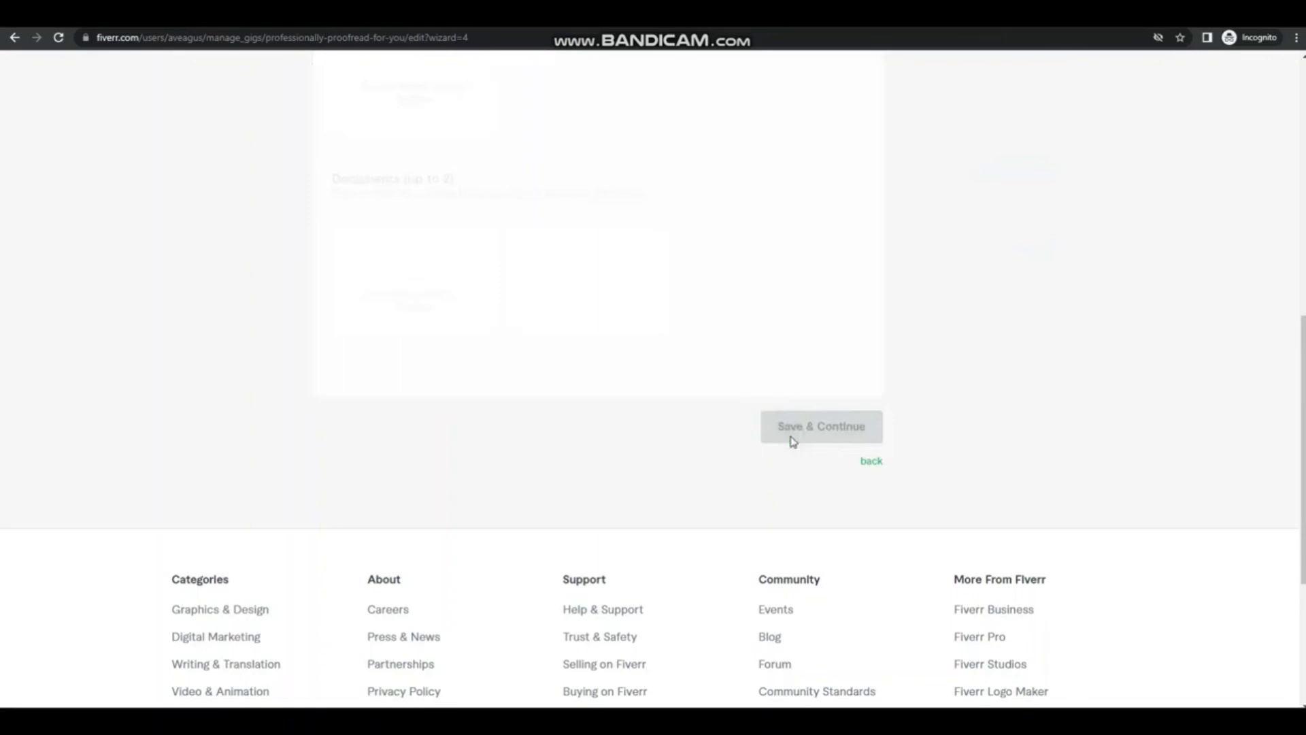
click(819, 426)
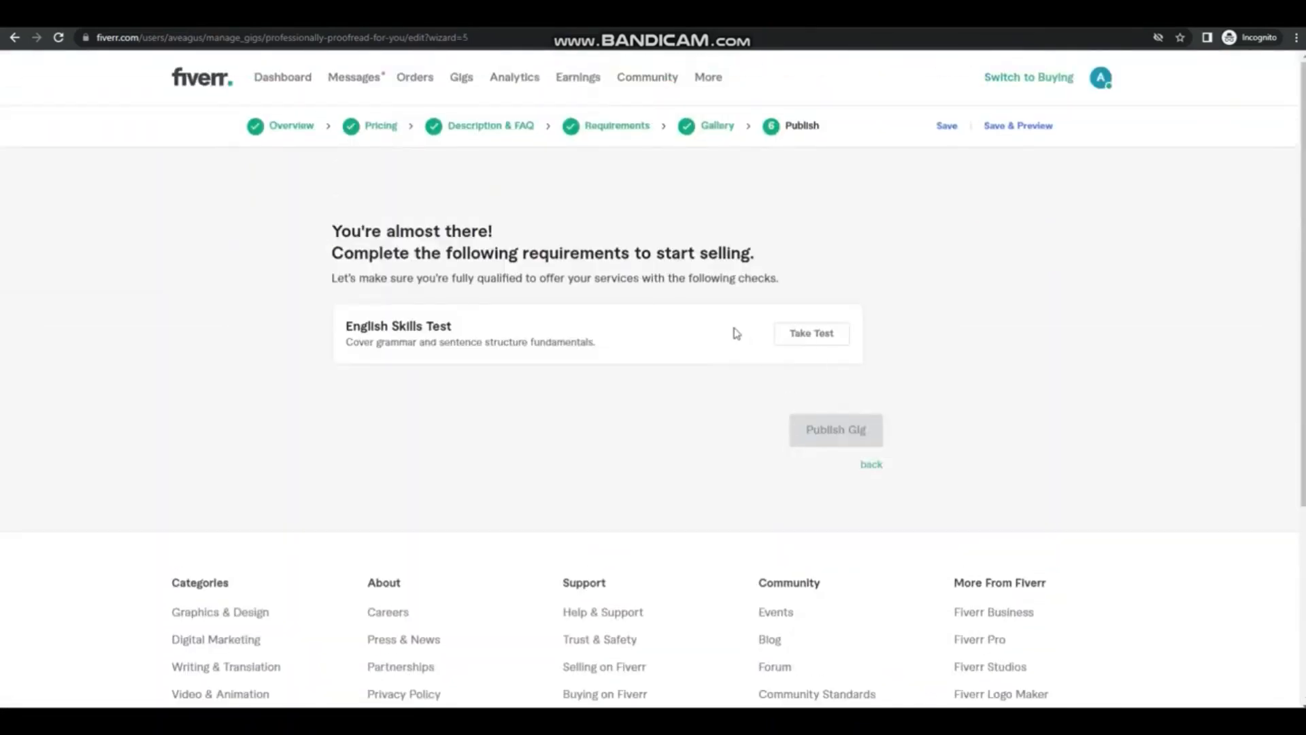
mouse_move(792, 405)
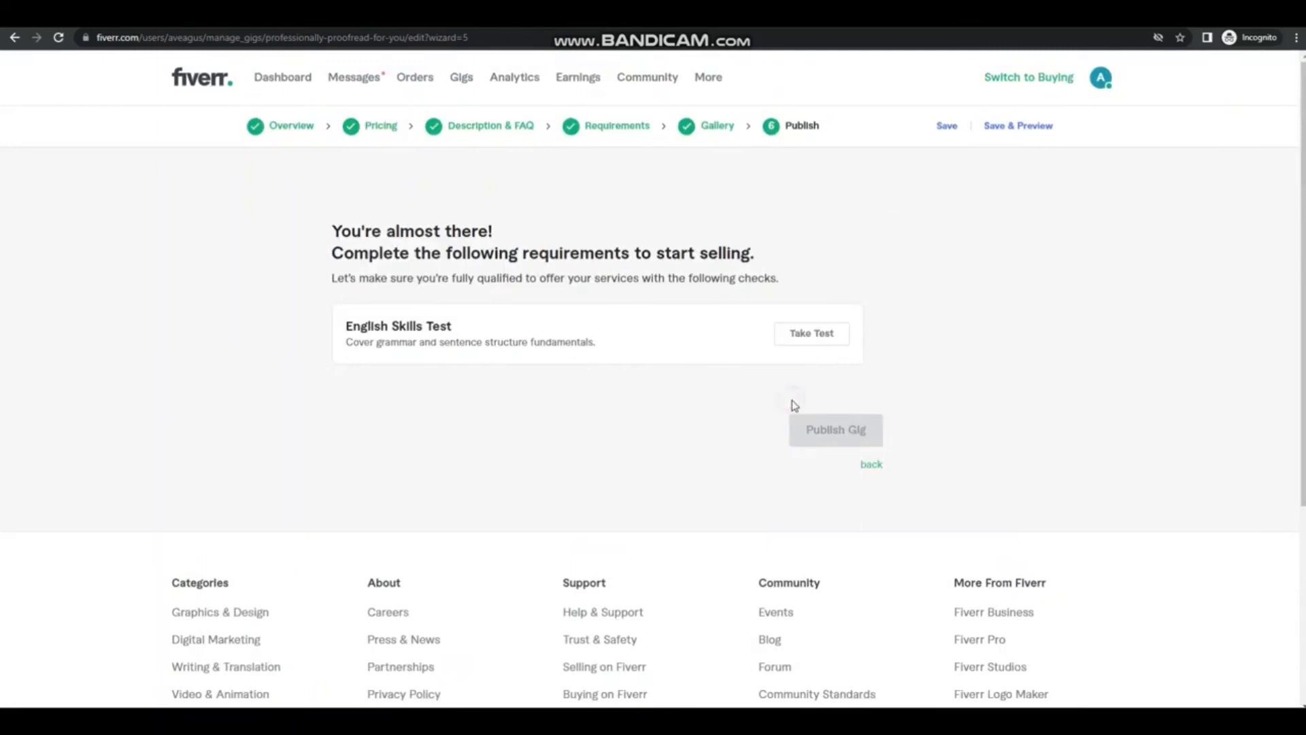